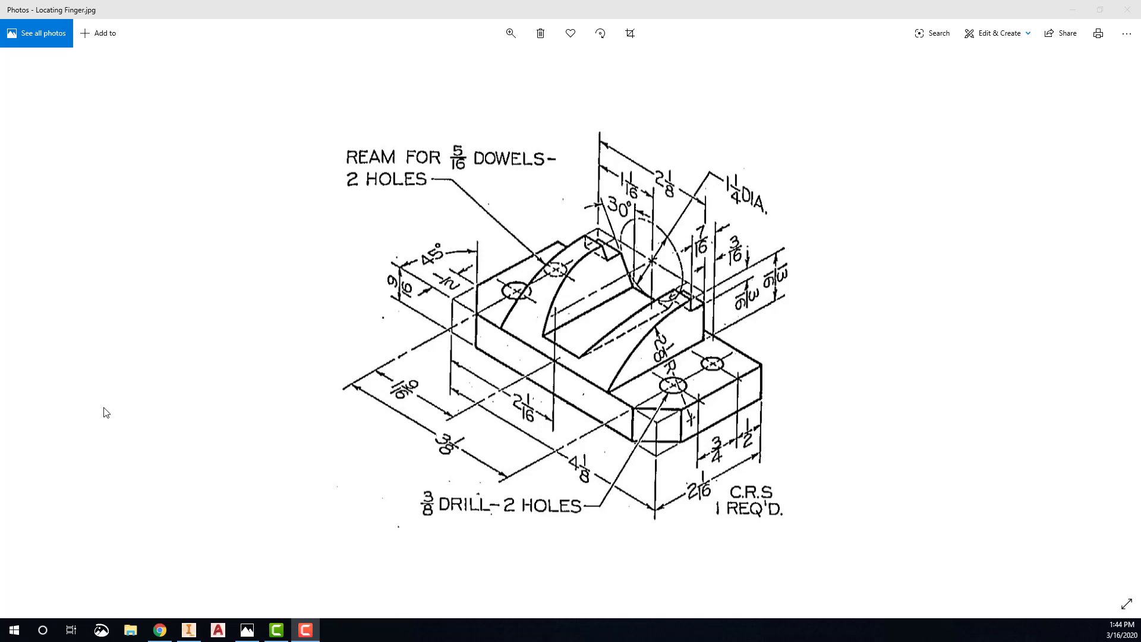
mouse_move(191, 630)
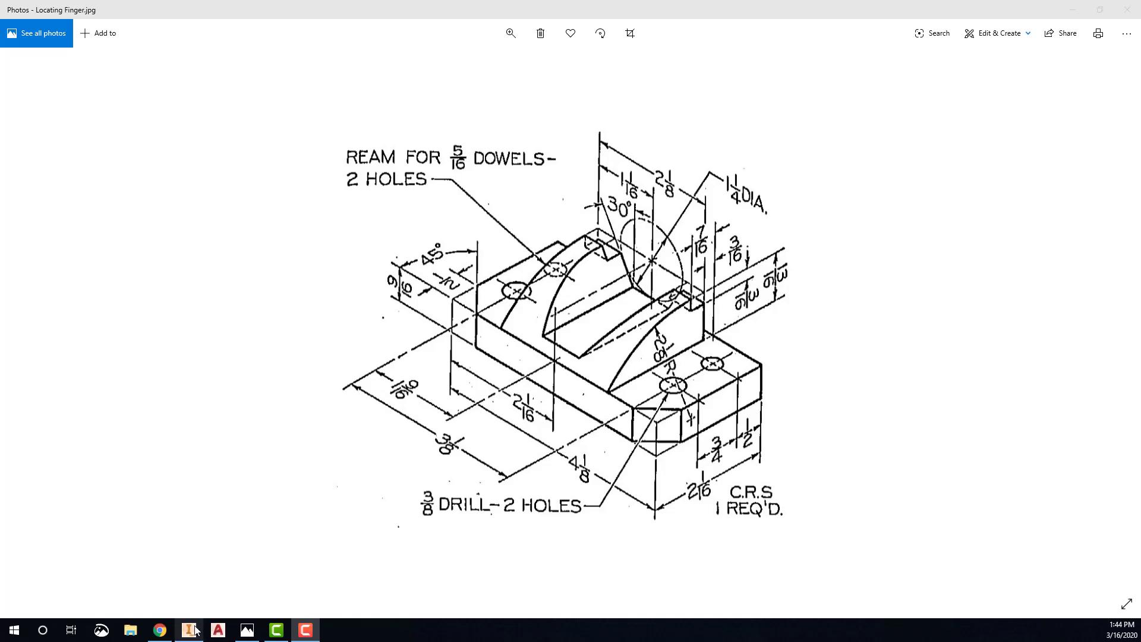
Step: Review the Locating Finger drawing in Photos and return to Inventor
click(188, 629)
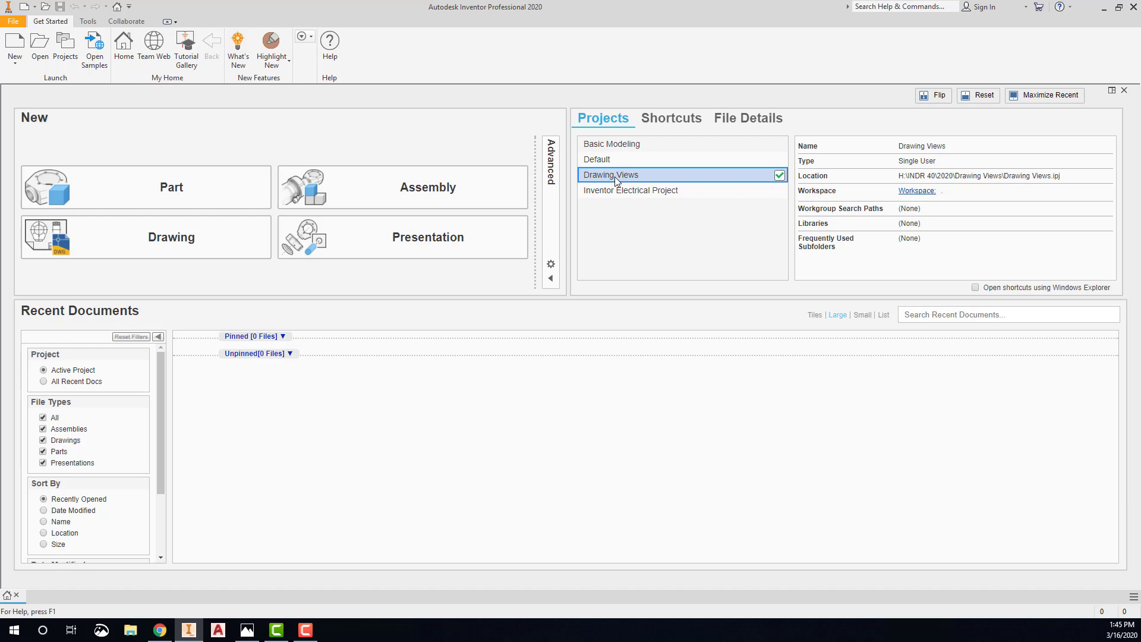
mouse_move(628, 181)
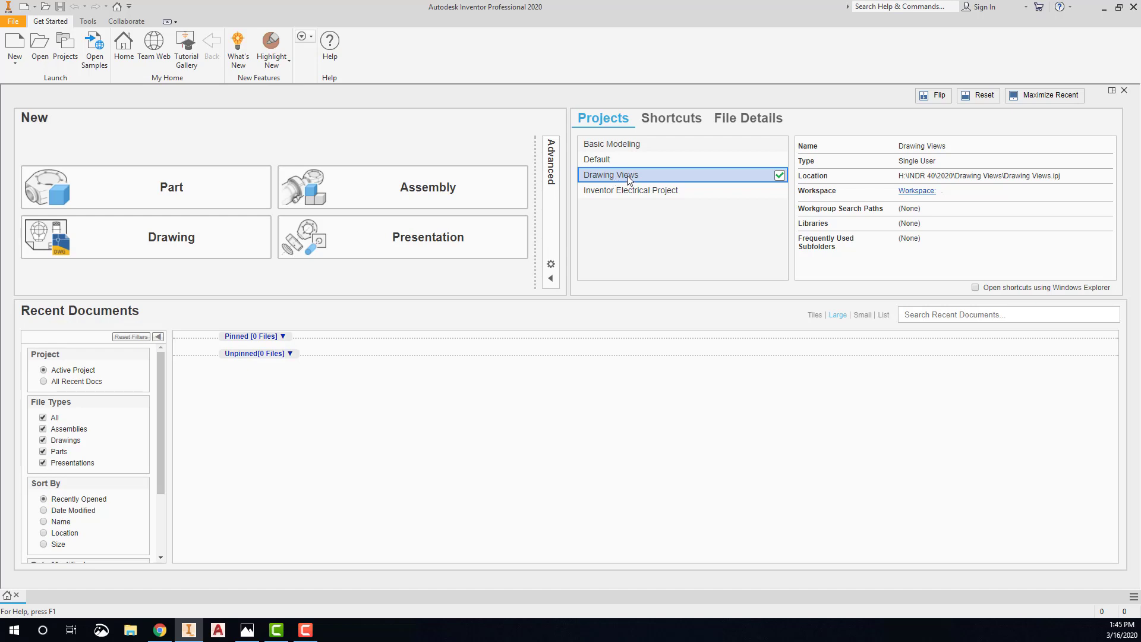
Step: Activate the Drawing Views project and create a new part
click(171, 187)
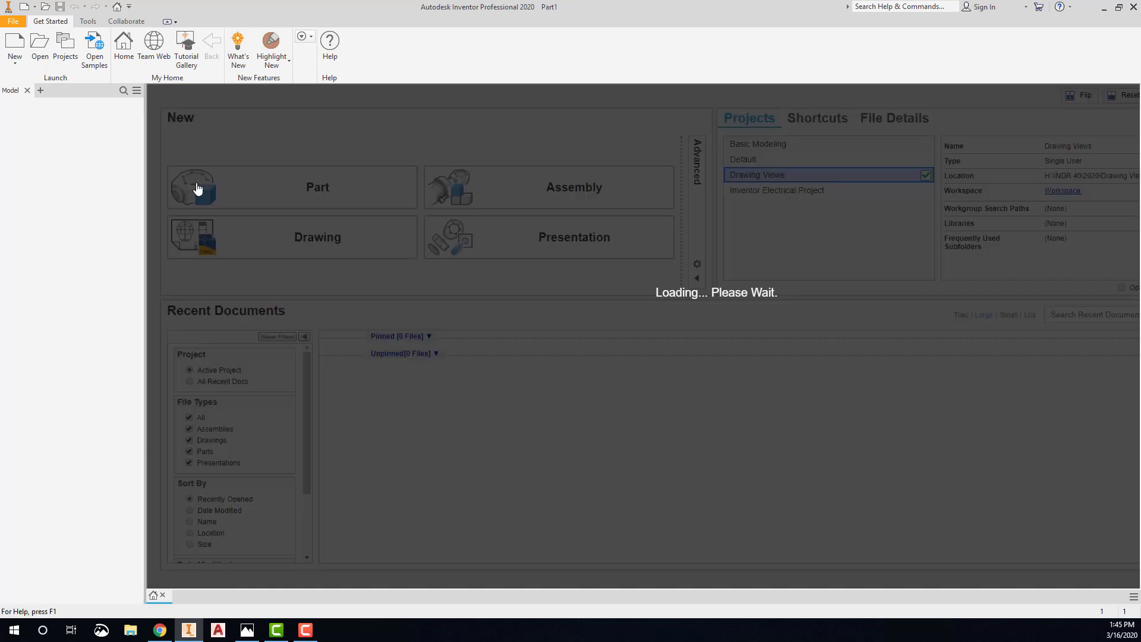
click(295, 186)
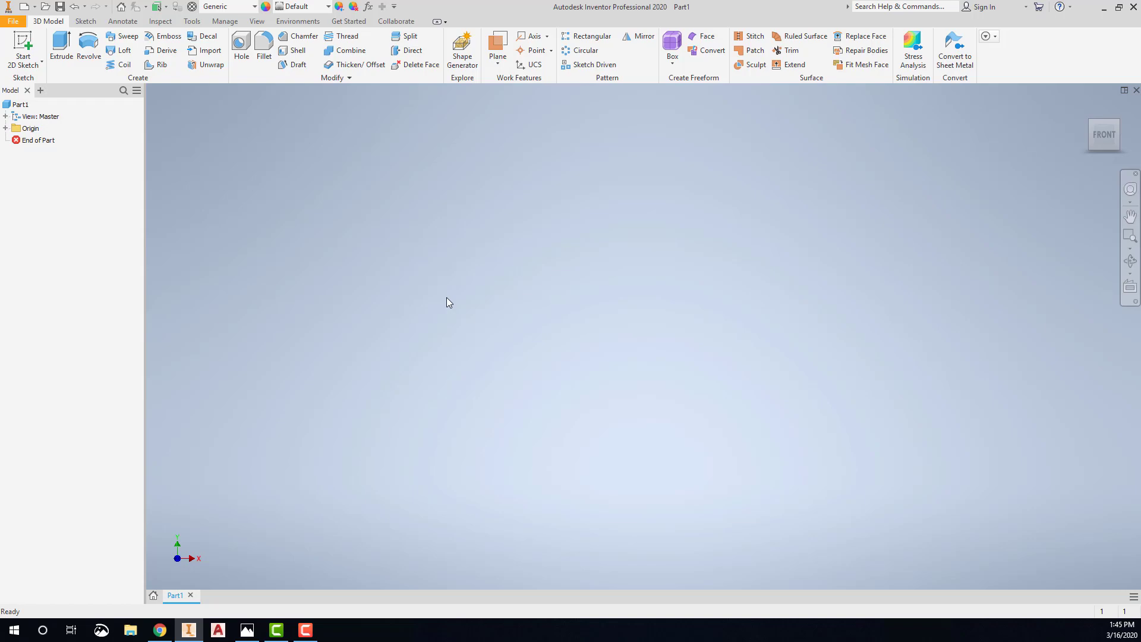
Step: Check the Locating Finger drawing in Photos, then return to the empty Part1
click(246, 629)
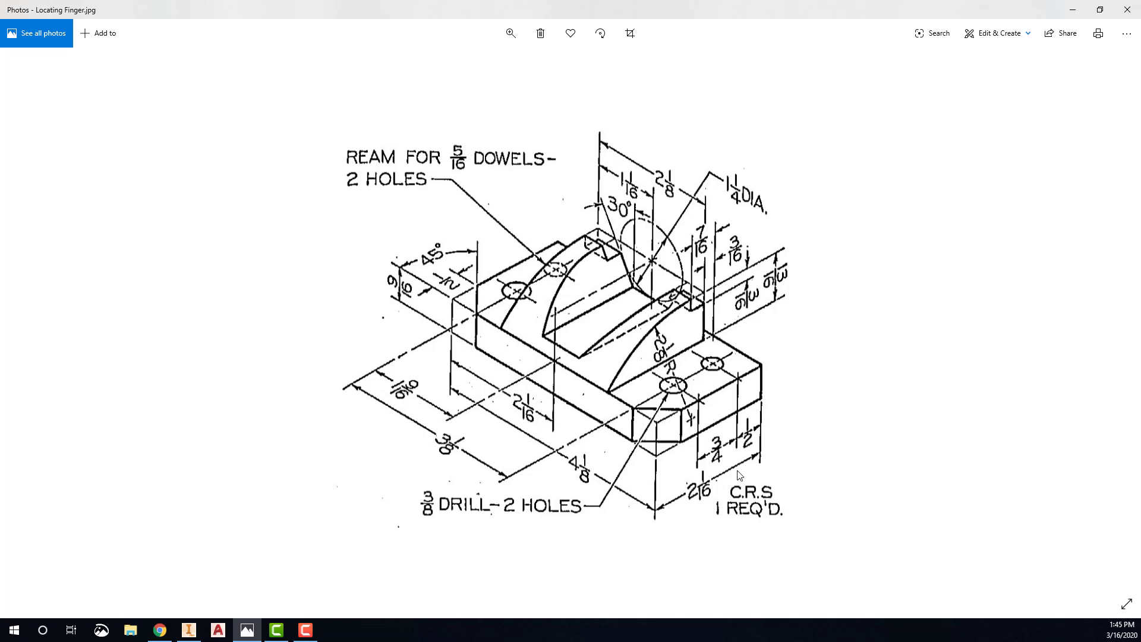
mouse_move(612, 346)
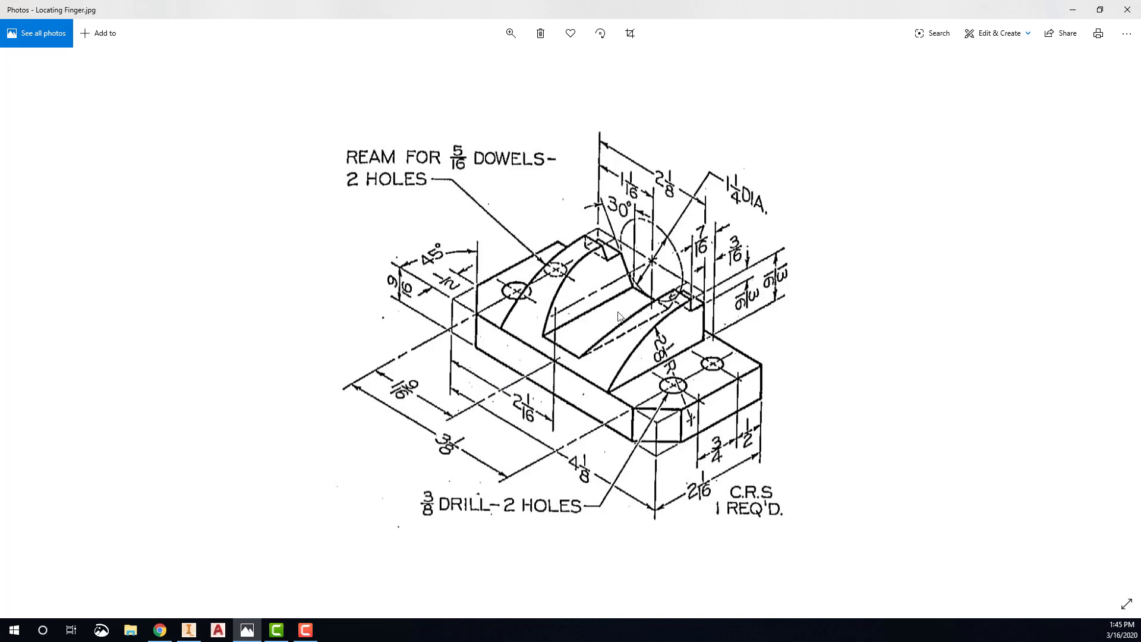
click(189, 629)
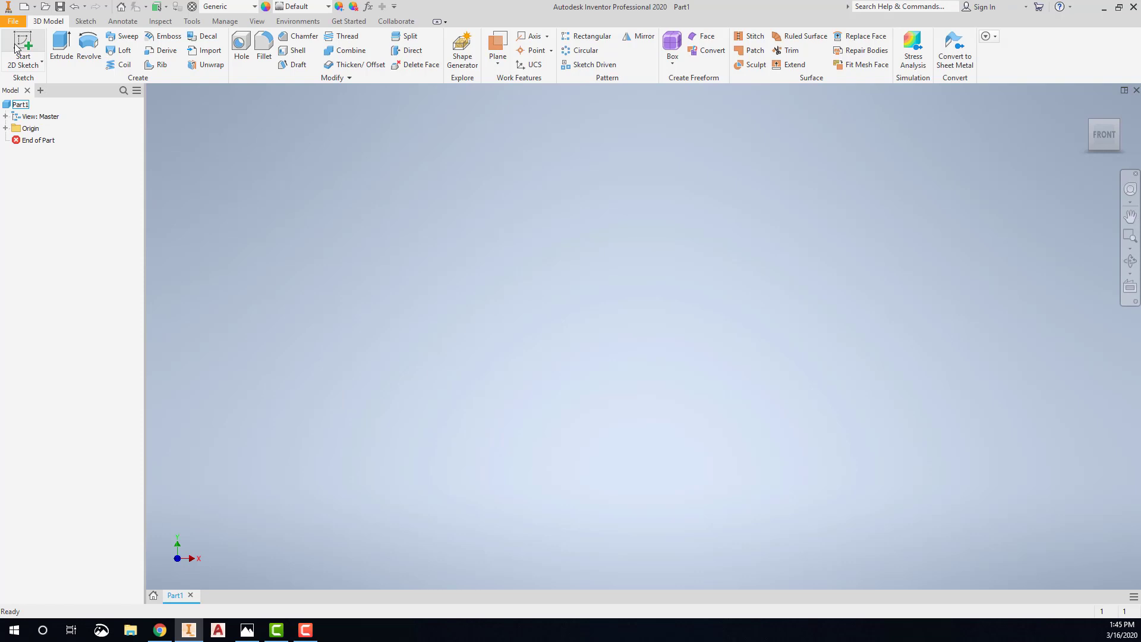
Step: Sketch a rectangle from the origin on the XZ plane, view oriented X left-to-right
click(23, 46)
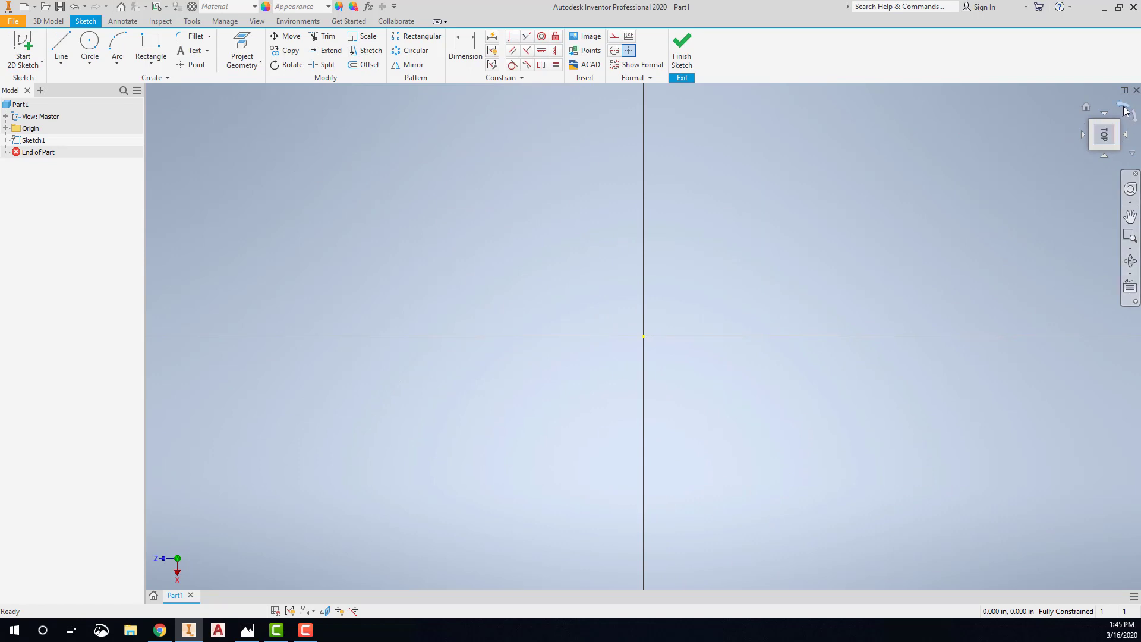
click(1104, 133)
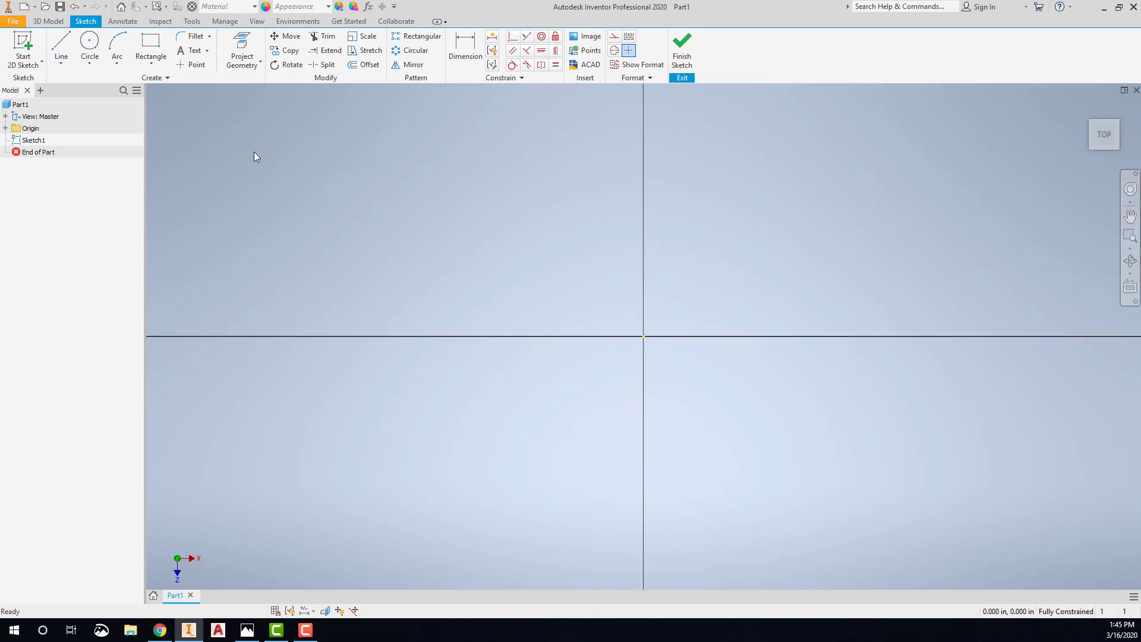
click(151, 50)
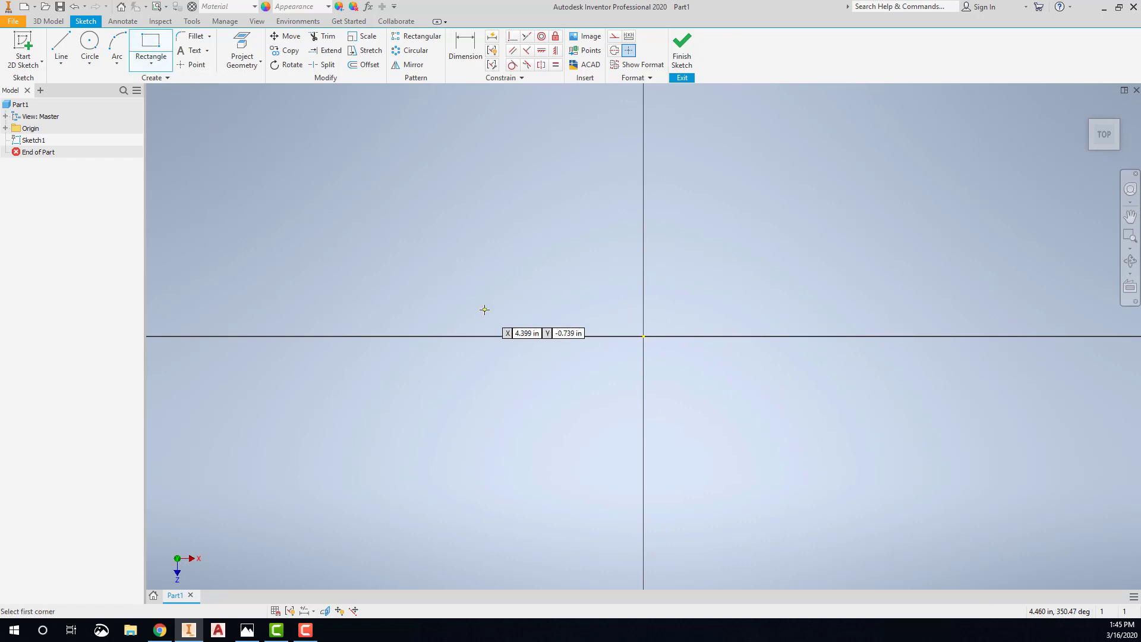
mouse_move(539, 324)
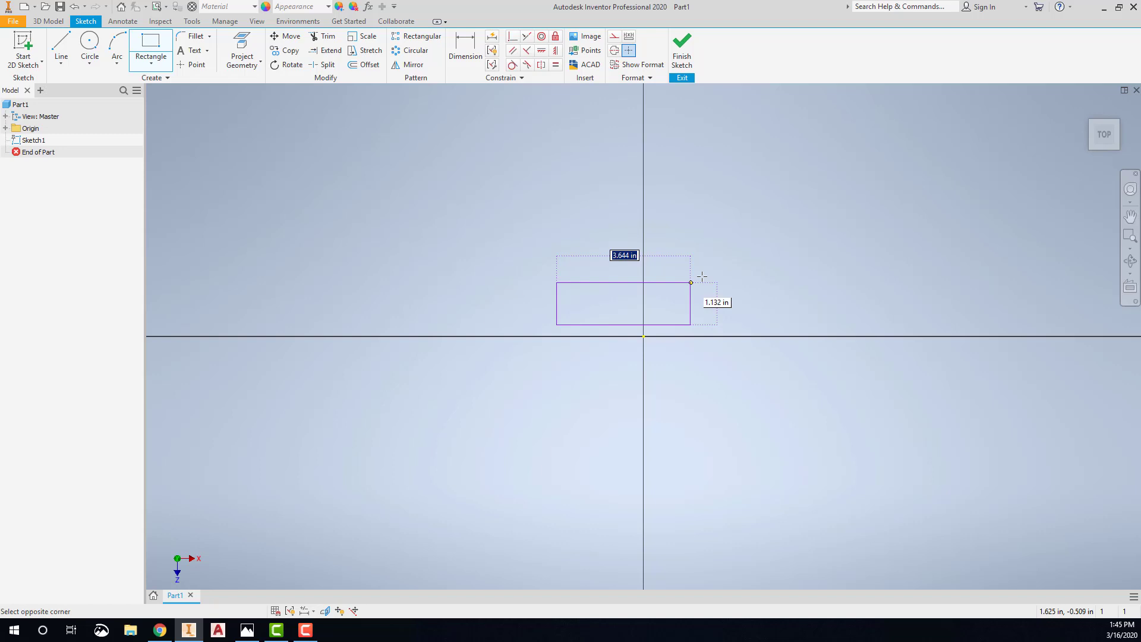
key(Escape)
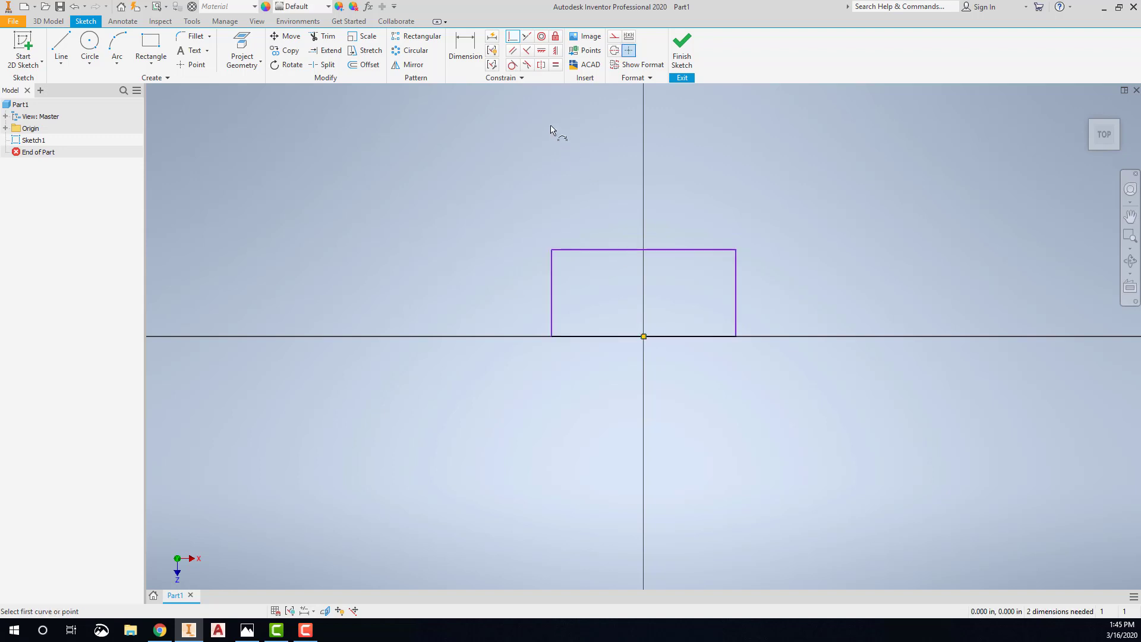
Step: Dimension the rectangle to 4.125 wide by 2.063 high
click(464, 41)
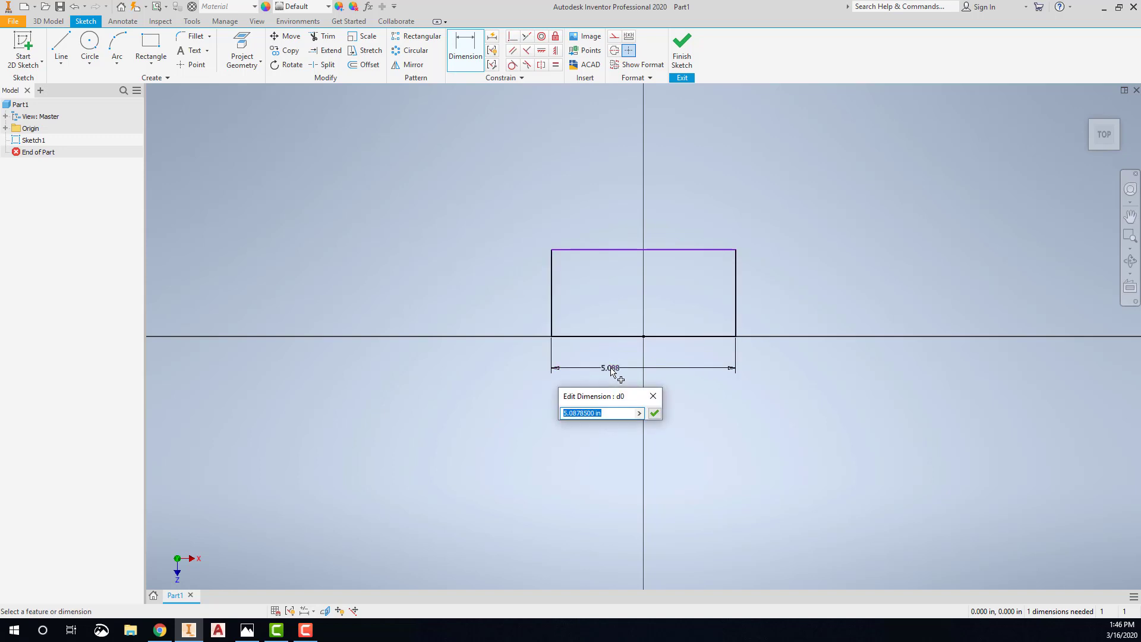
text(4.125)
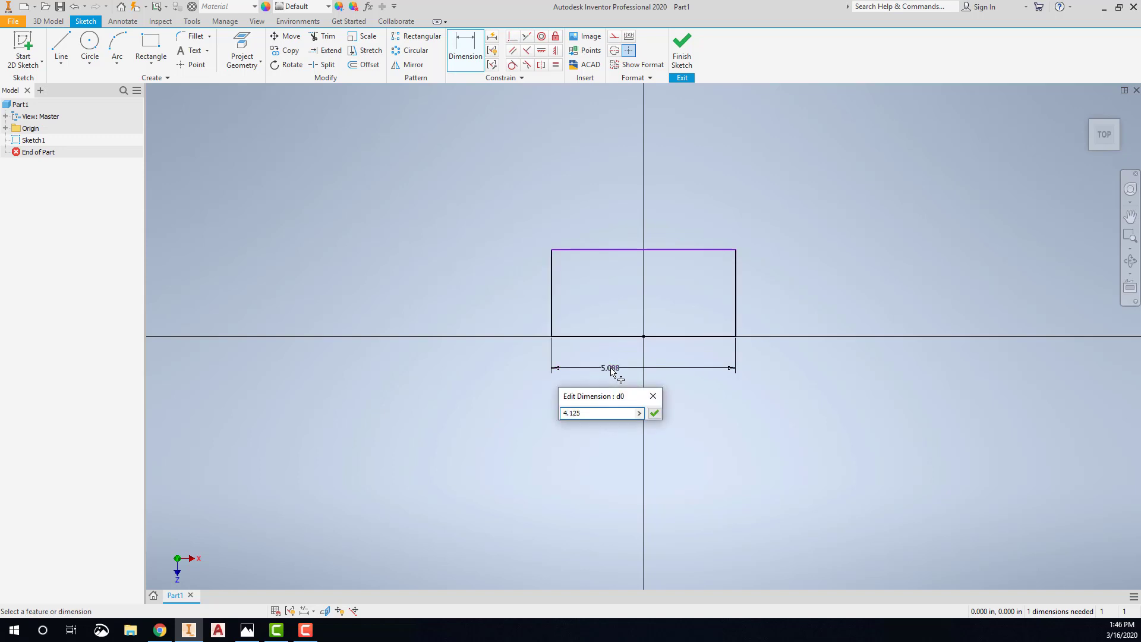
click(652, 412)
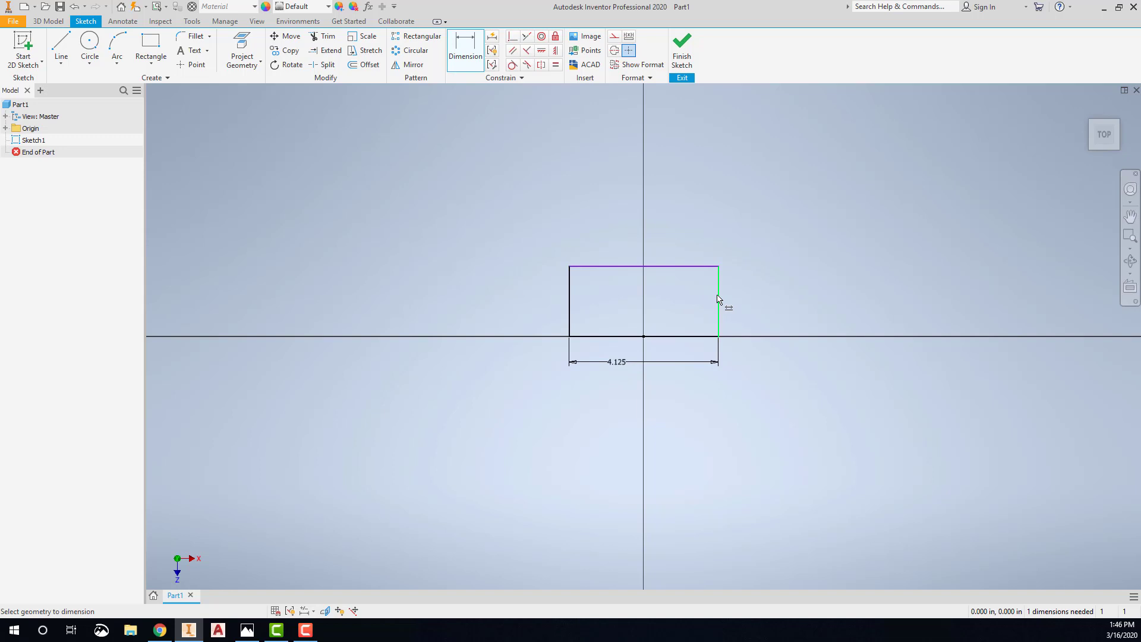
click(717, 301)
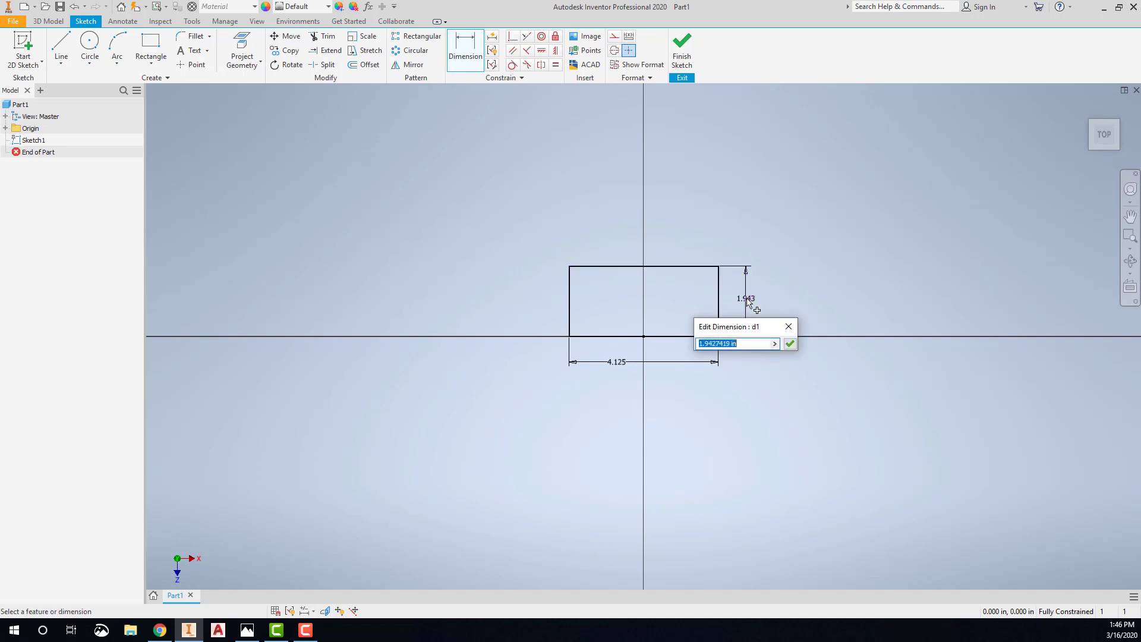
click(790, 344)
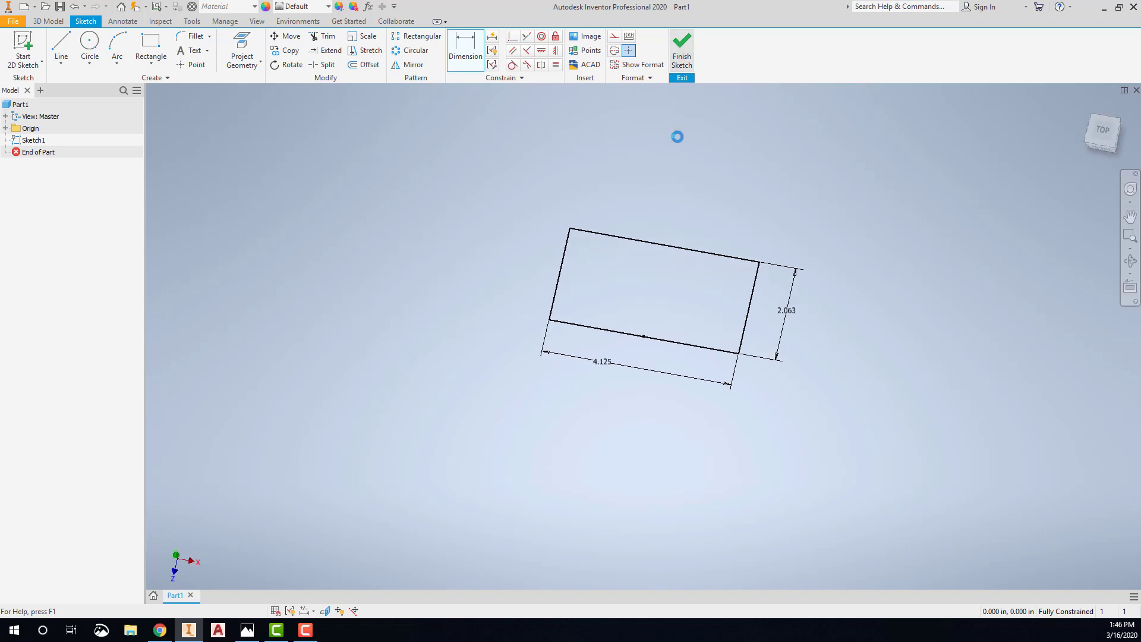
Step: Finish Sketch1, start an extrusion, and bring up the reference drawing
click(680, 44)
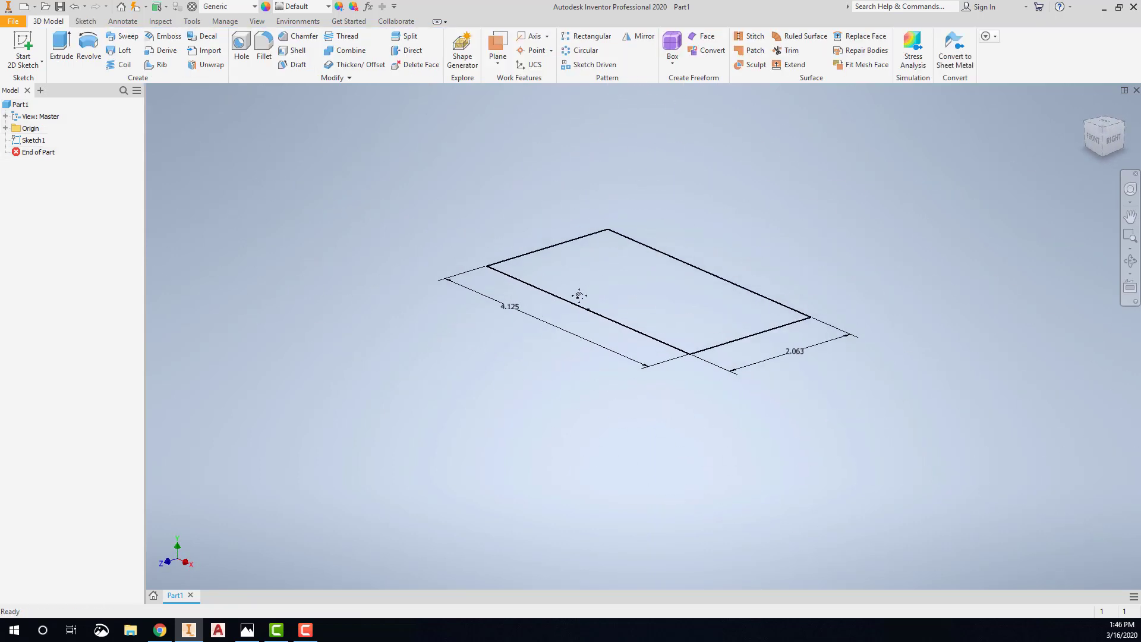
click(60, 44)
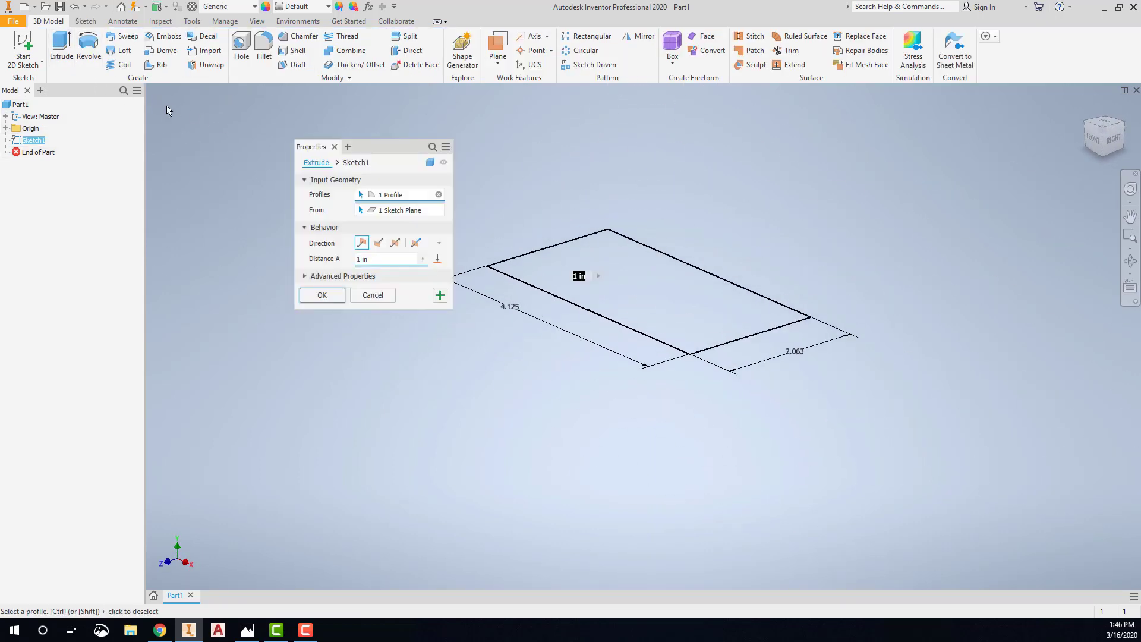
click(246, 630)
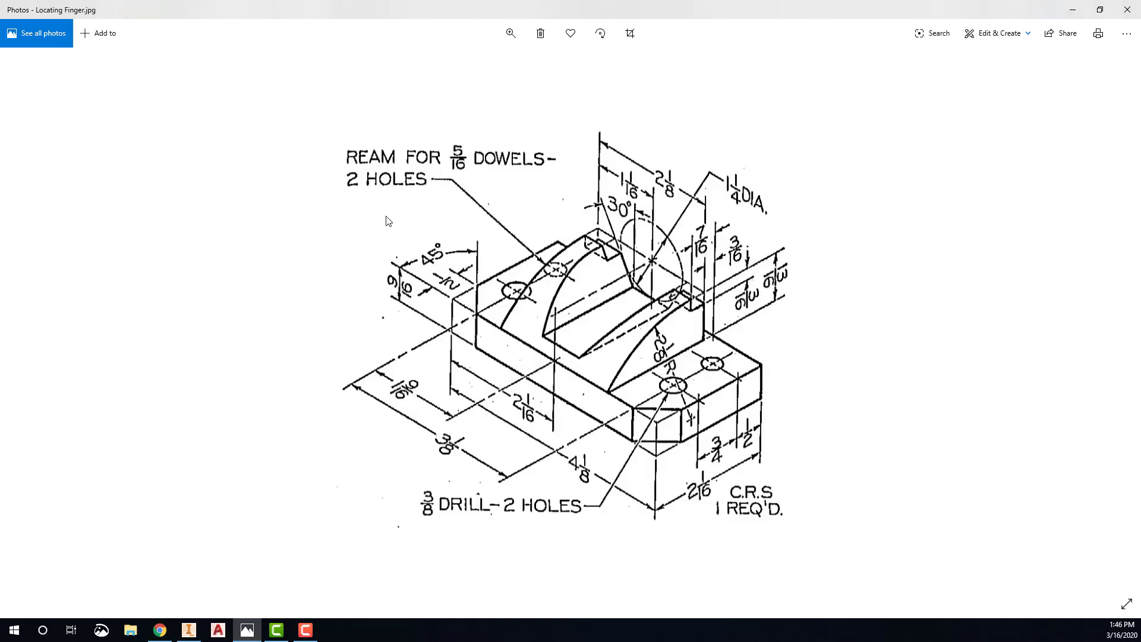
mouse_move(774, 407)
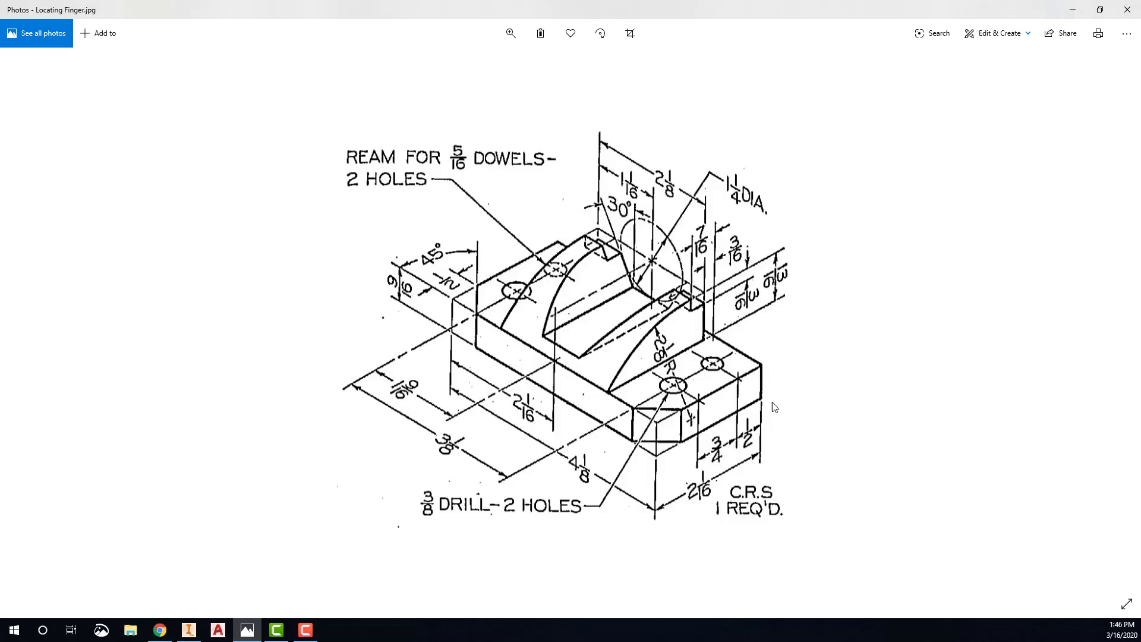
mouse_move(410, 296)
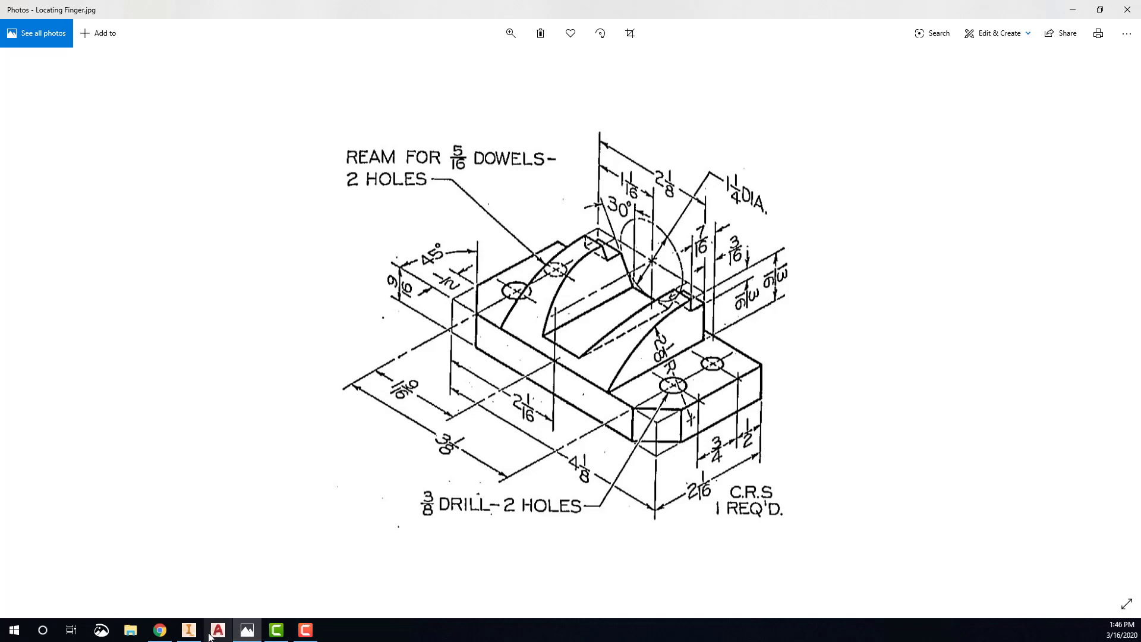
Step: Return from Photos to Inventor to set the extrusion thickness
click(188, 630)
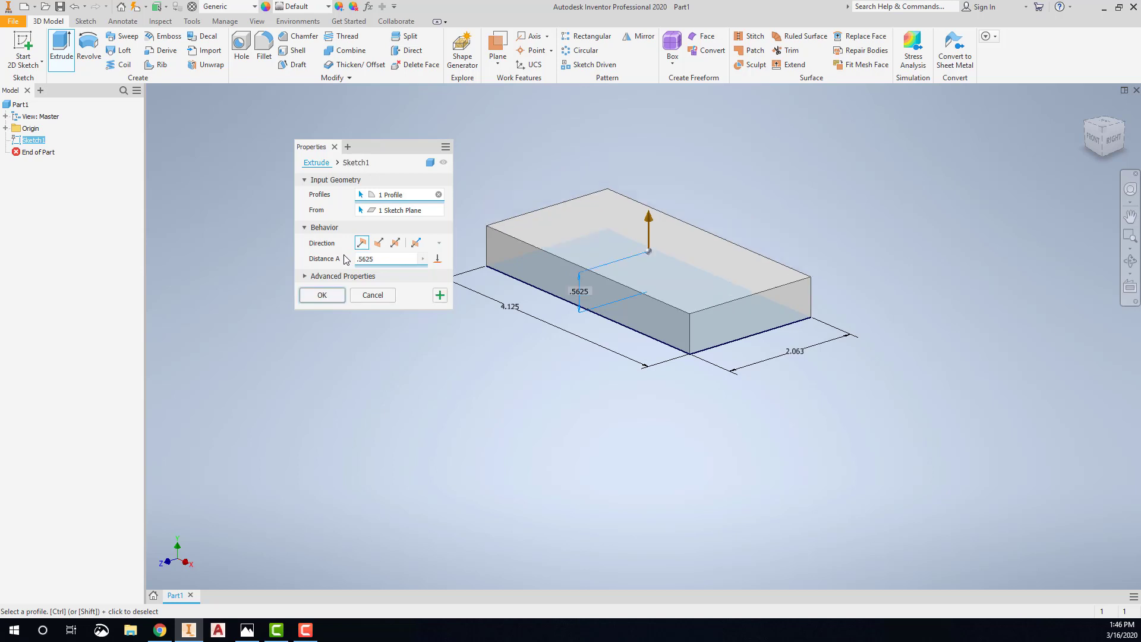
Step: Extrude the rectangle downward 0.5625 in, then reopen the drawing in Photos
click(379, 243)
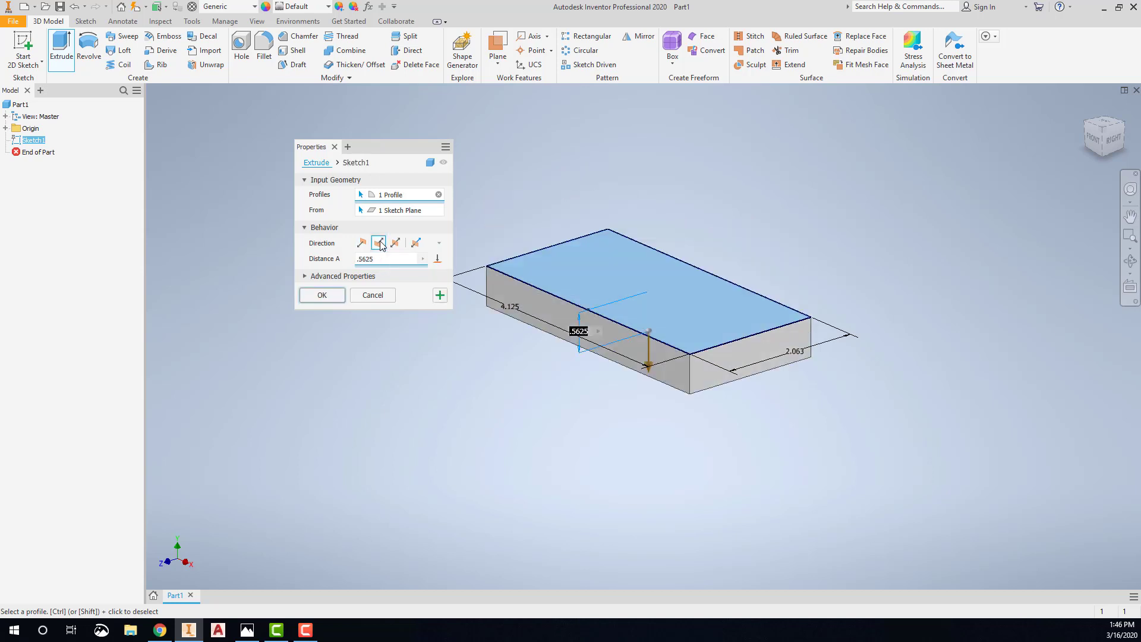
click(321, 294)
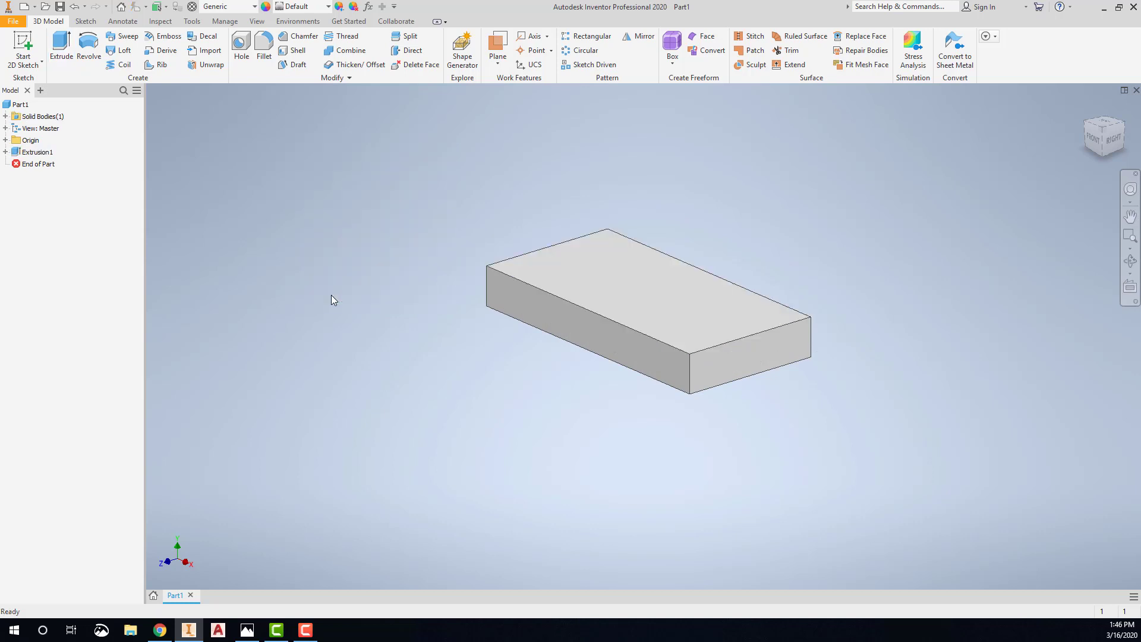
mouse_move(509, 288)
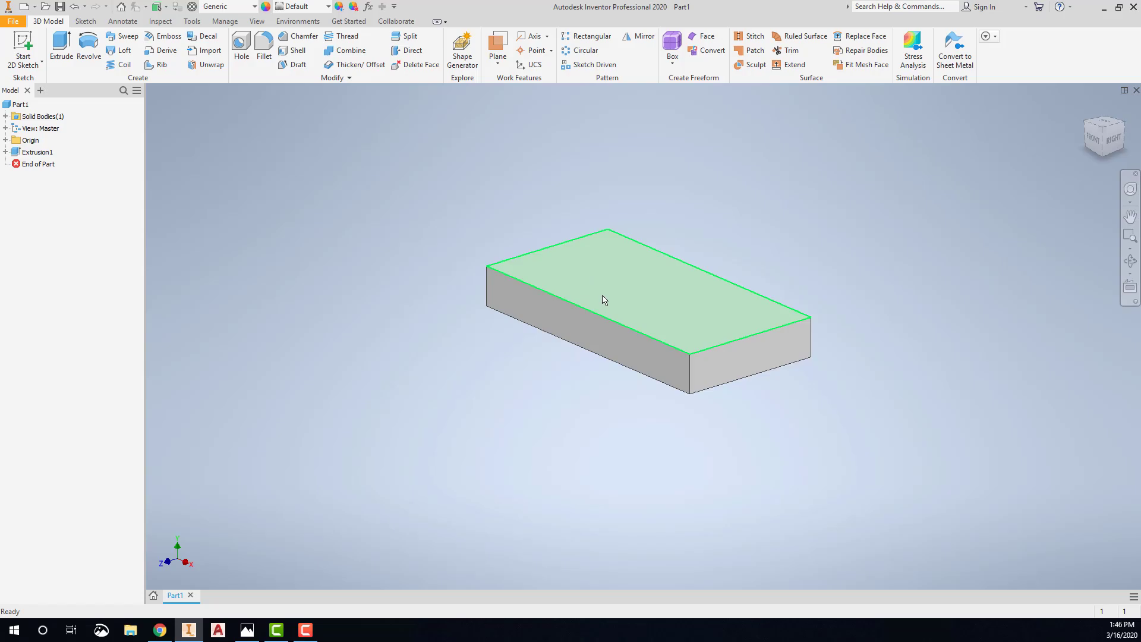
click(246, 629)
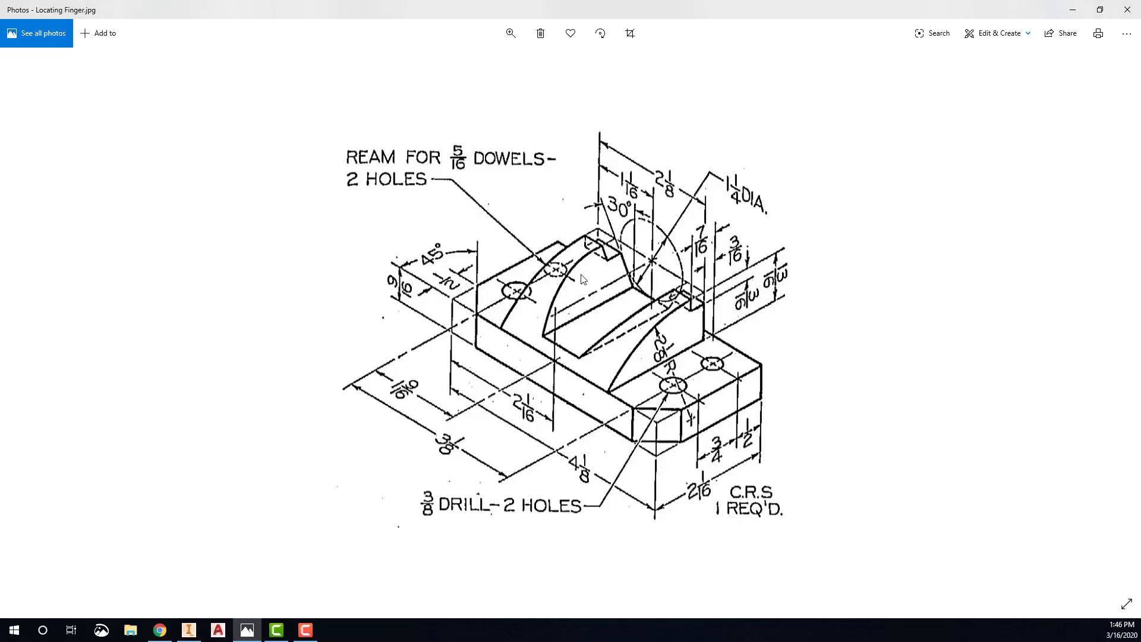
mouse_move(633, 324)
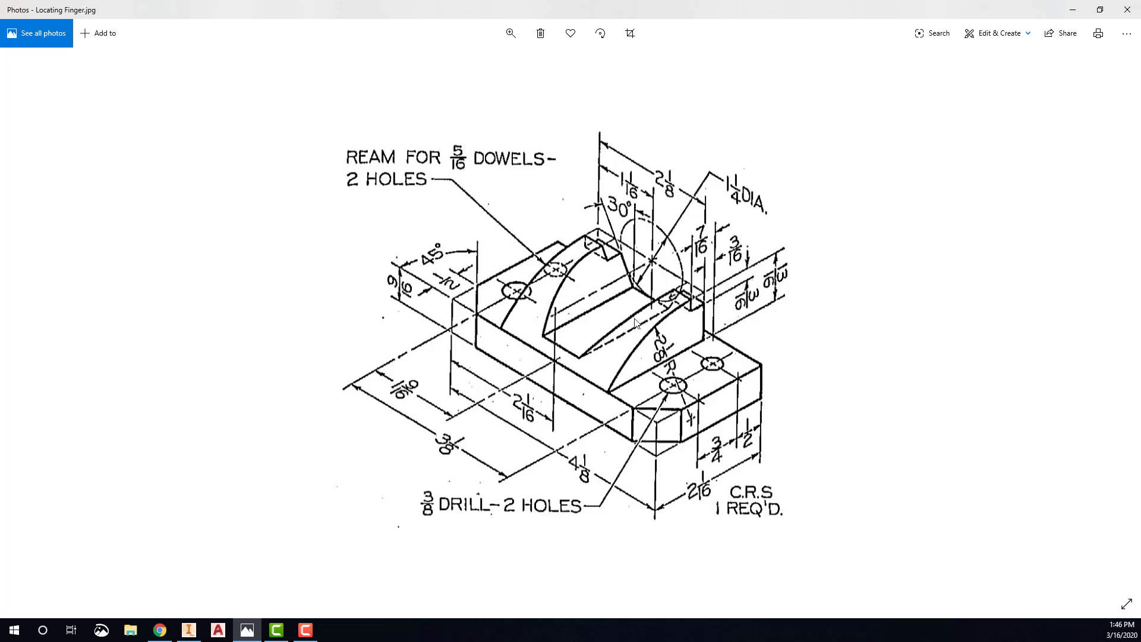
mouse_move(529, 259)
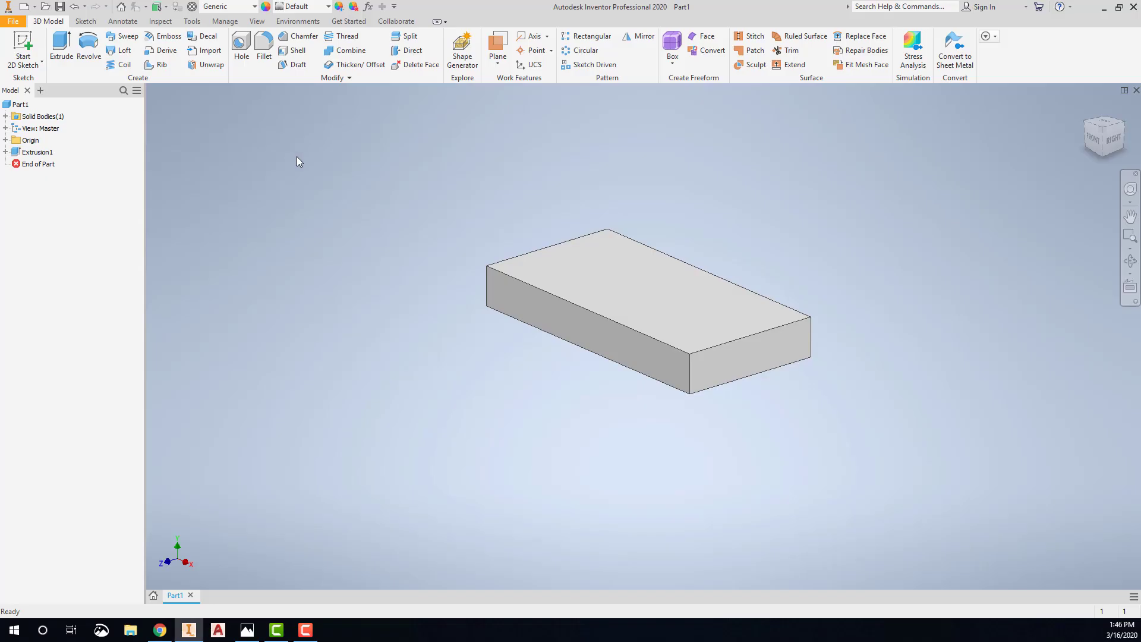
Step: Start Sketch2 on the YZ origin plane
right_click(297, 162)
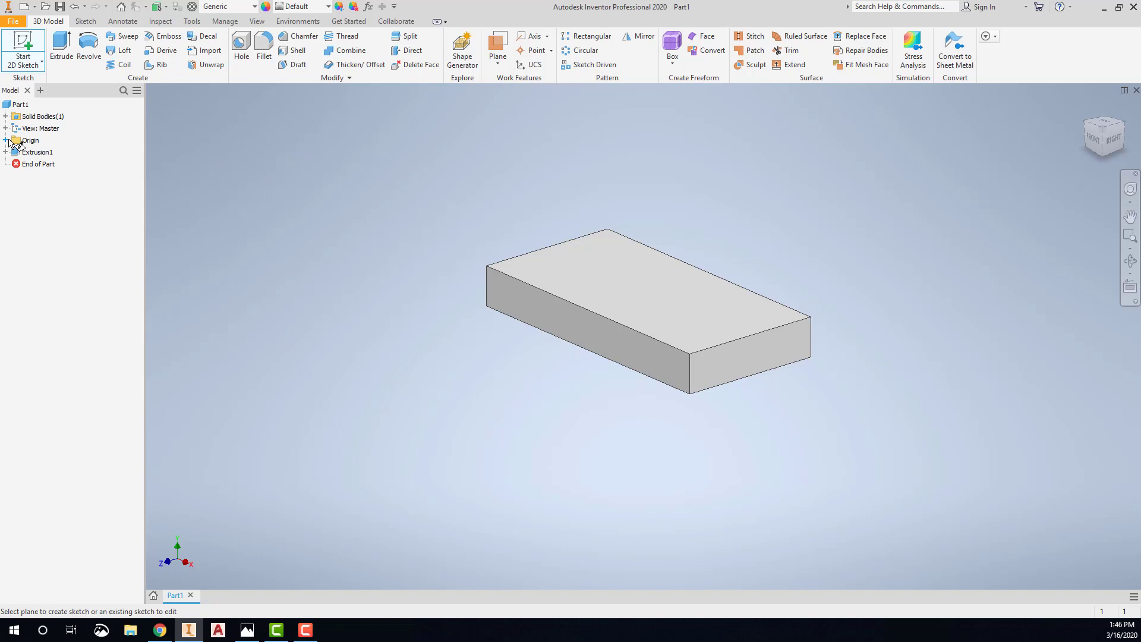
click(6, 139)
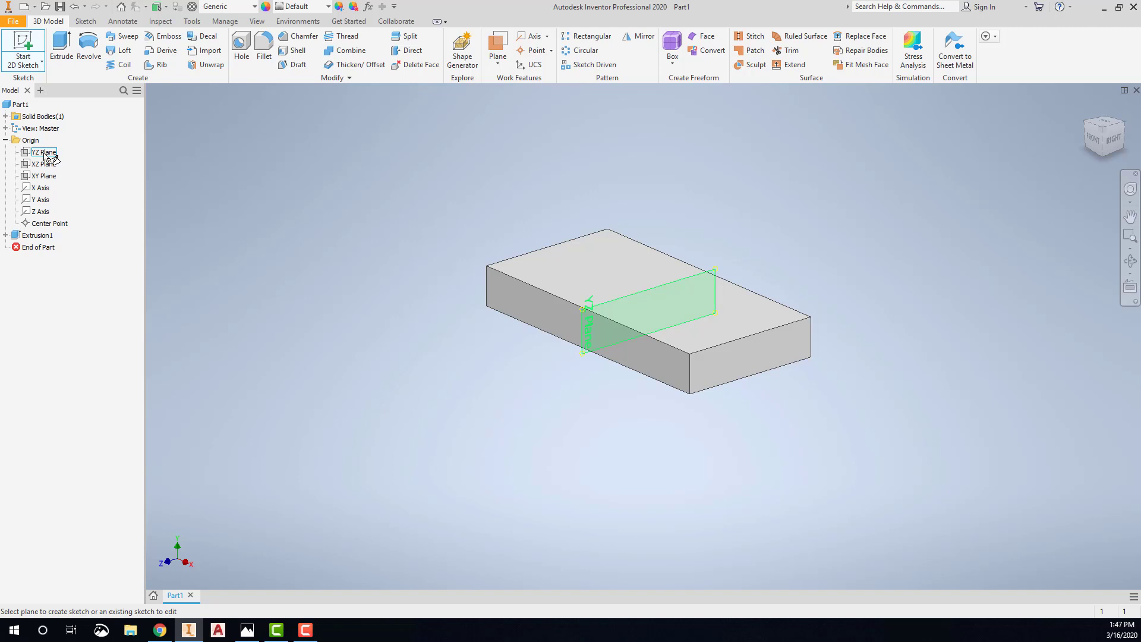
click(43, 152)
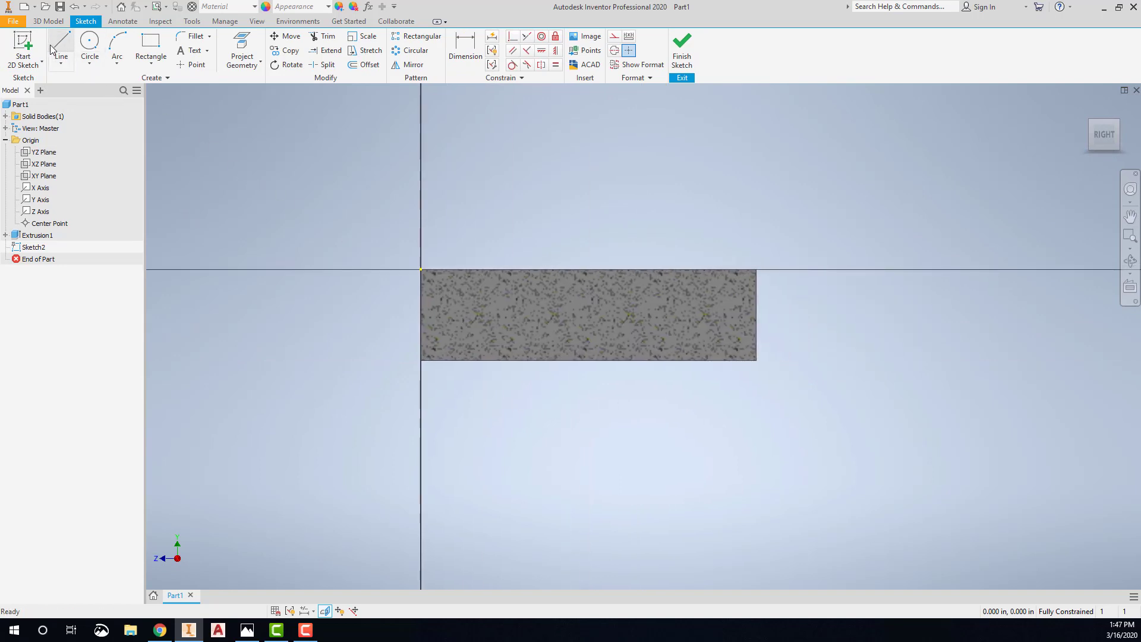
Step: Project the block's top edge and draw a stepped vertical line outline above it
click(242, 50)
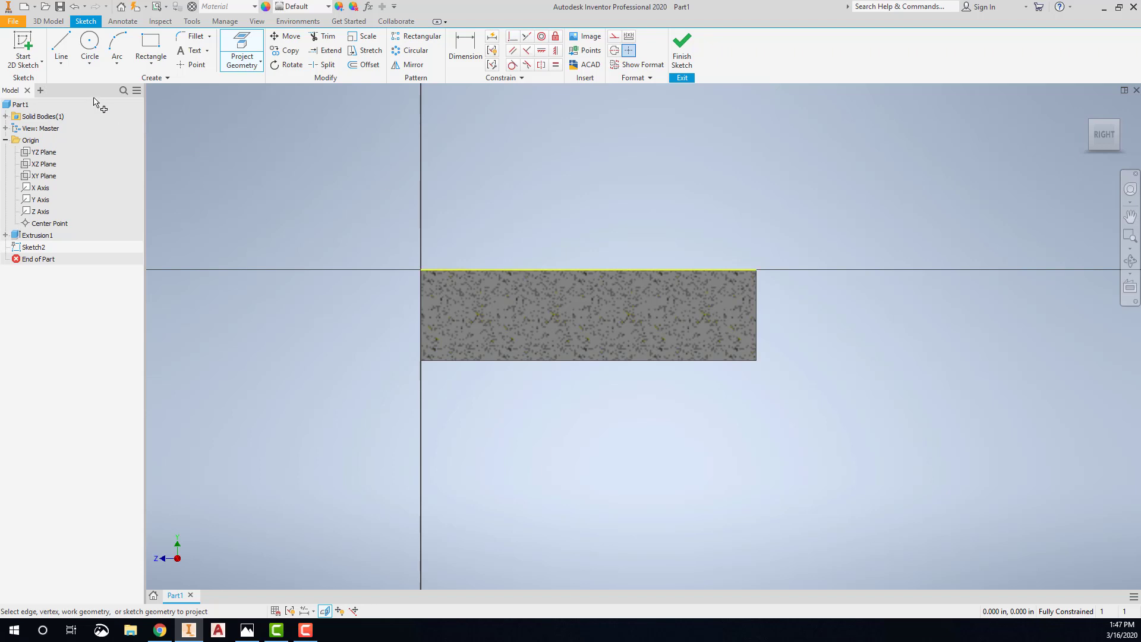
click(61, 48)
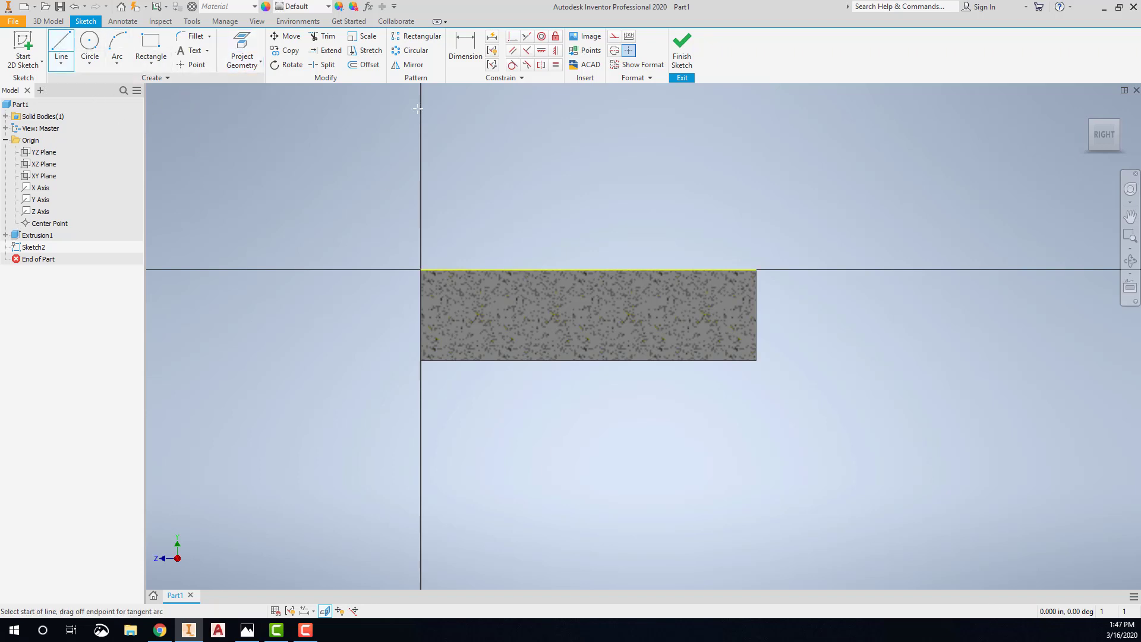
mouse_move(735, 270)
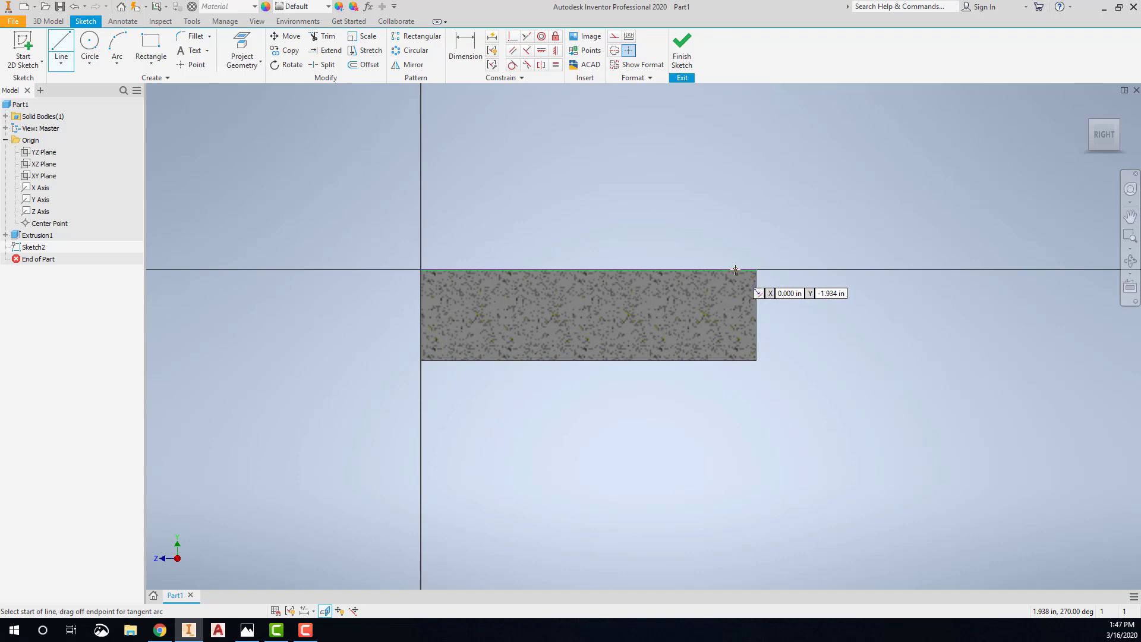
click(735, 271)
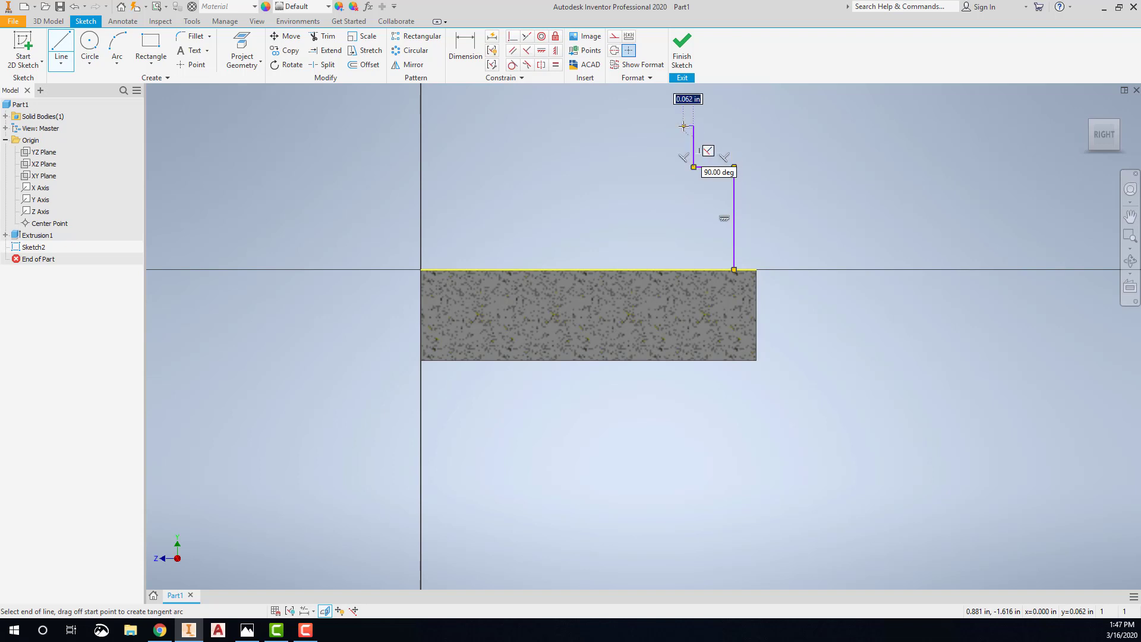
click(116, 48)
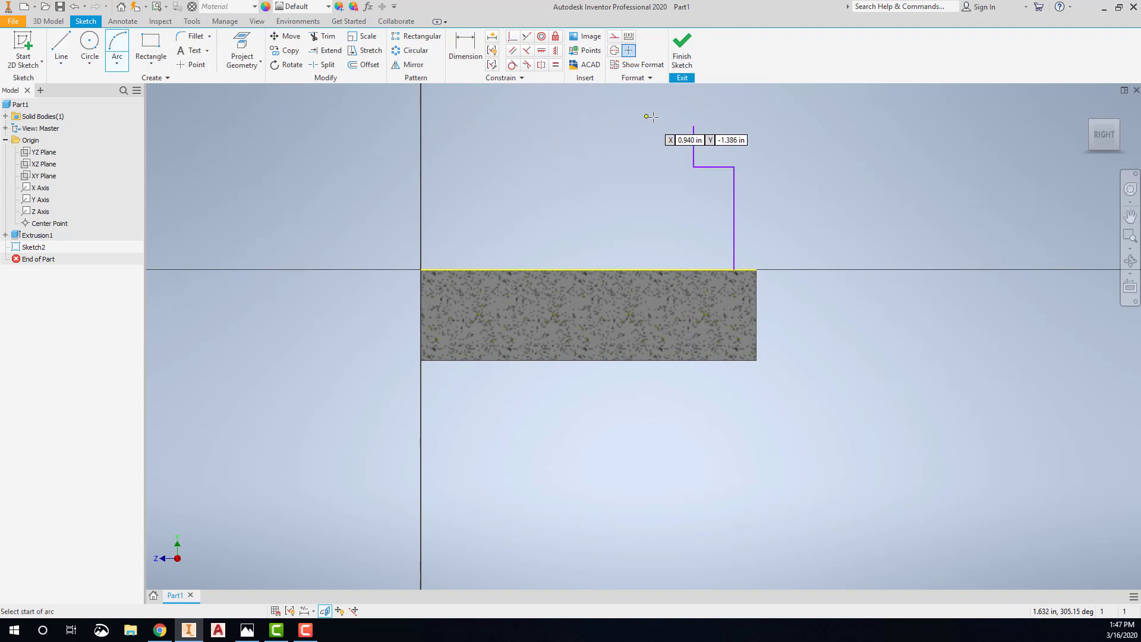
click(694, 129)
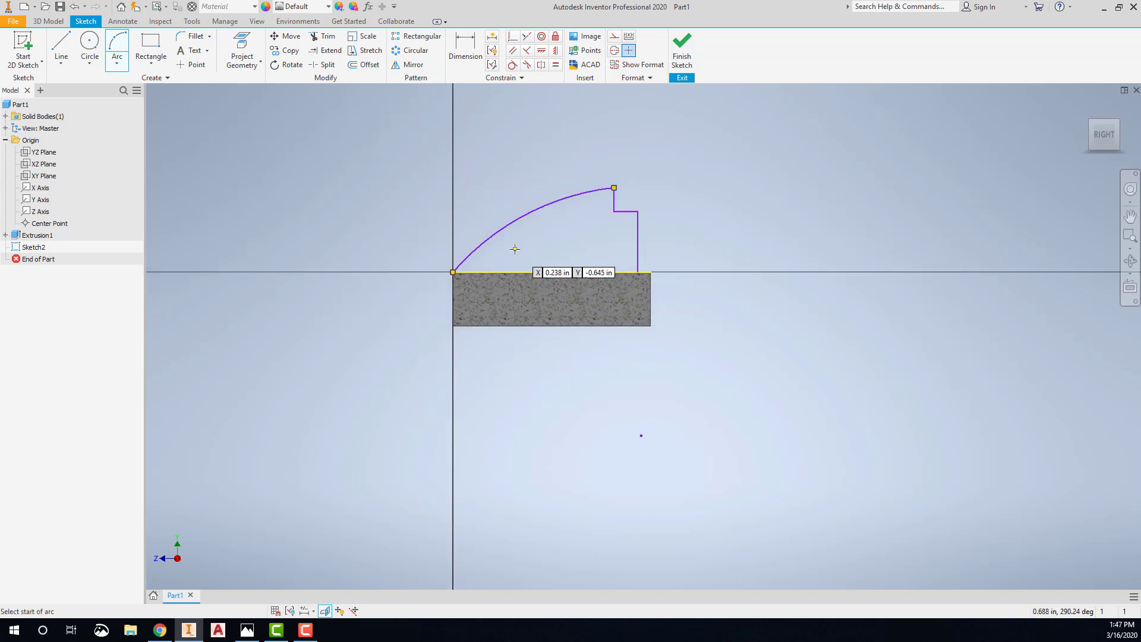
Step: Close the profile with an arc to the block's left corner after checking the drawing
click(246, 630)
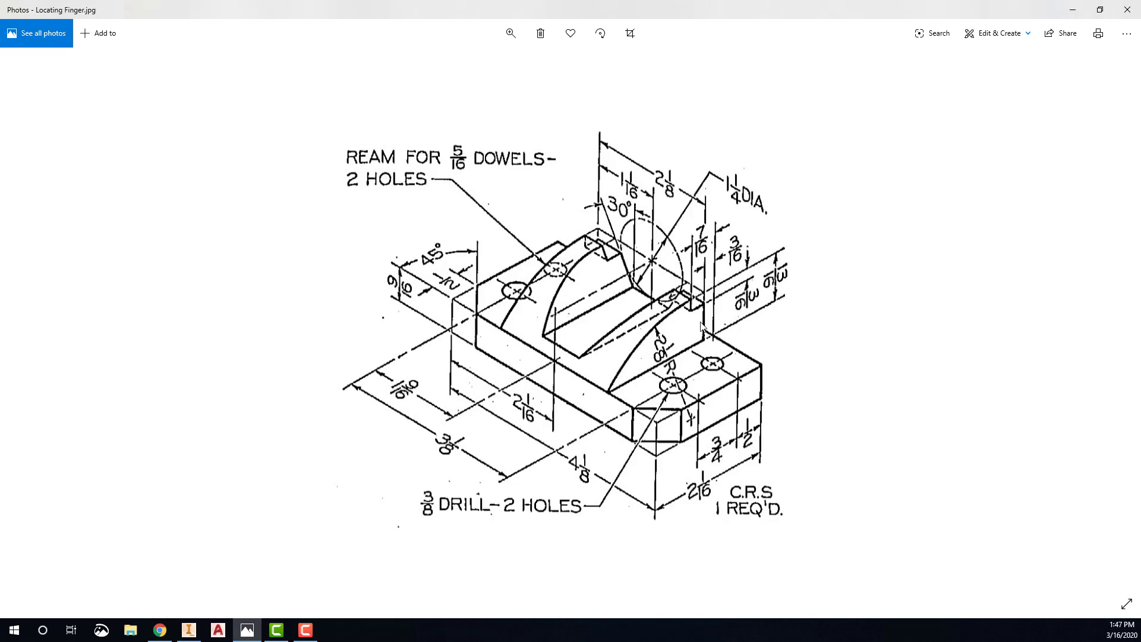
mouse_move(762, 267)
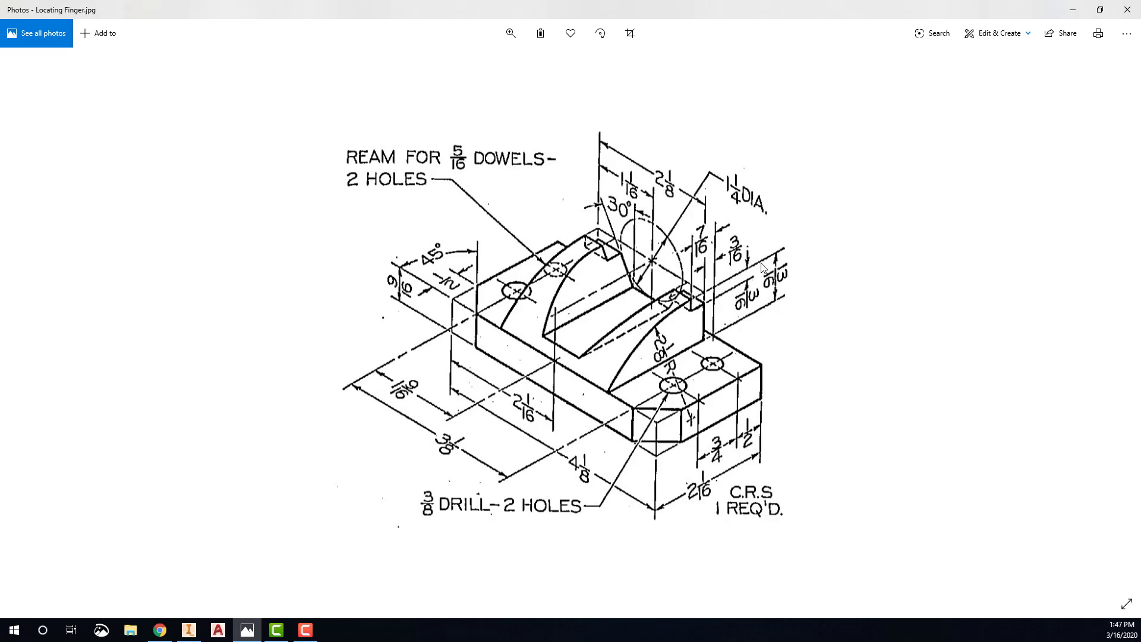
mouse_move(789, 288)
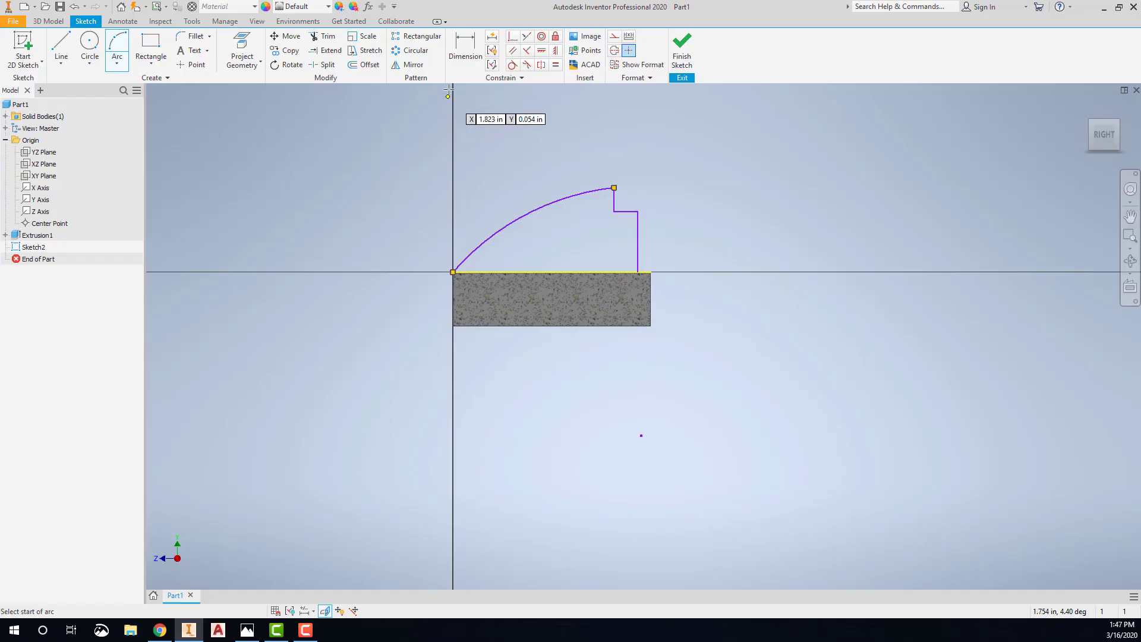
click(465, 50)
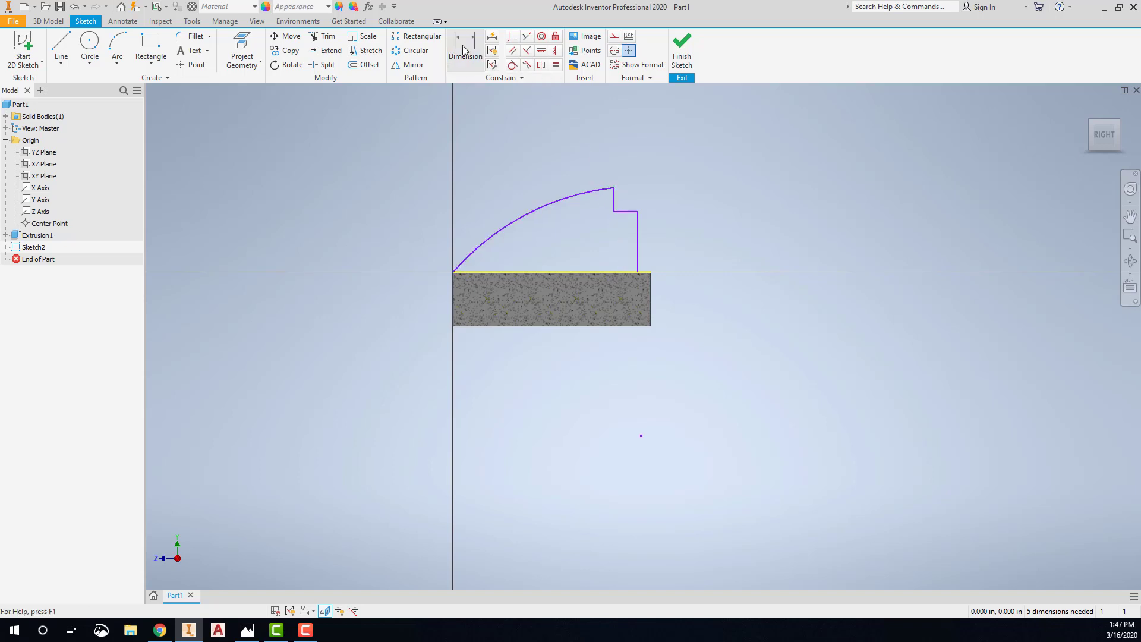
Step: Dimension the profile height .8125 and the two .188 step sizes
click(465, 49)
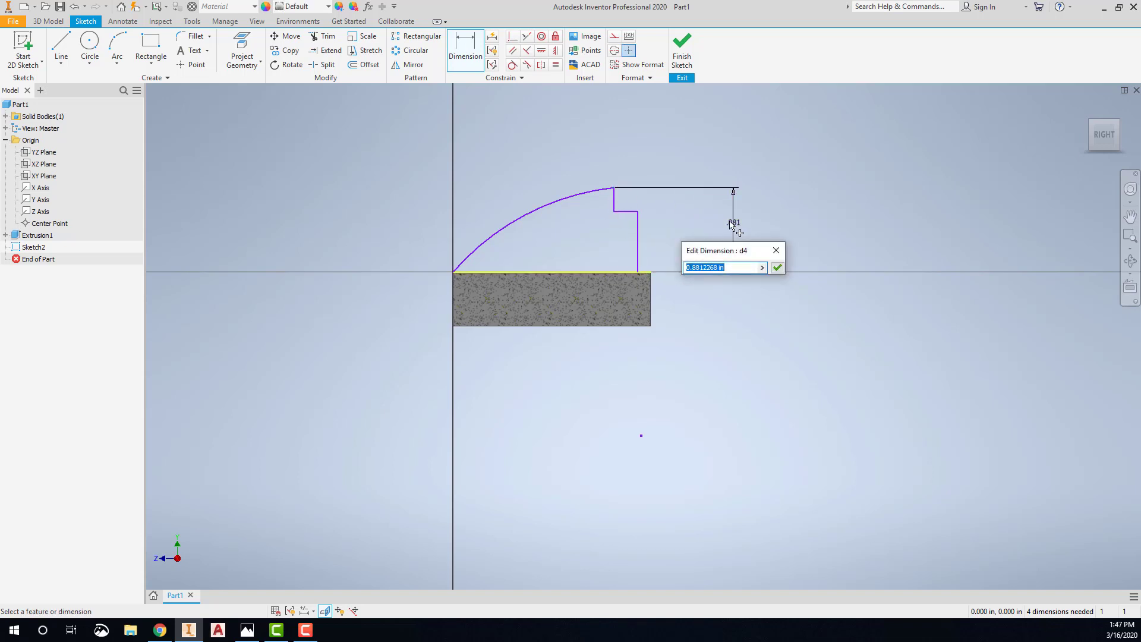
text(.8)
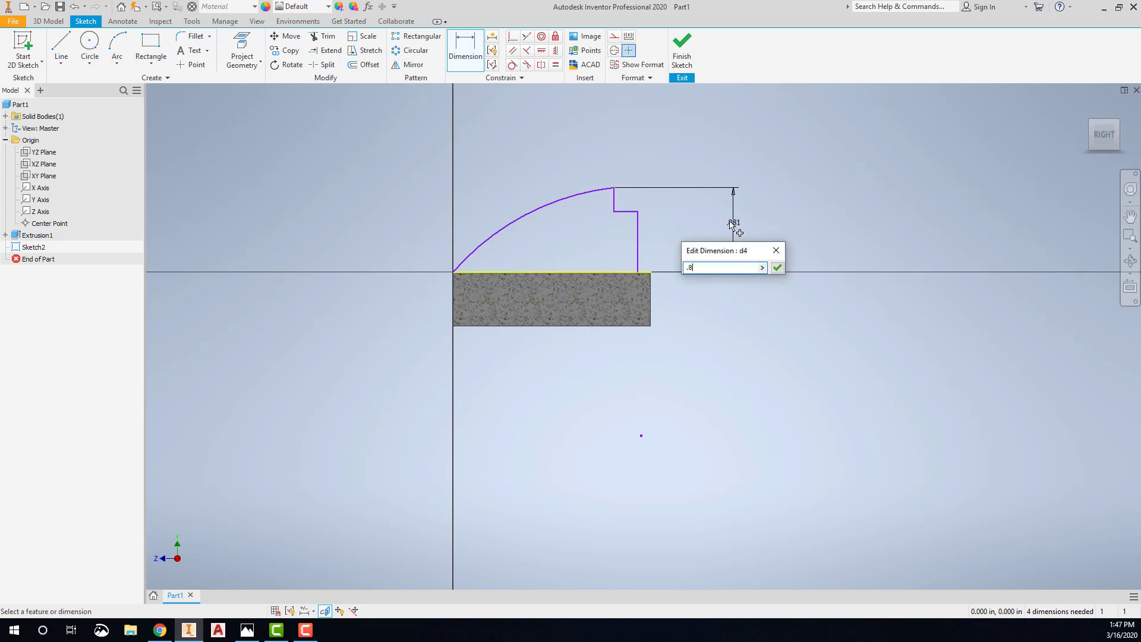
click(777, 268)
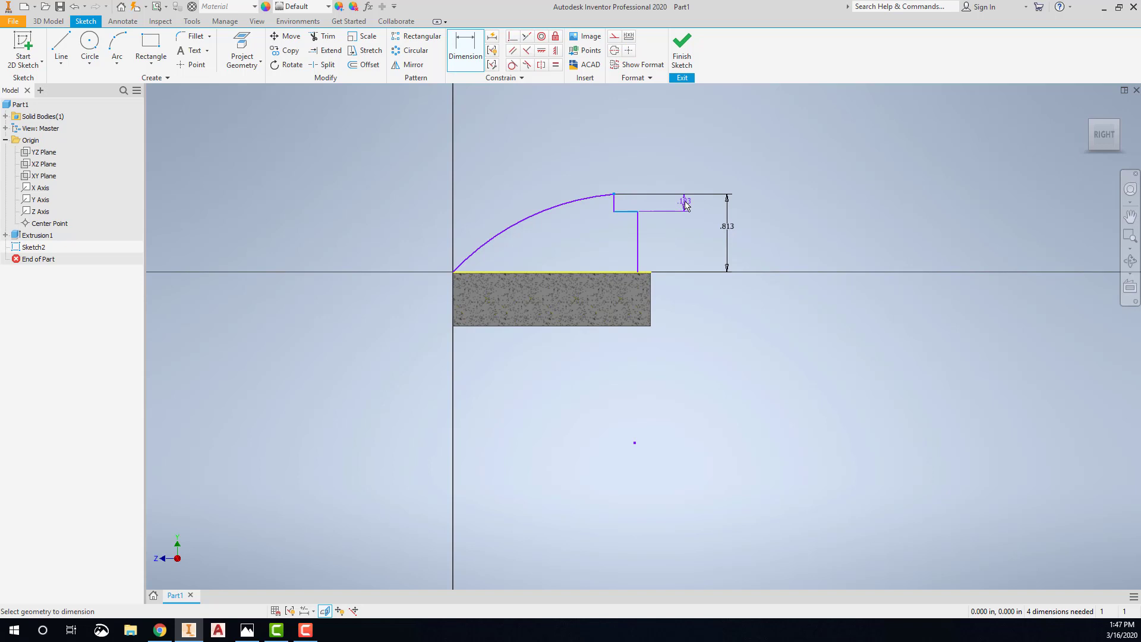
click(682, 206)
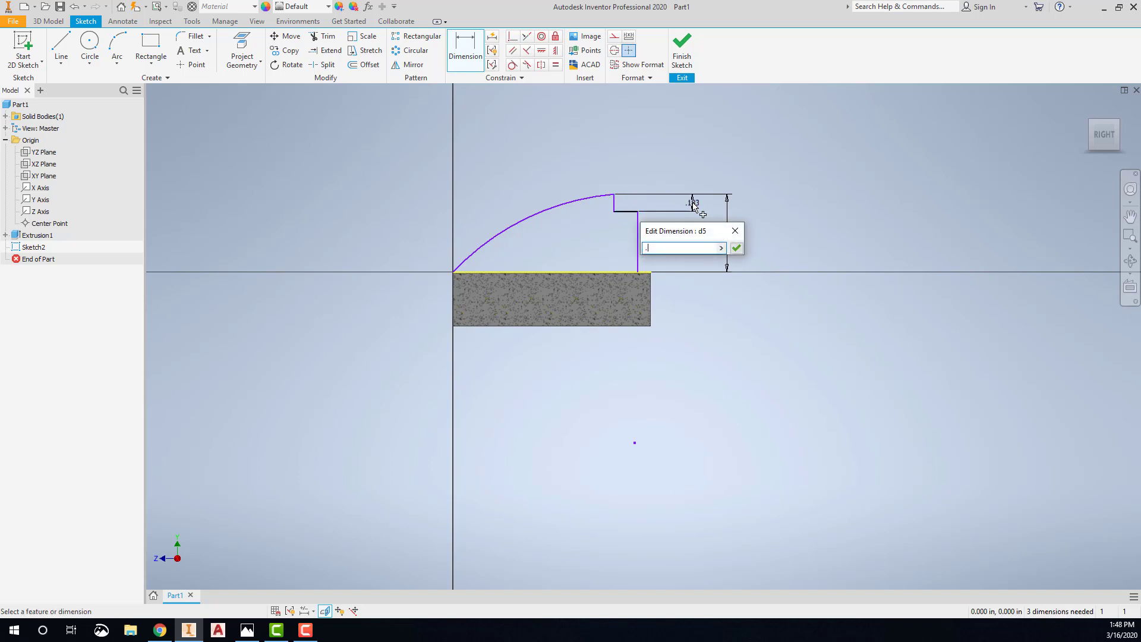
click(735, 247)
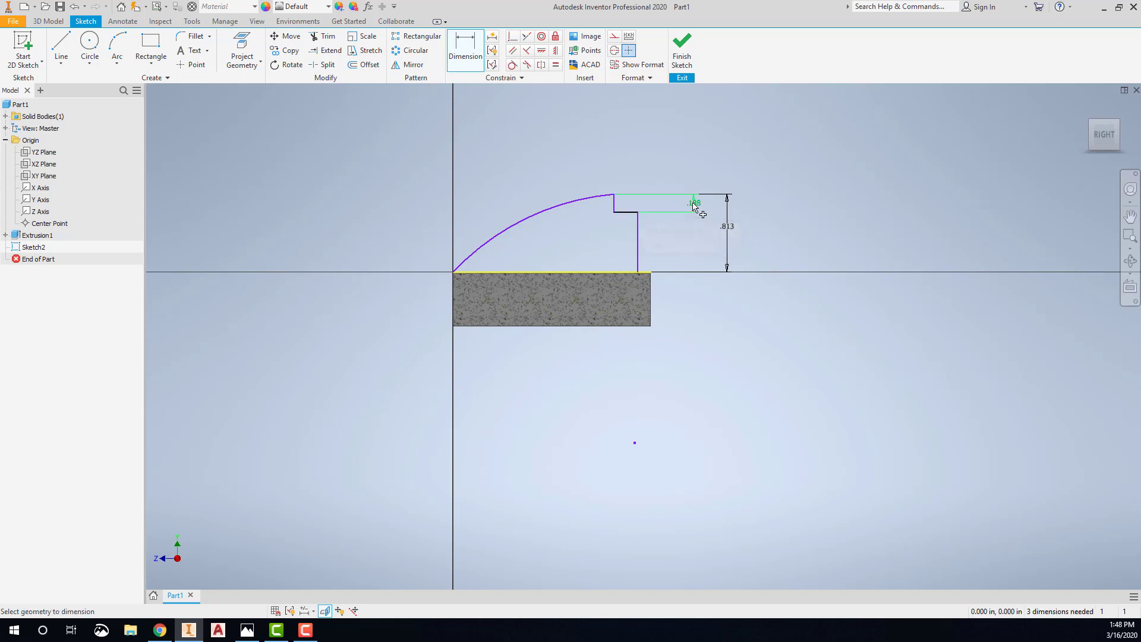
mouse_move(650, 276)
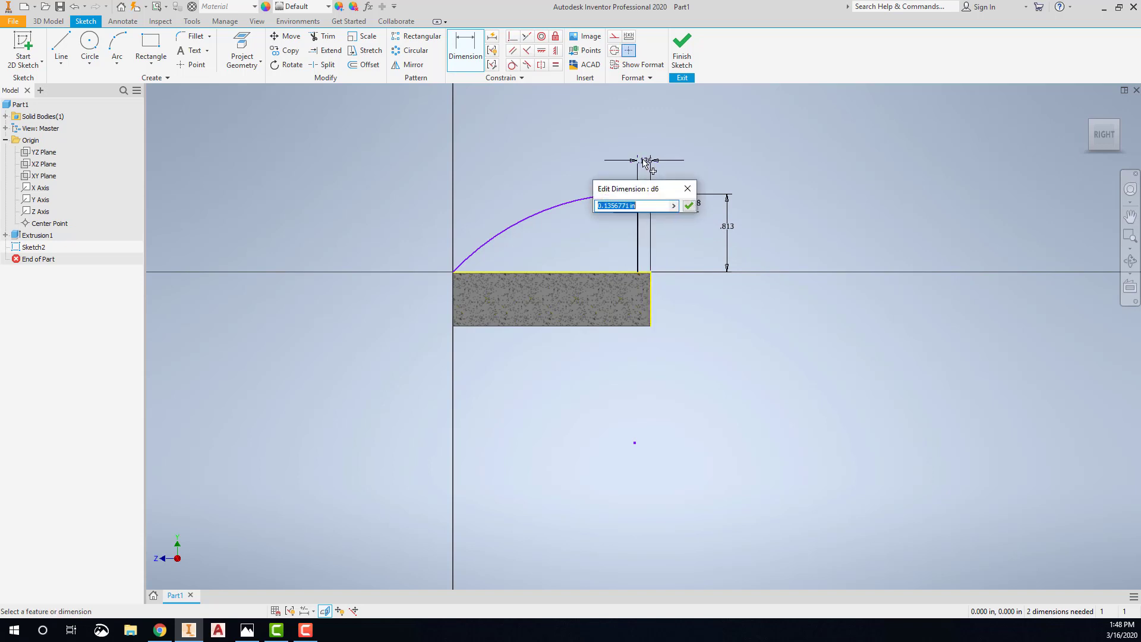
click(687, 204)
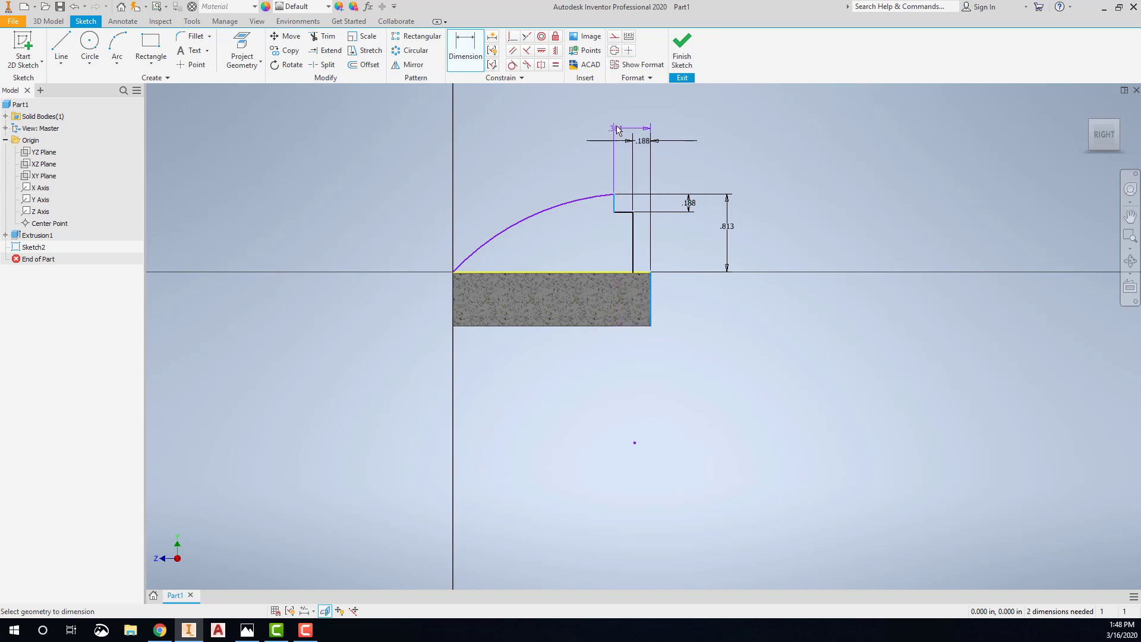
Step: Dimension the profile top width .4375 and the arc radius 2.125
click(633, 131)
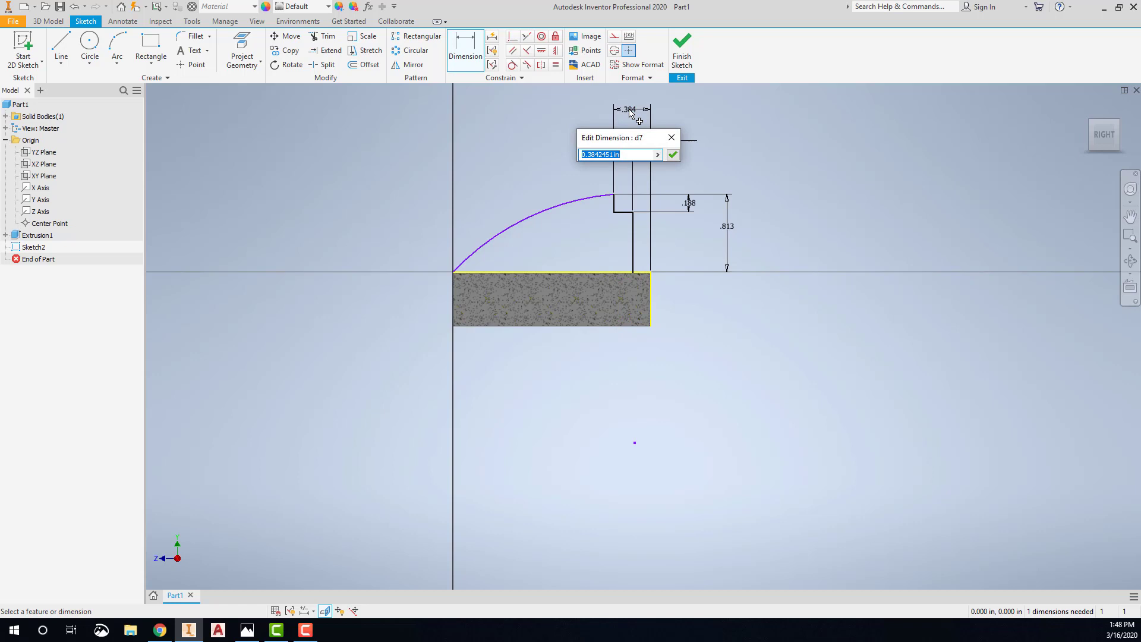
text(.4375)
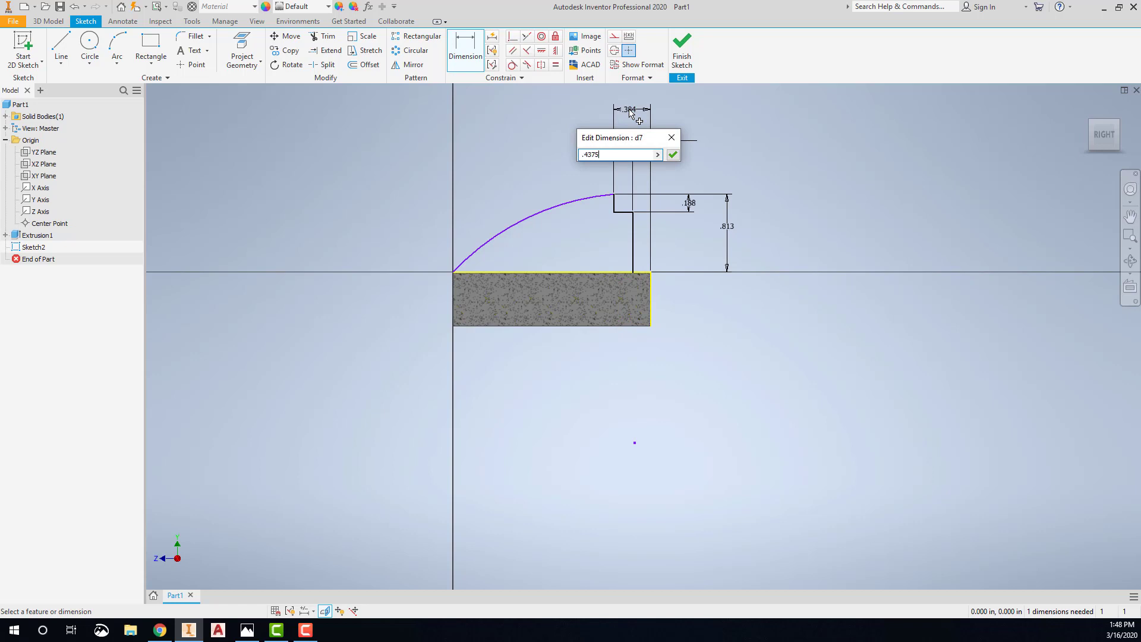
click(671, 153)
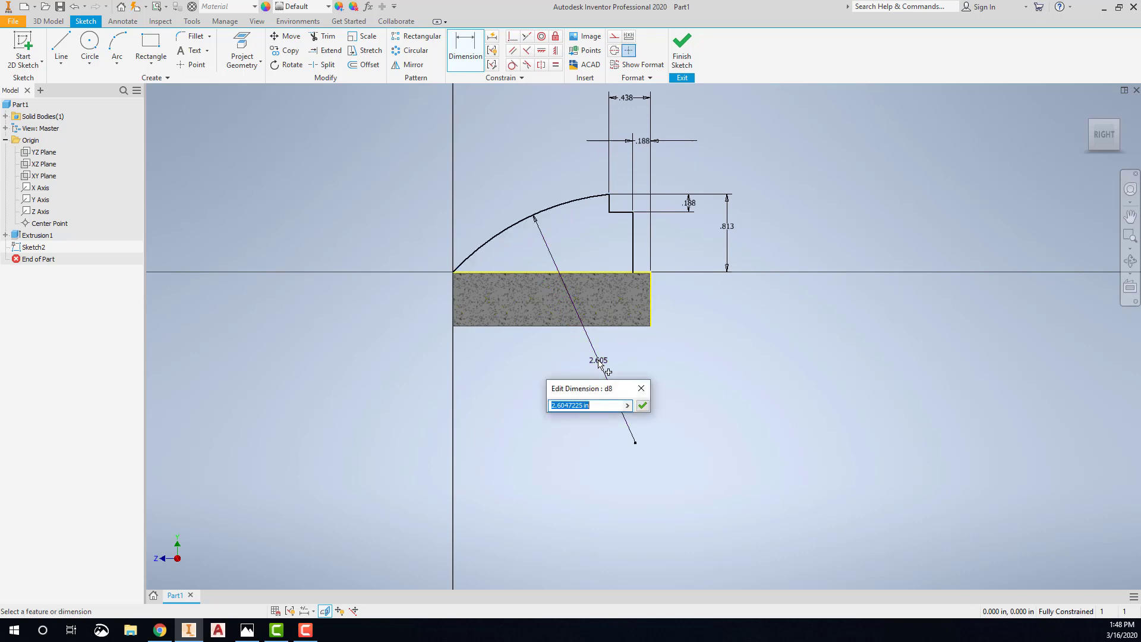
text(2.15)
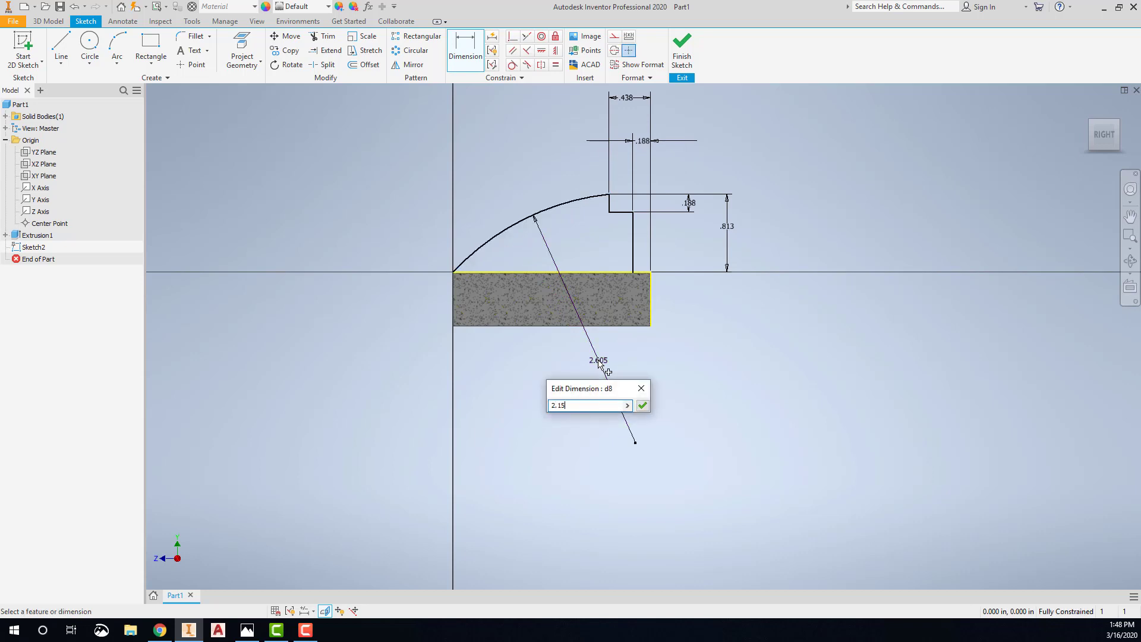
text(2.125)
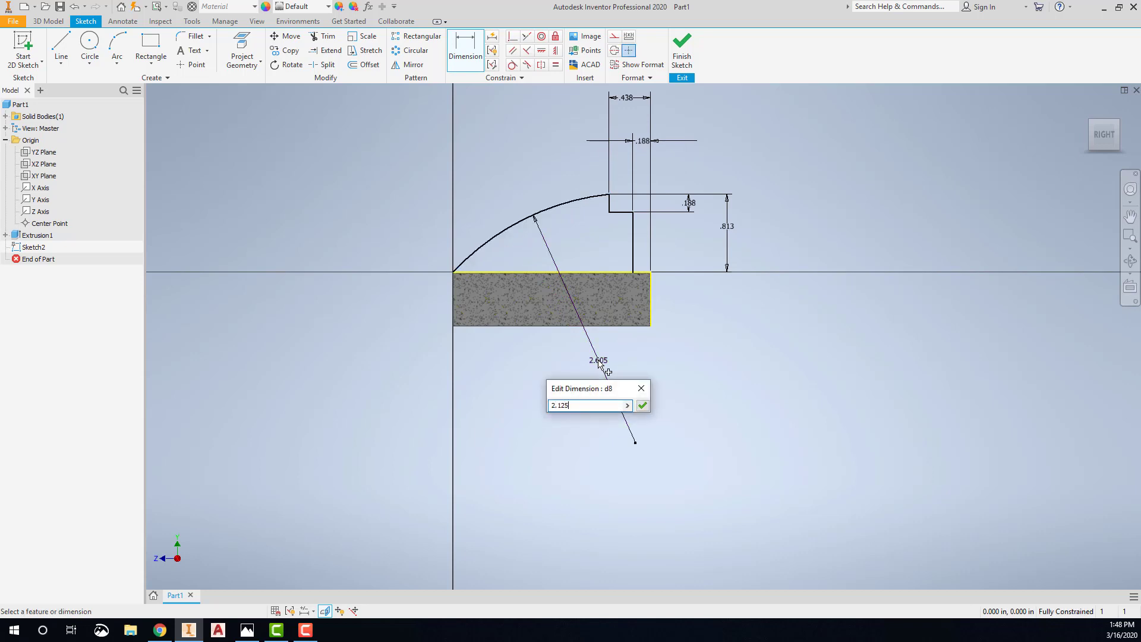
click(643, 405)
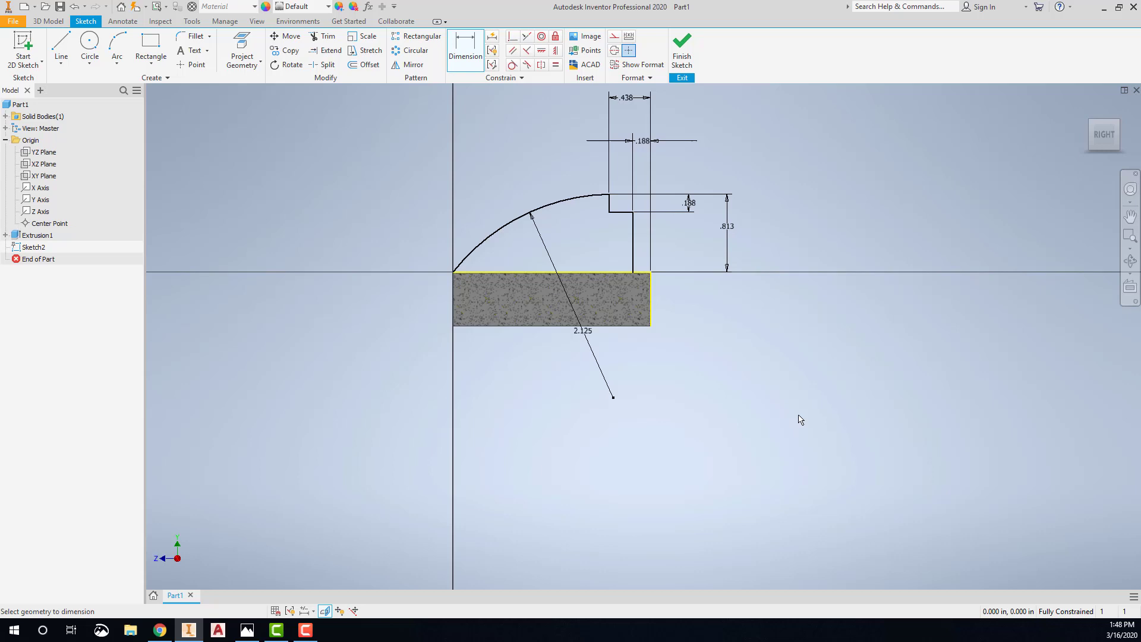
Step: Finish the sketch and extrude the arched profile 2.125 in symmetrically, then view the reference drawing
click(681, 45)
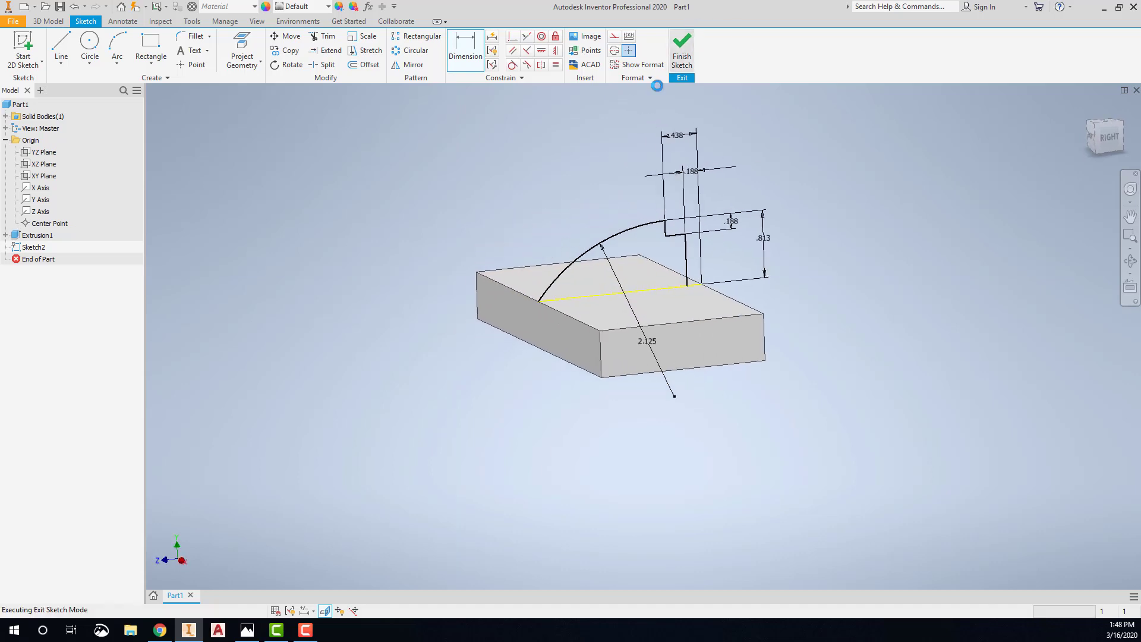
click(680, 45)
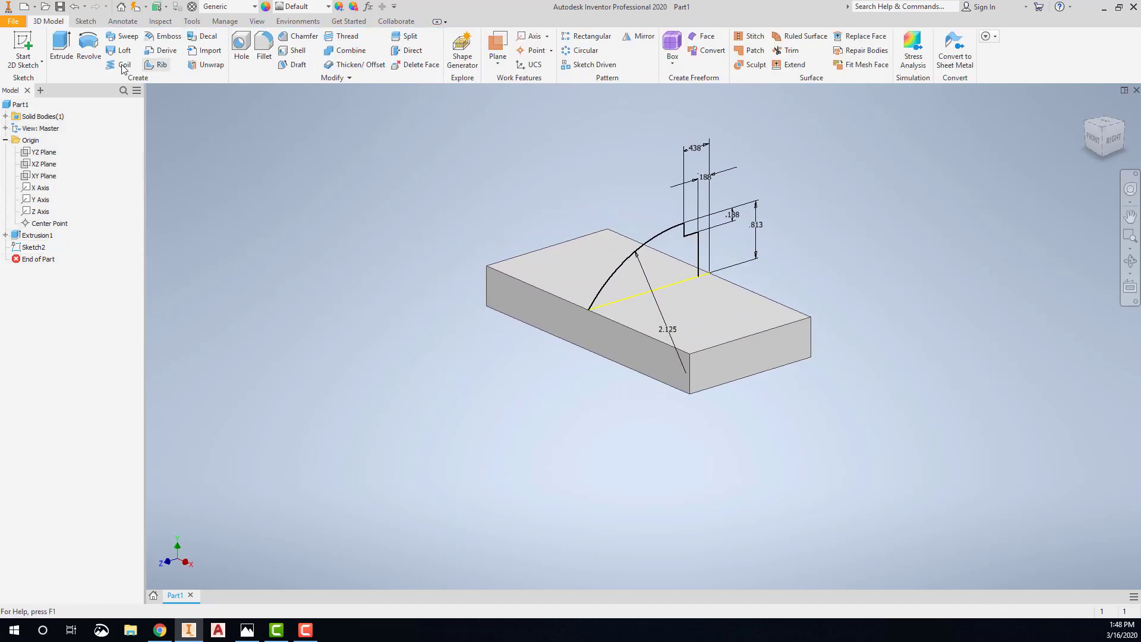
click(60, 45)
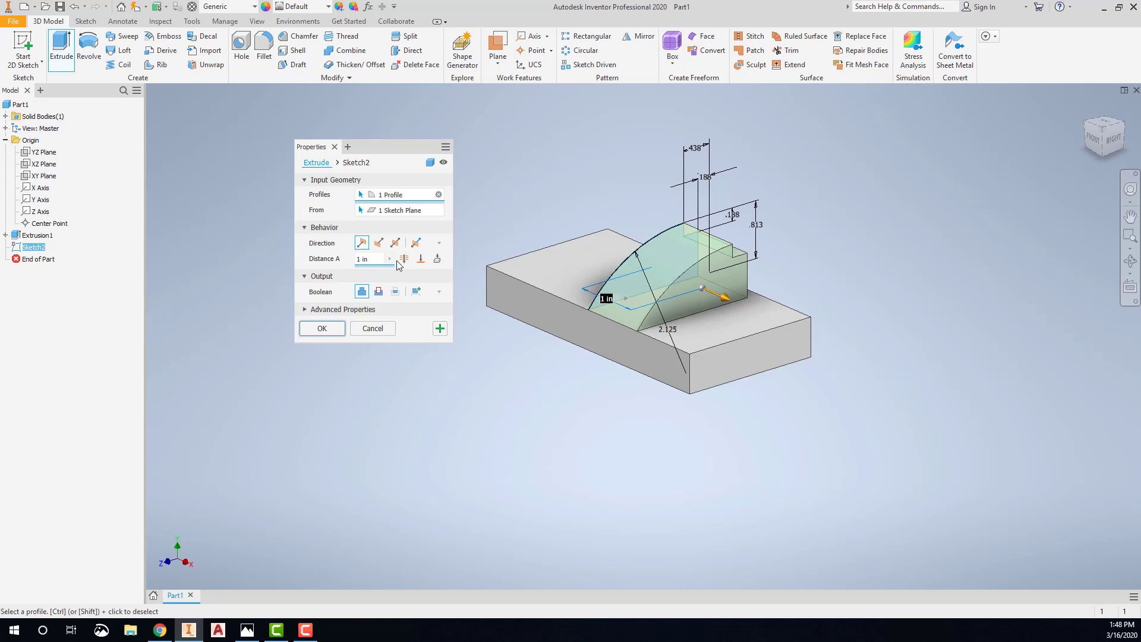
click(395, 243)
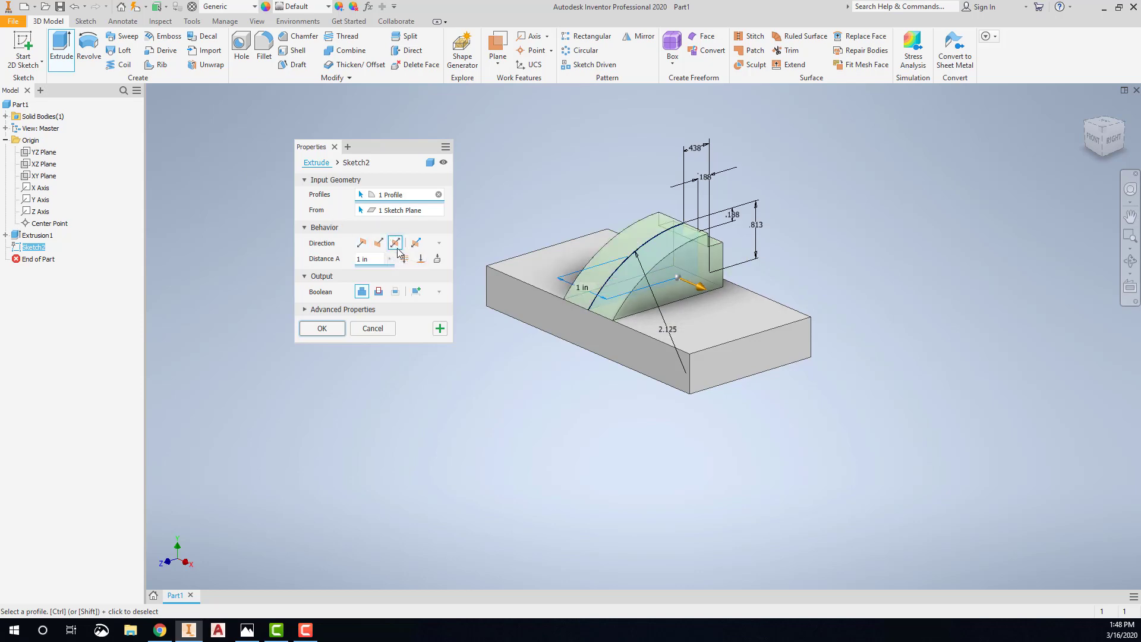
click(246, 629)
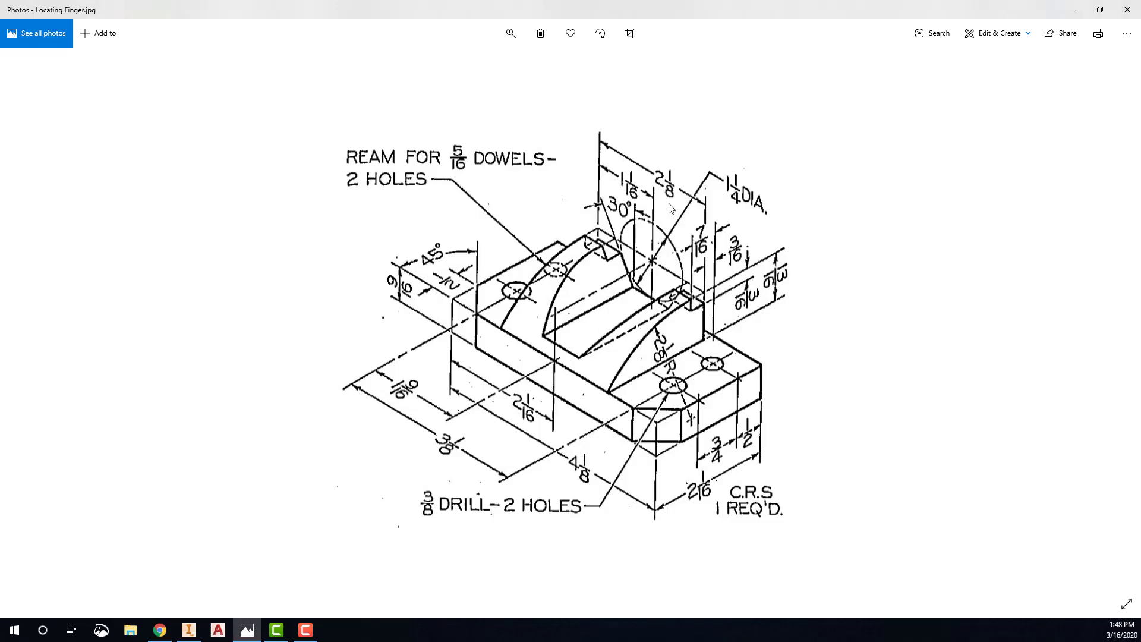
mouse_move(667, 181)
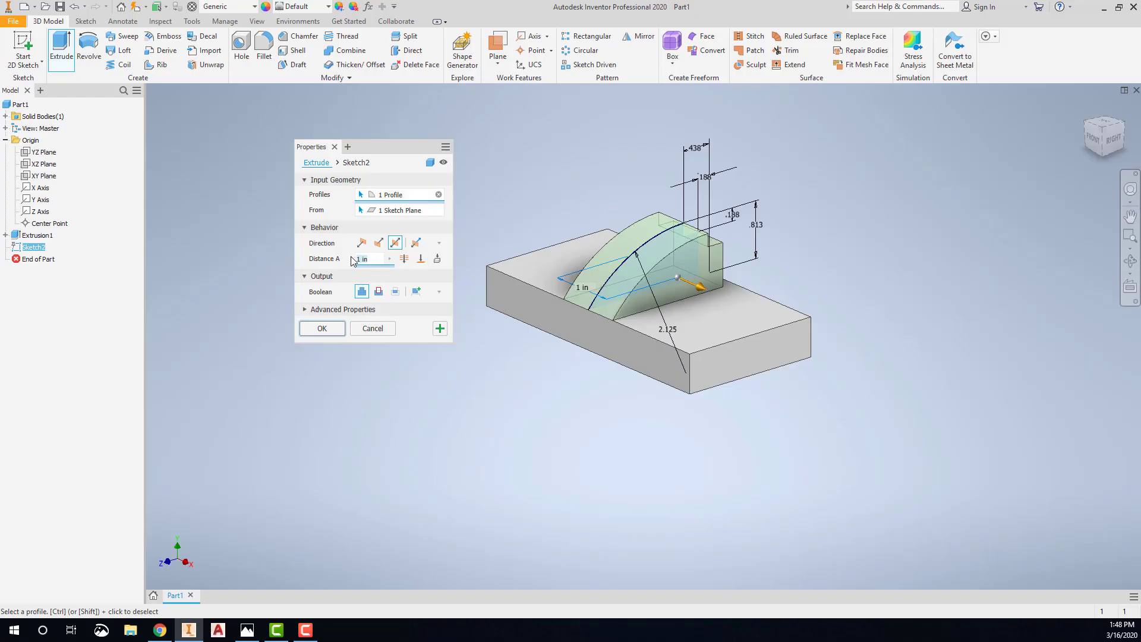
text(2.125)
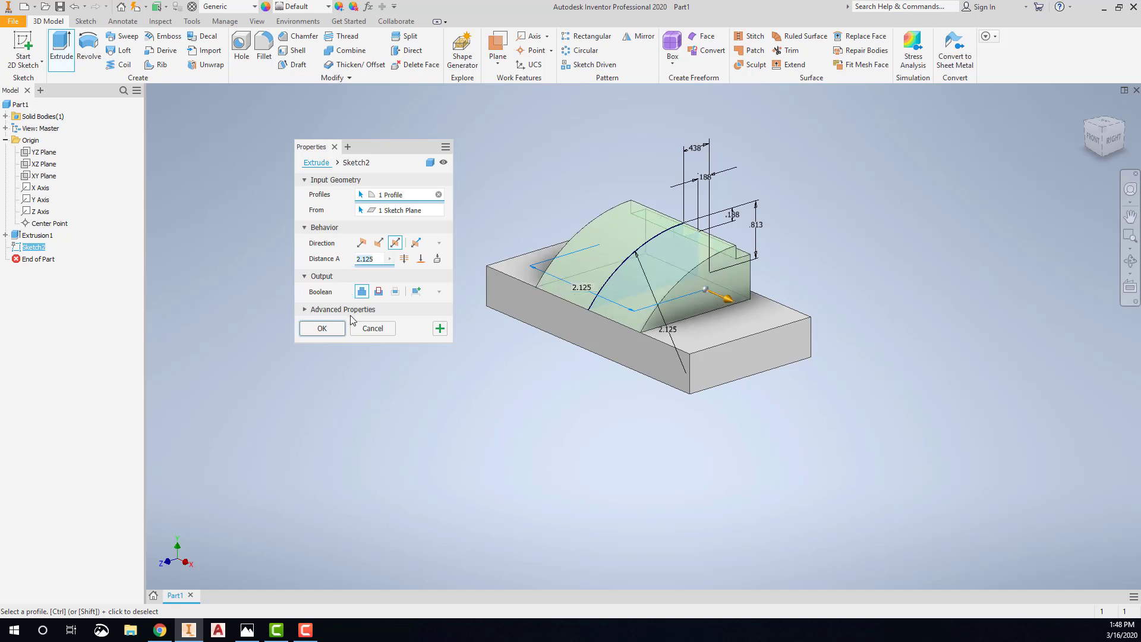
click(322, 328)
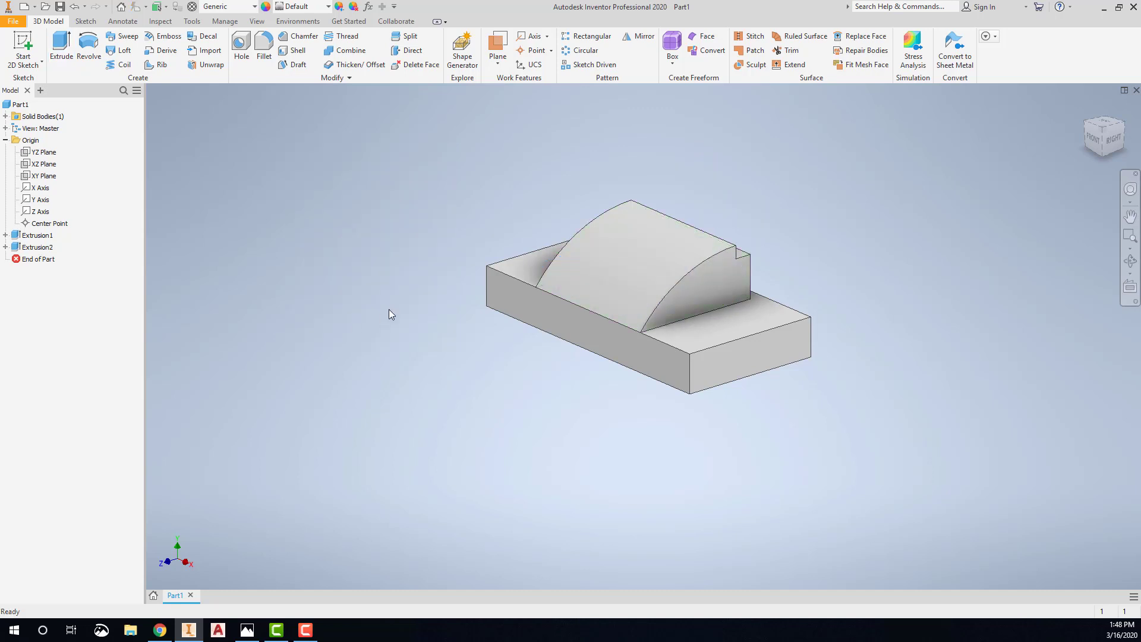
mouse_move(604, 194)
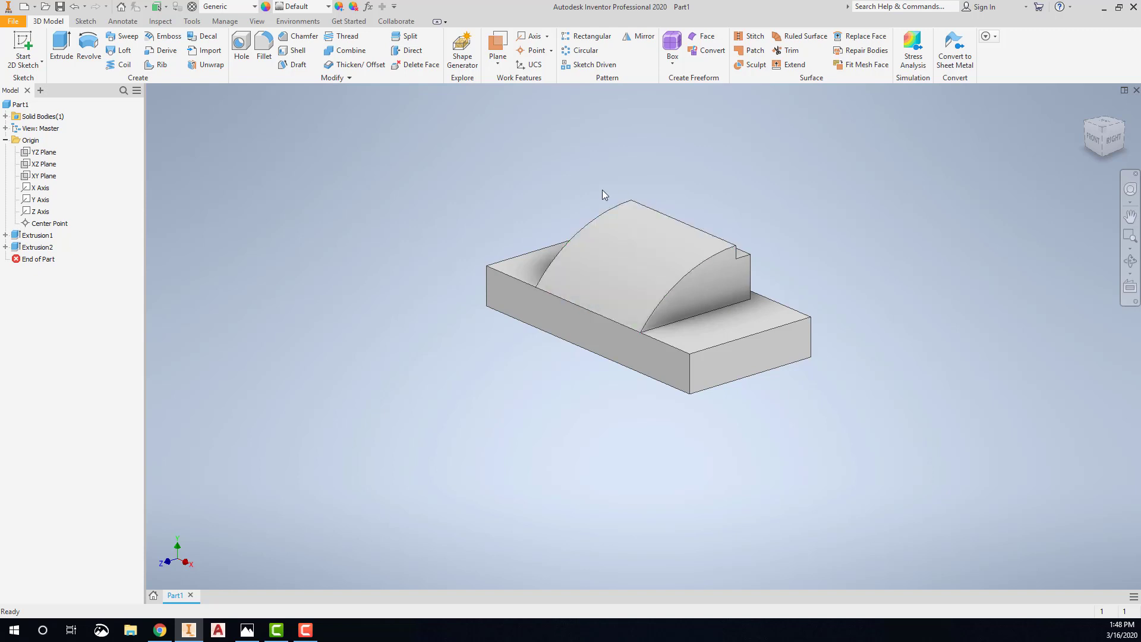
click(666, 252)
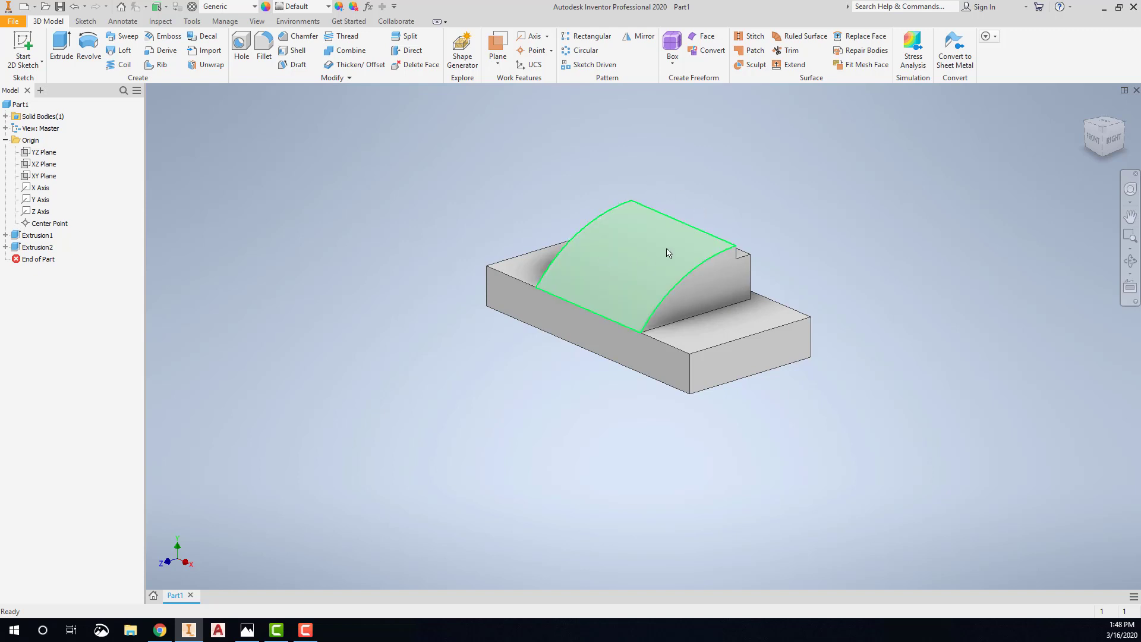
mouse_move(651, 254)
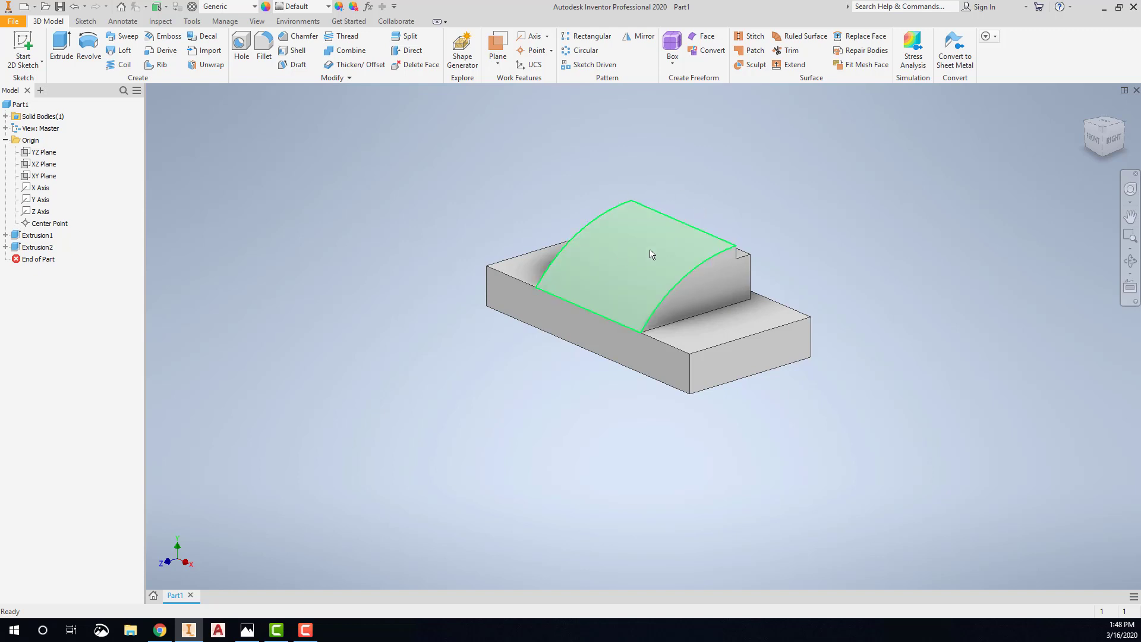
click(247, 629)
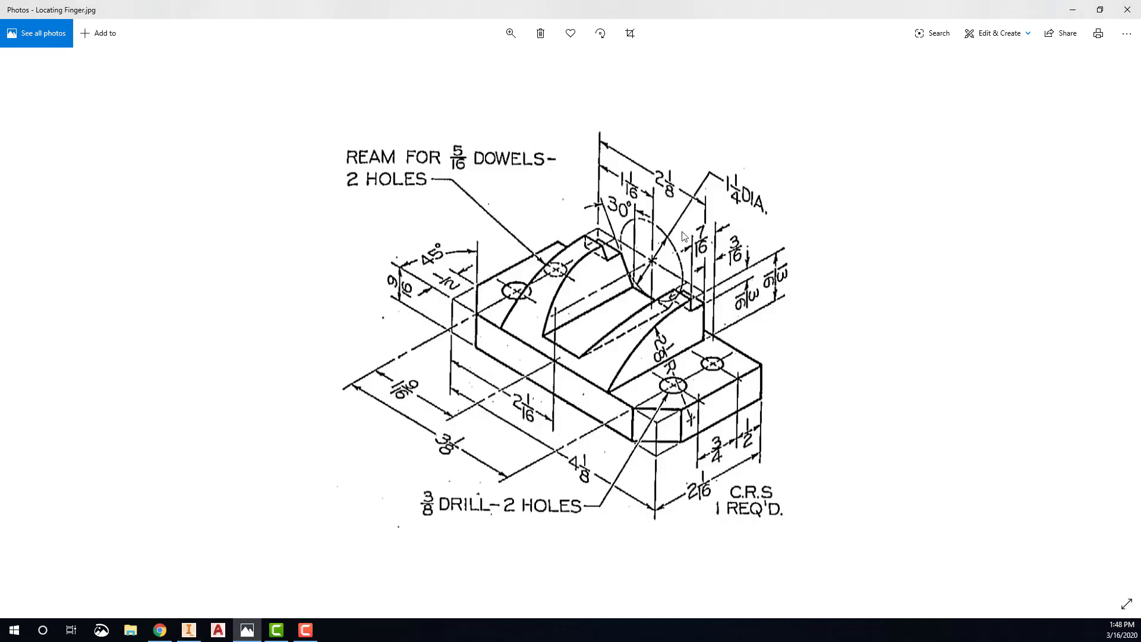
mouse_move(670, 247)
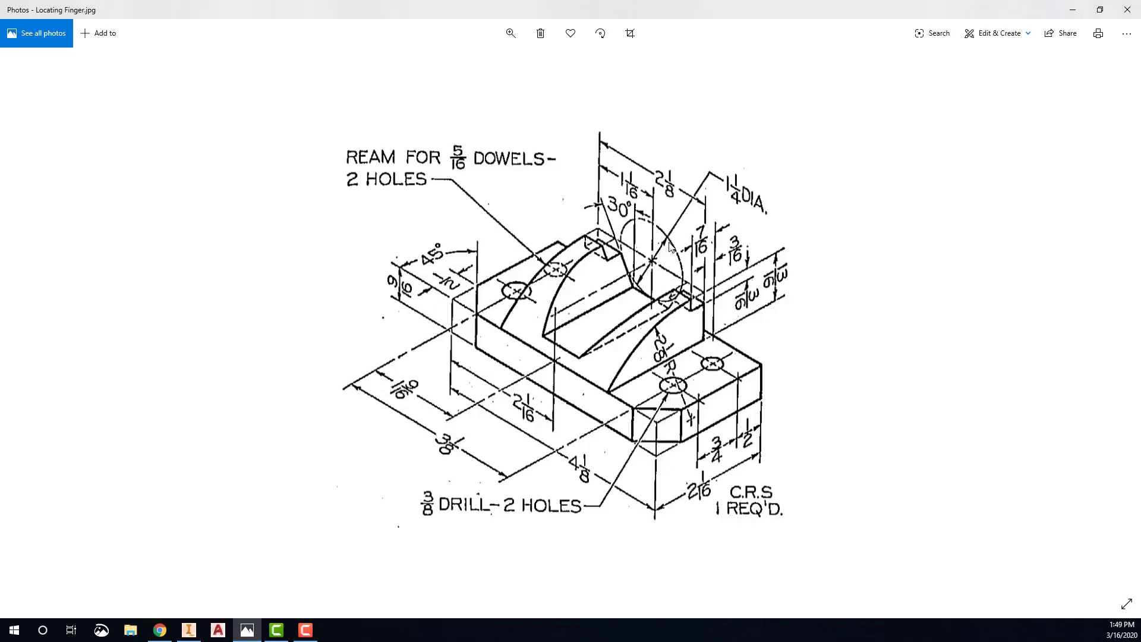
mouse_move(628, 271)
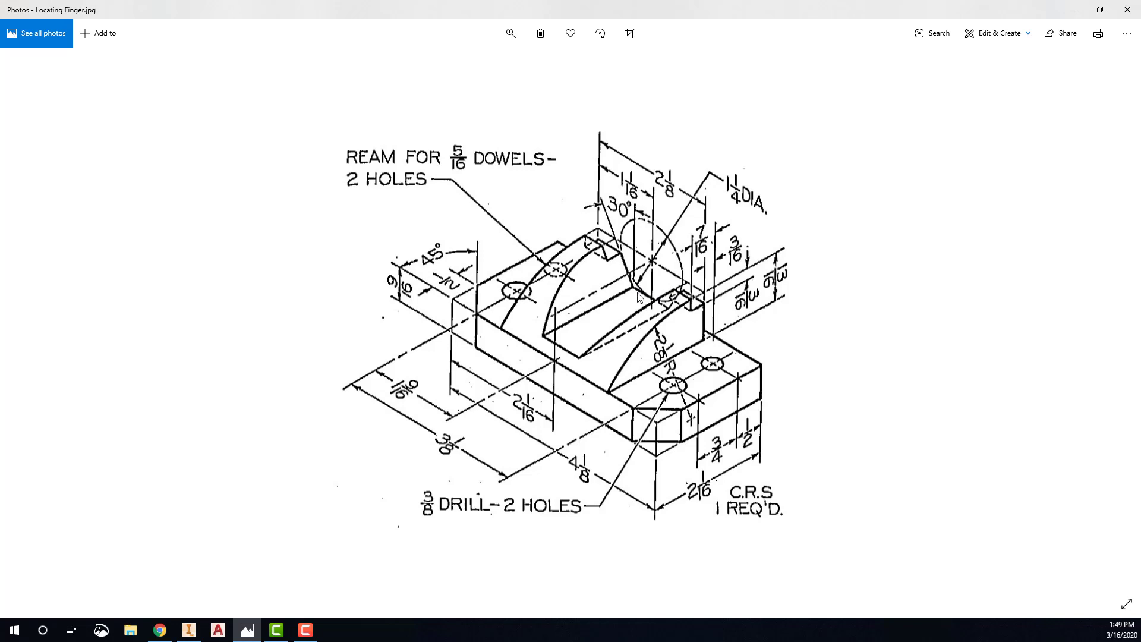
mouse_move(673, 240)
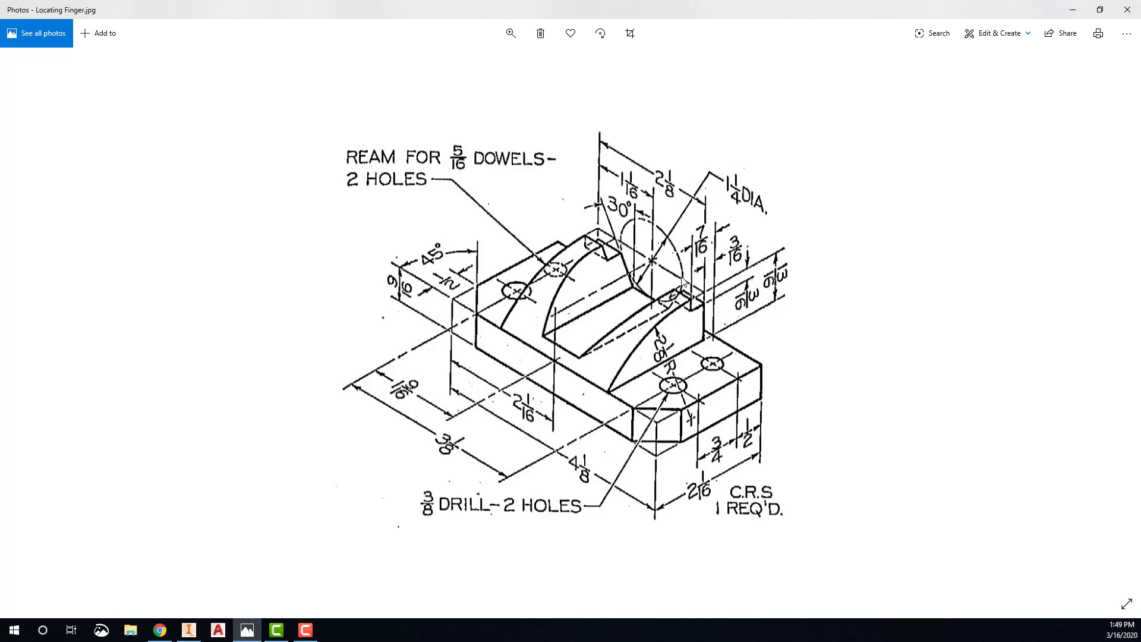
mouse_move(653, 264)
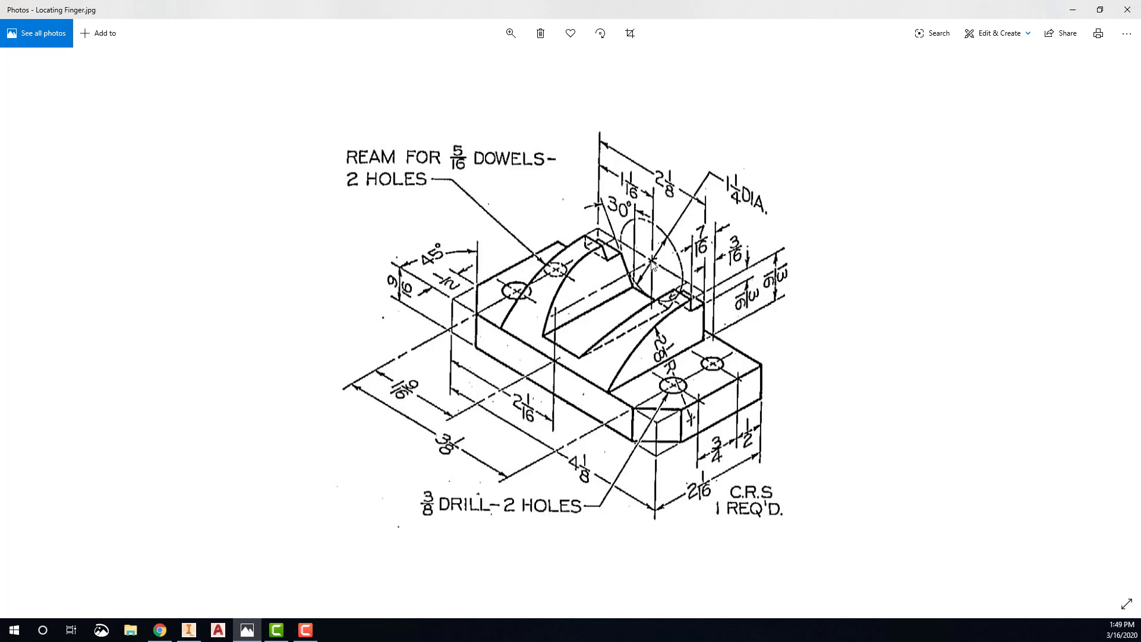
mouse_move(645, 187)
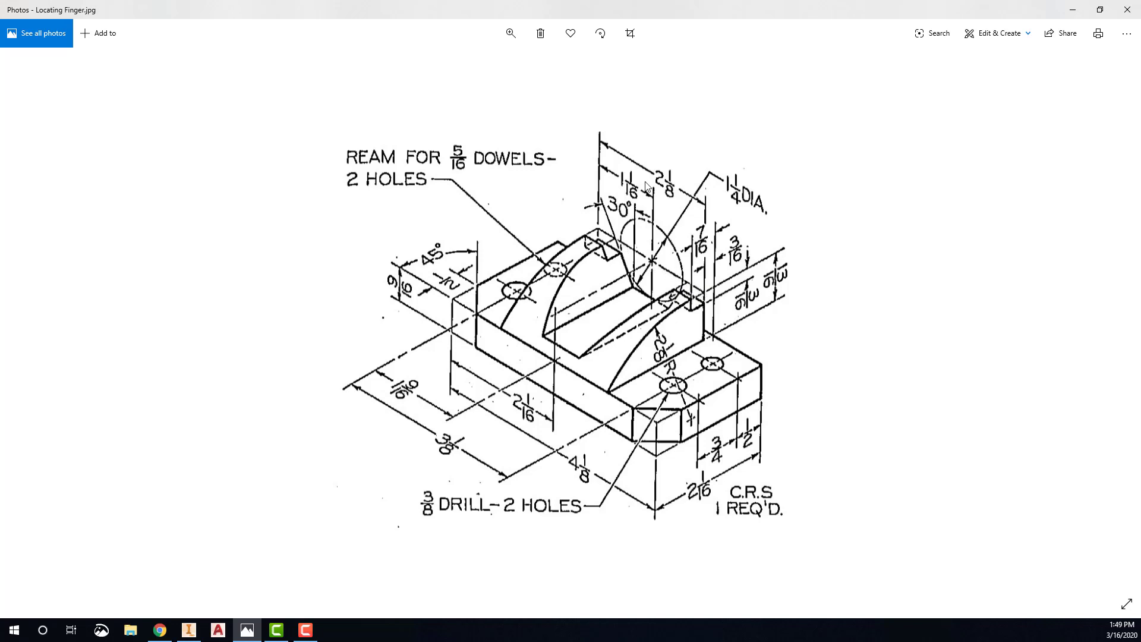
mouse_move(643, 186)
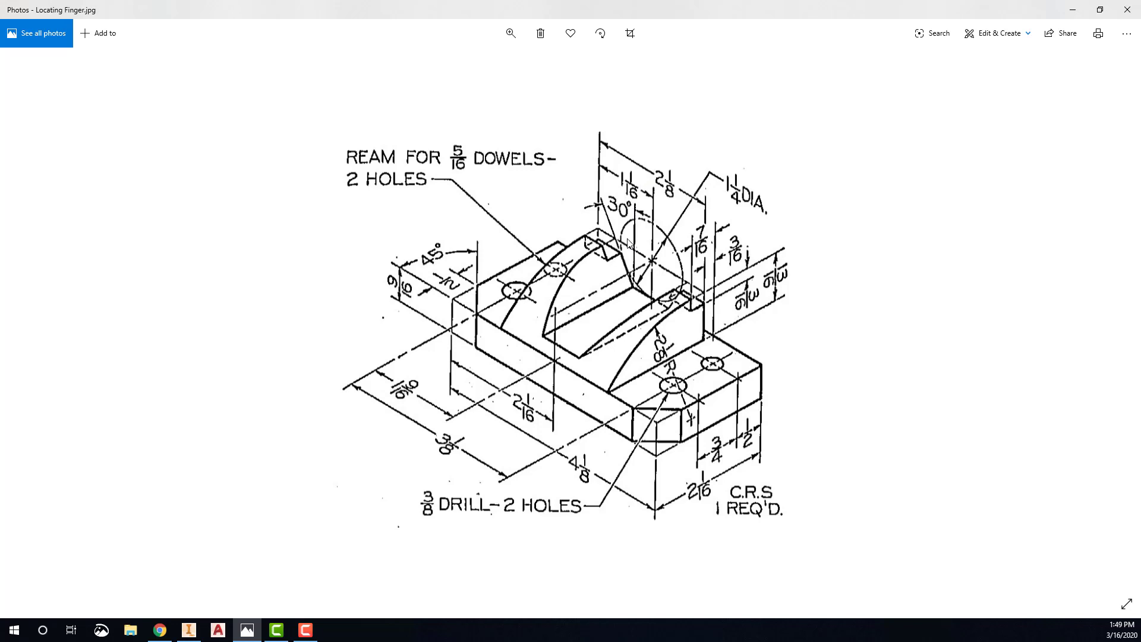
mouse_move(642, 295)
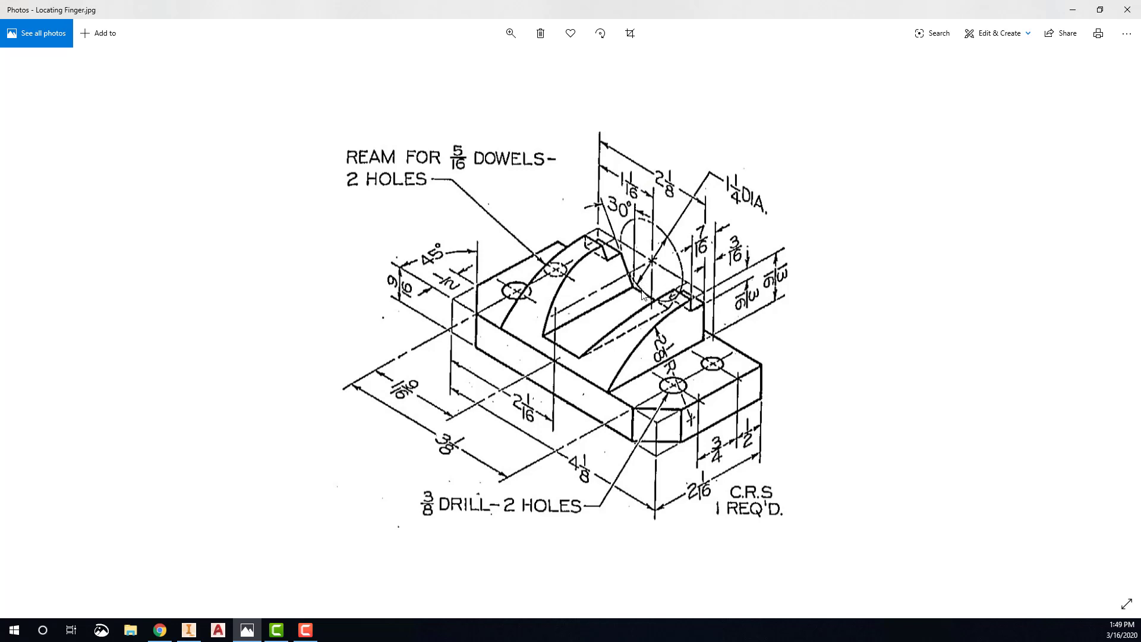
mouse_move(647, 299)
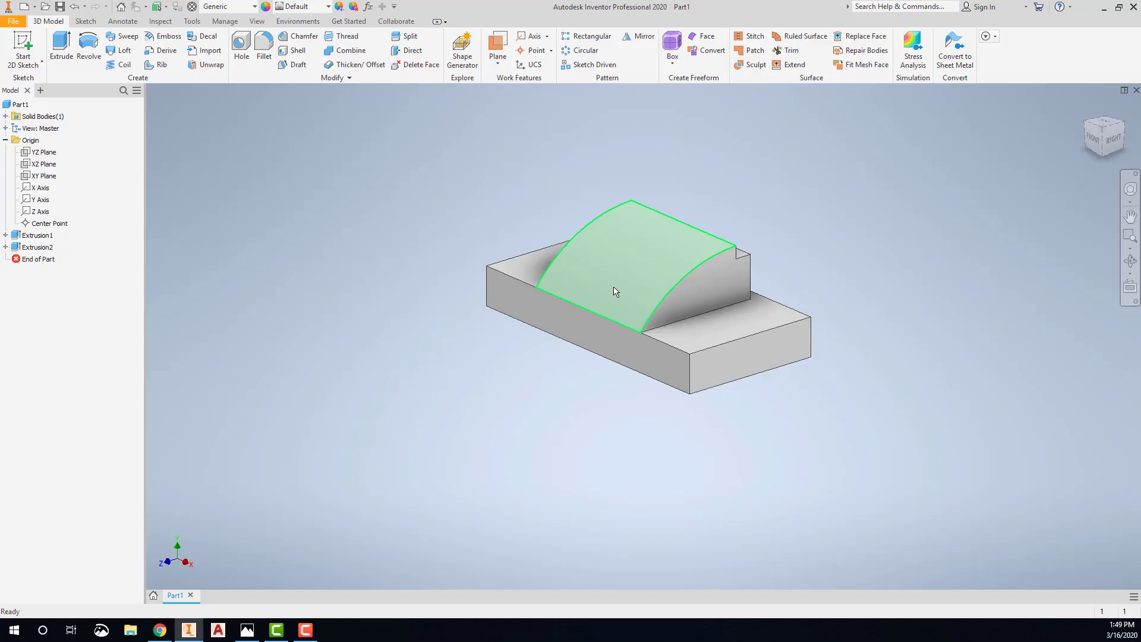
Step: Start a sketch on the front face and project the raised section's top edge
right_click(616, 292)
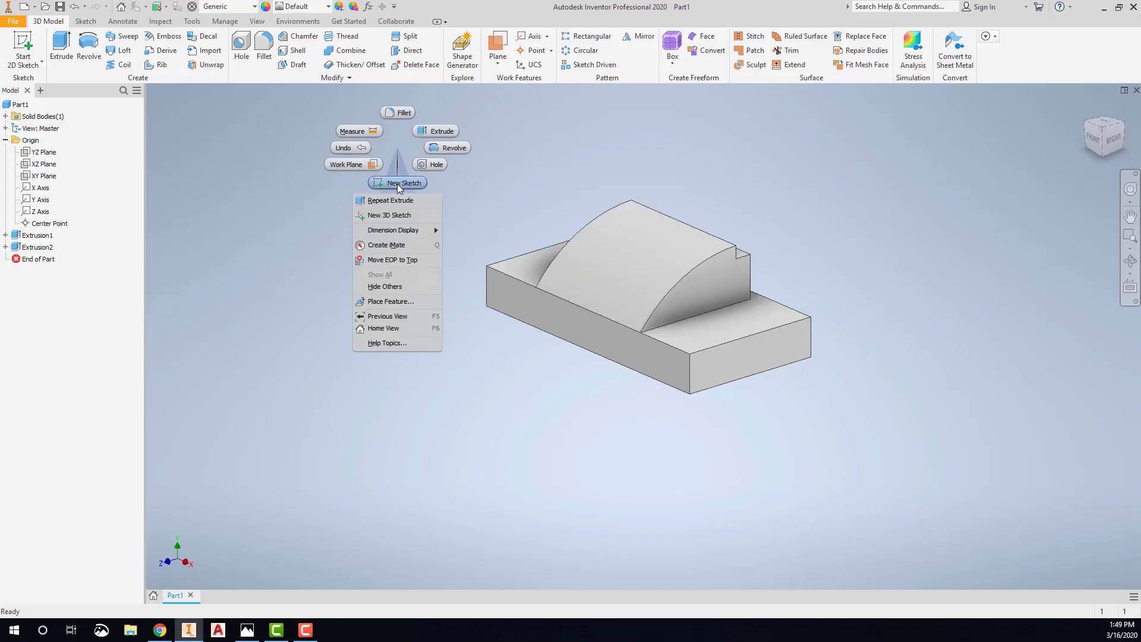
click(404, 183)
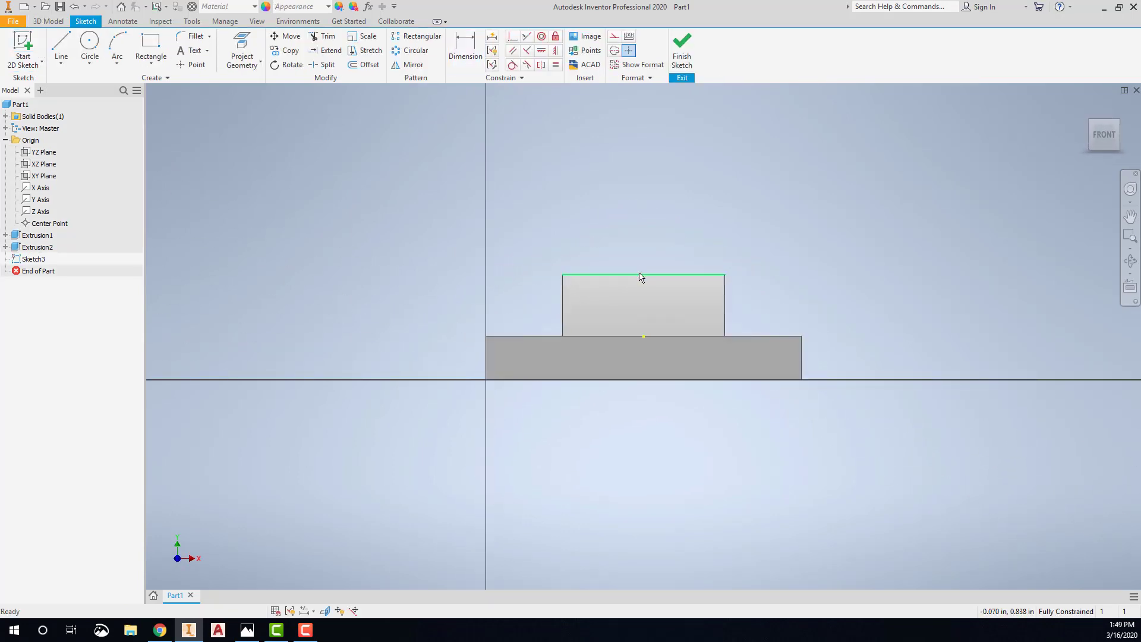
click(242, 50)
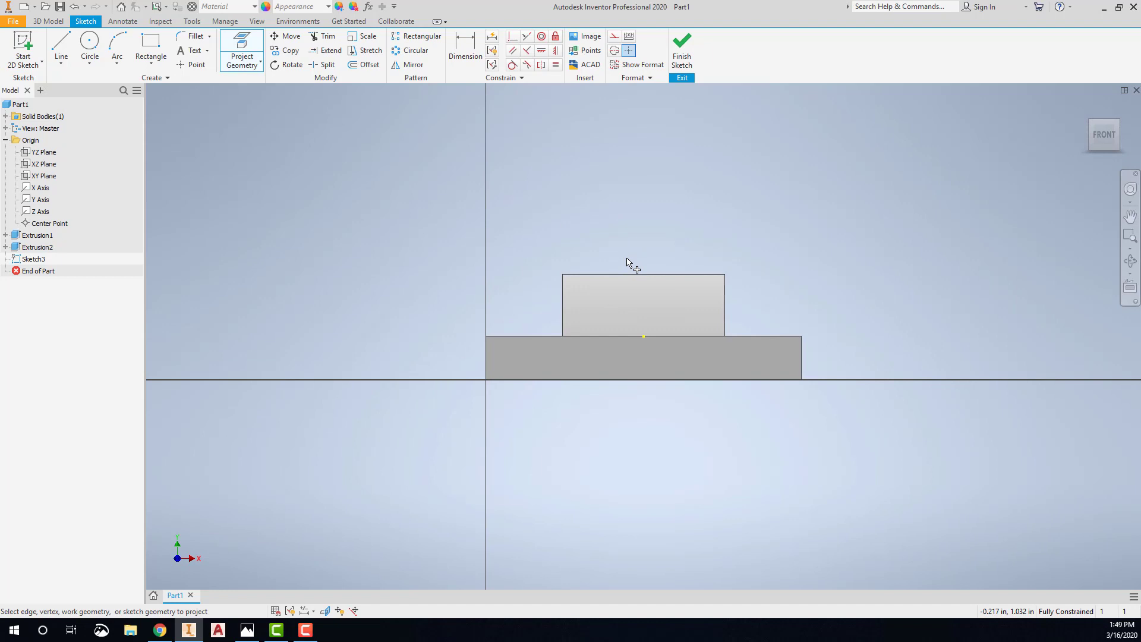
mouse_move(630, 282)
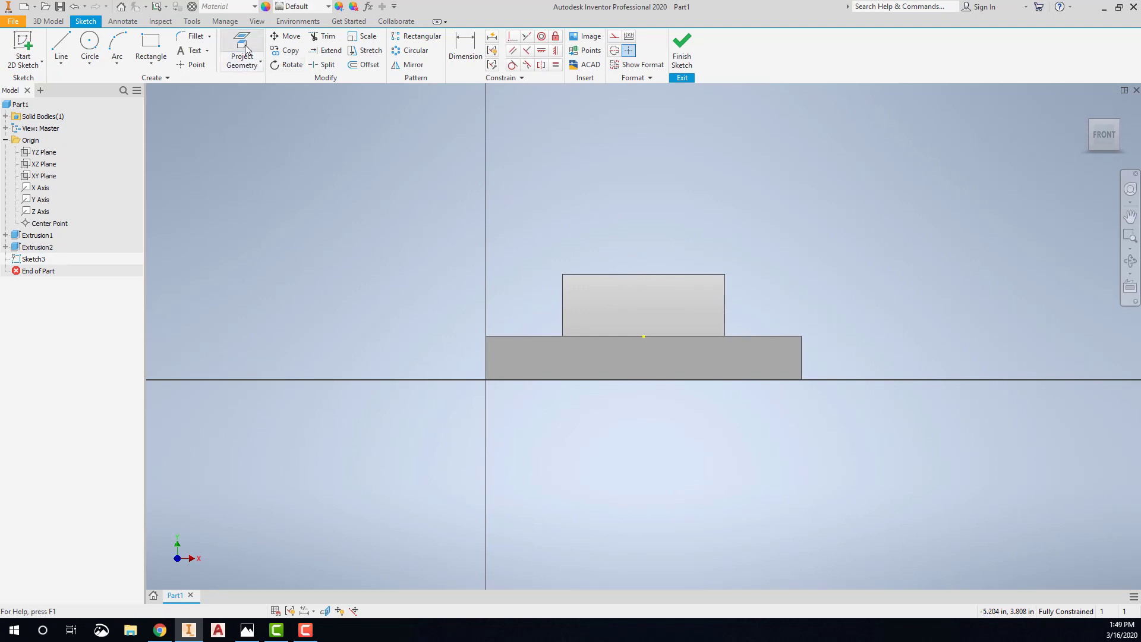
click(242, 50)
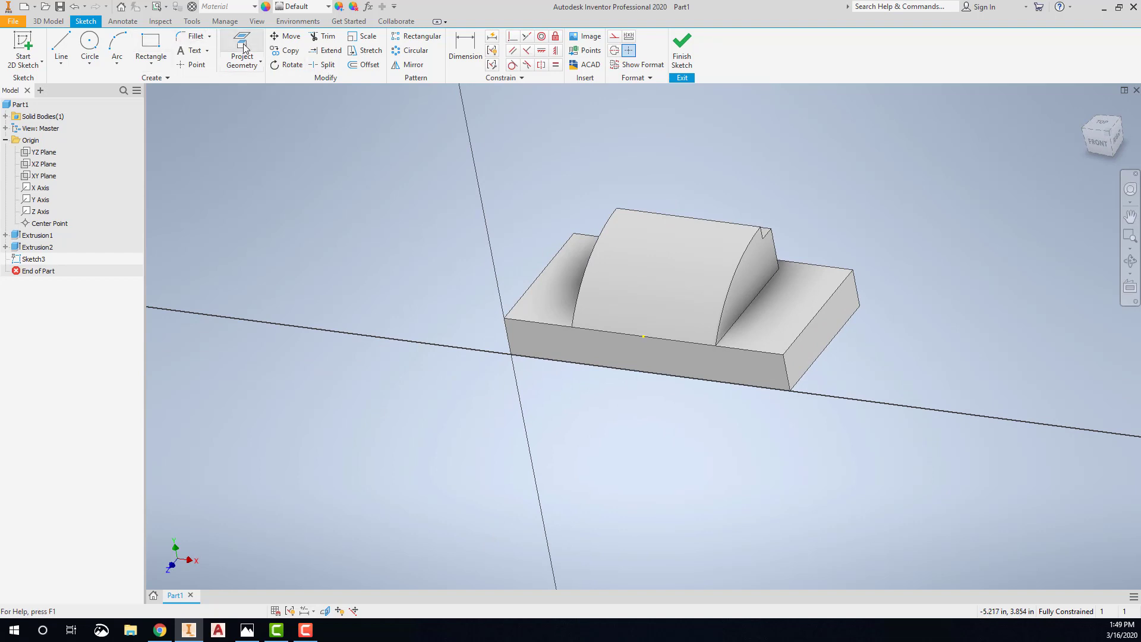
click(240, 46)
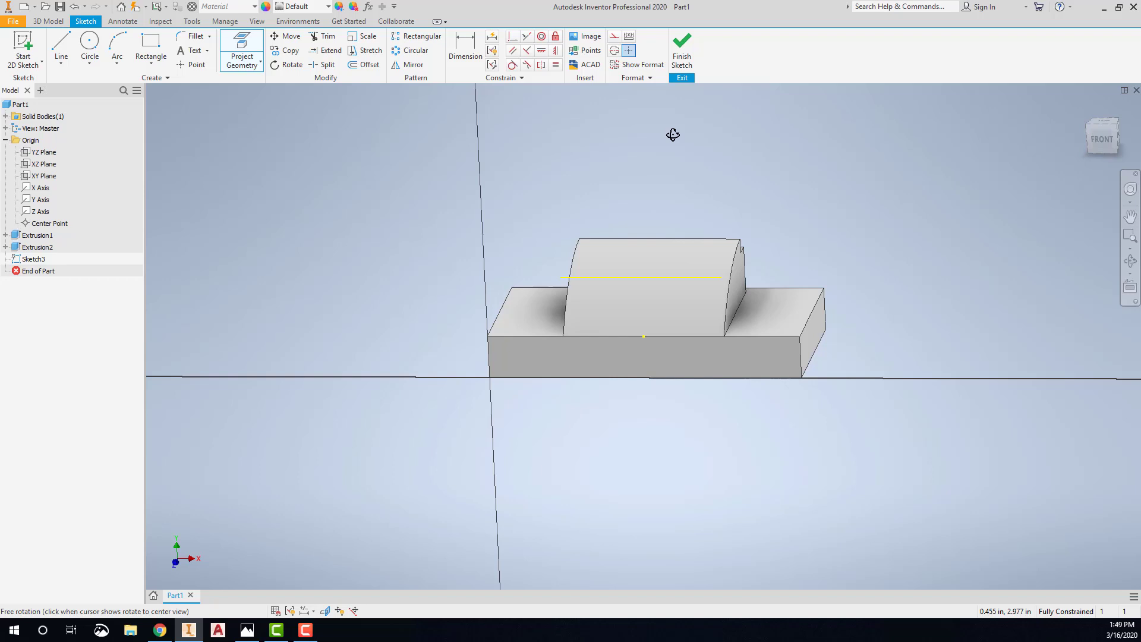
click(1102, 135)
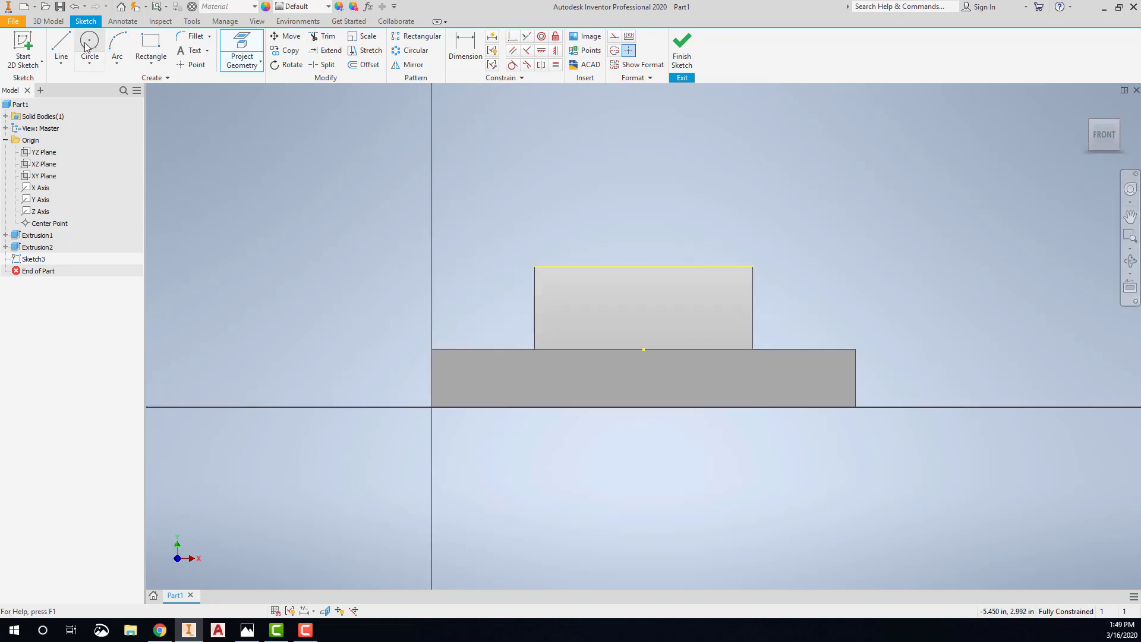
mouse_move(90, 42)
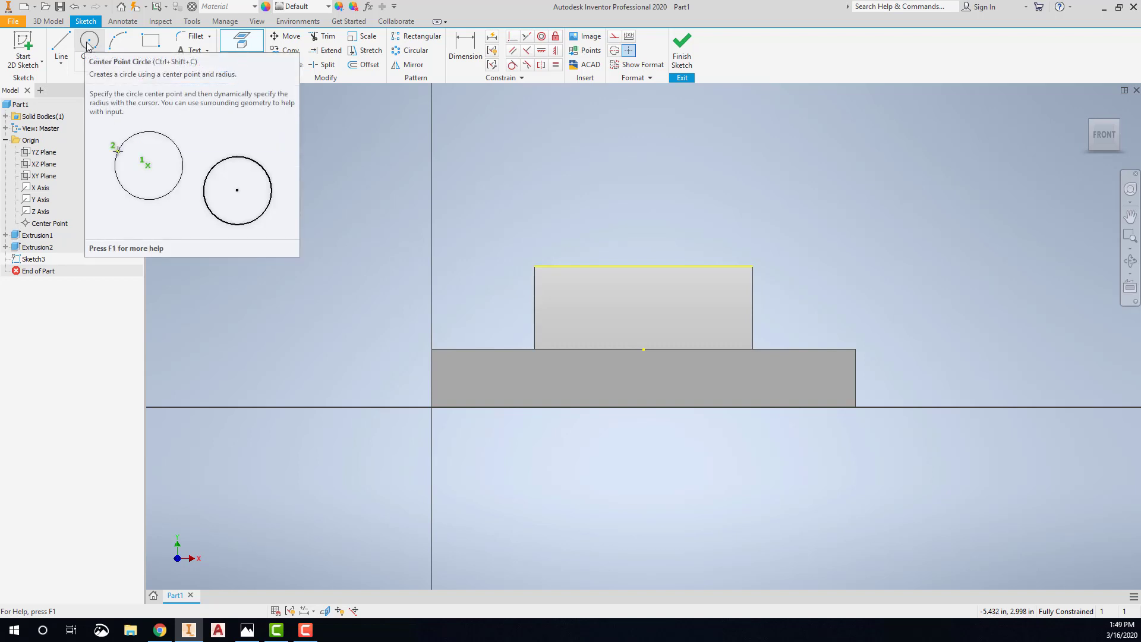
mouse_move(439, 84)
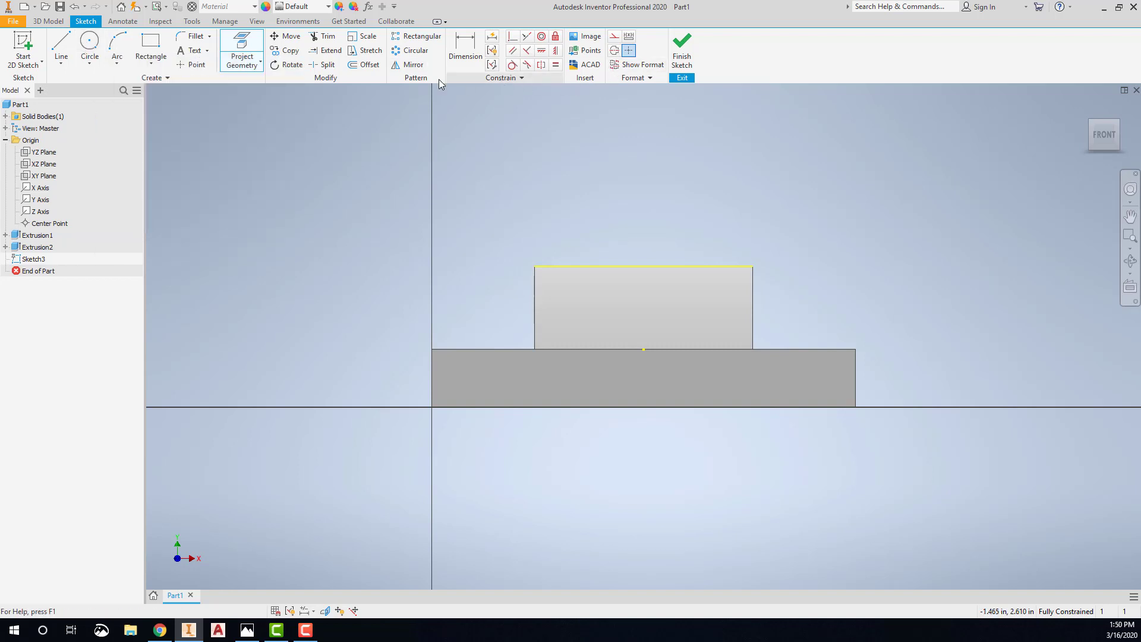
Step: Place a center-point circle at the projected top edge's midpoint
click(89, 49)
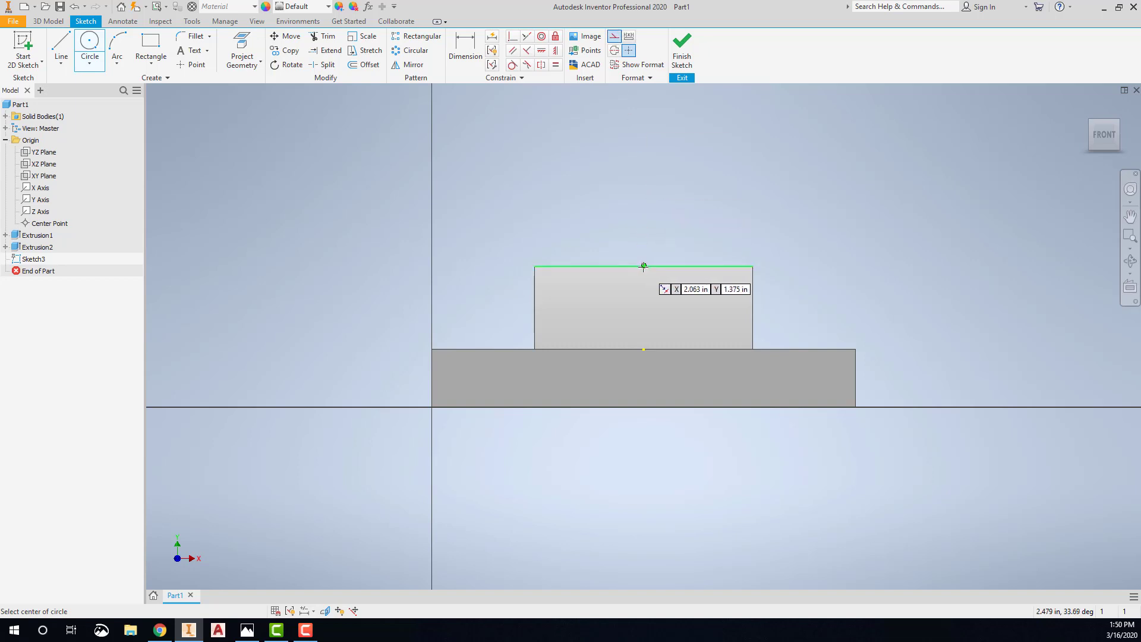
click(643, 266)
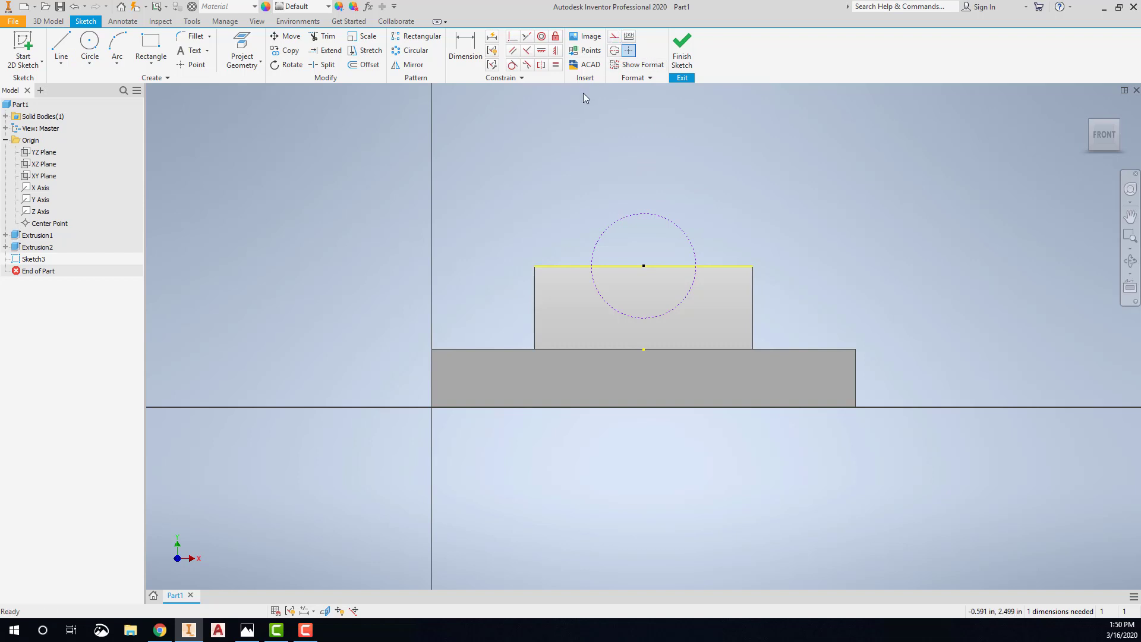
Step: Draw the three-line notch outline with sides tangent to the circle and equal
click(62, 50)
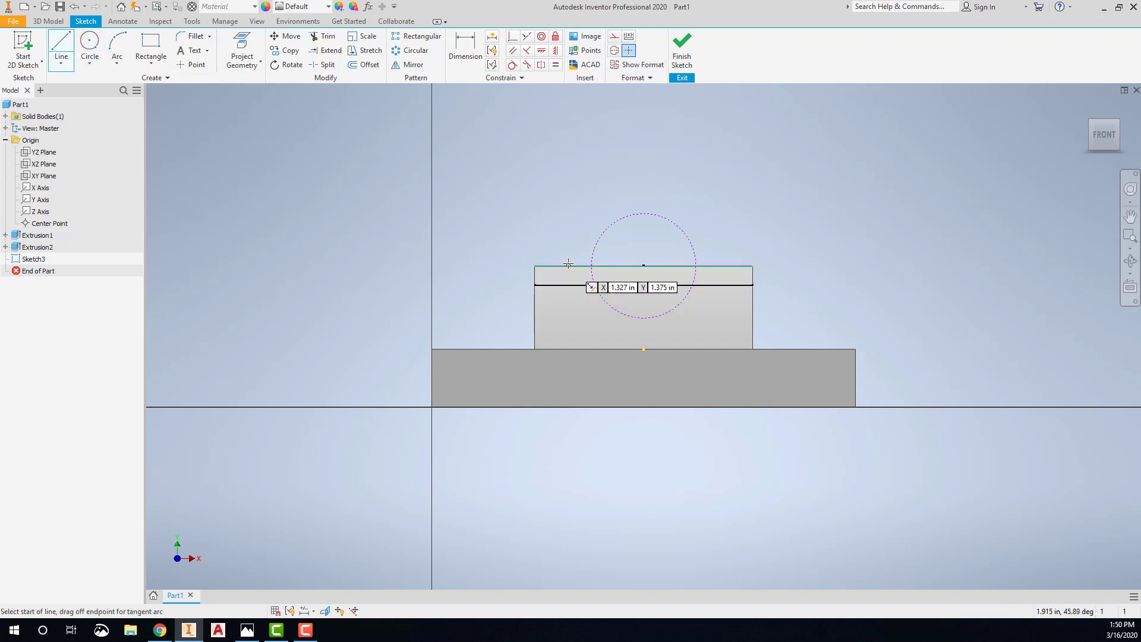
click(568, 264)
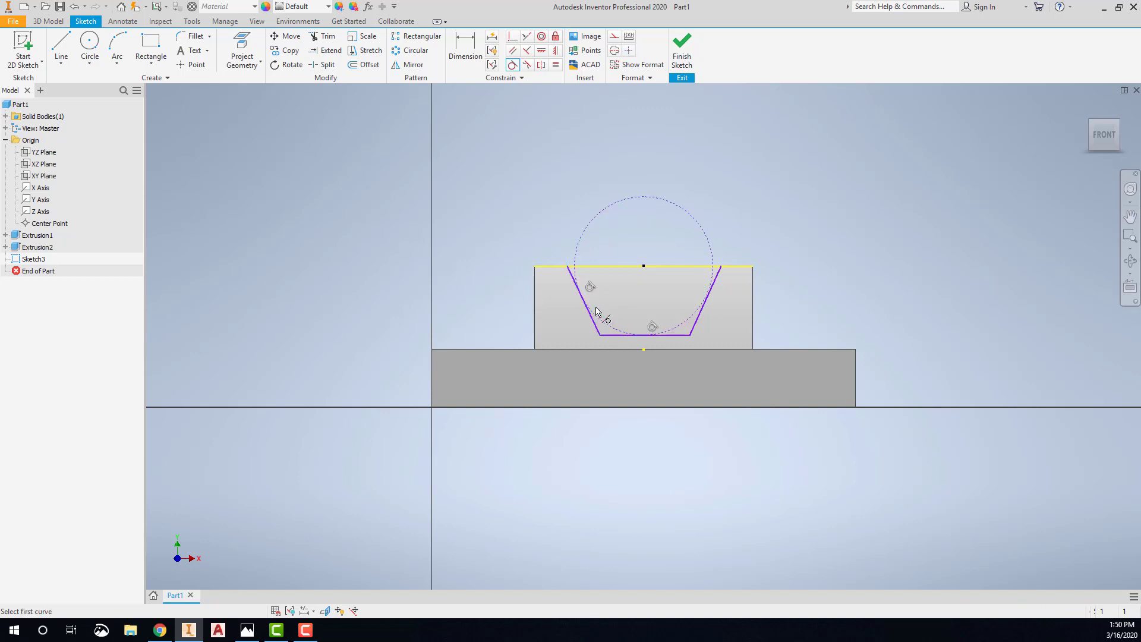
click(699, 298)
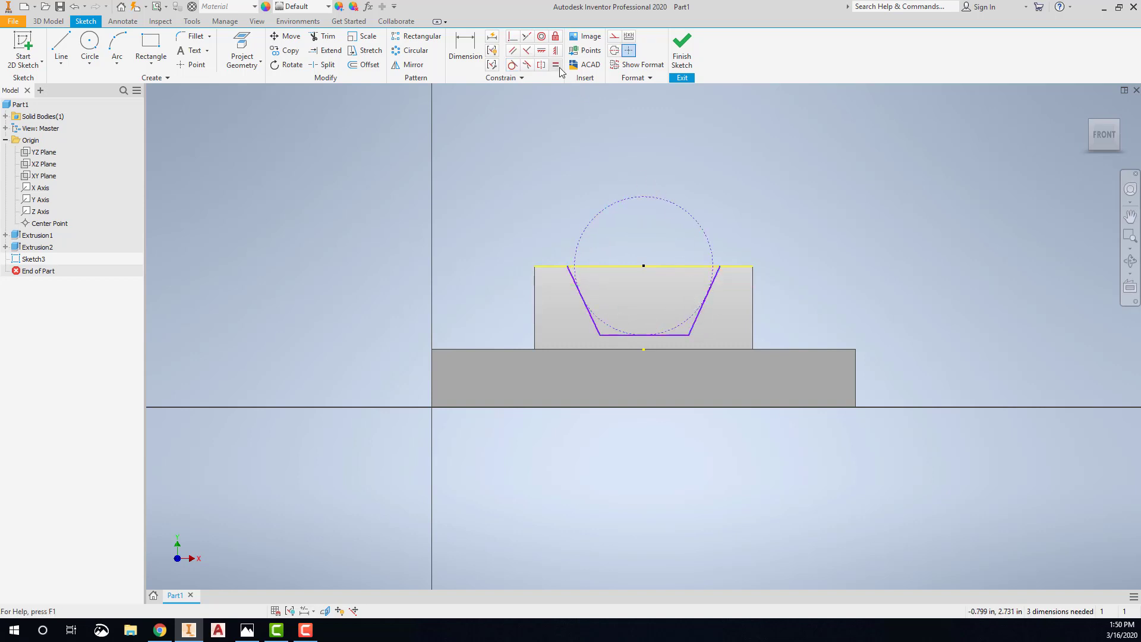
click(555, 65)
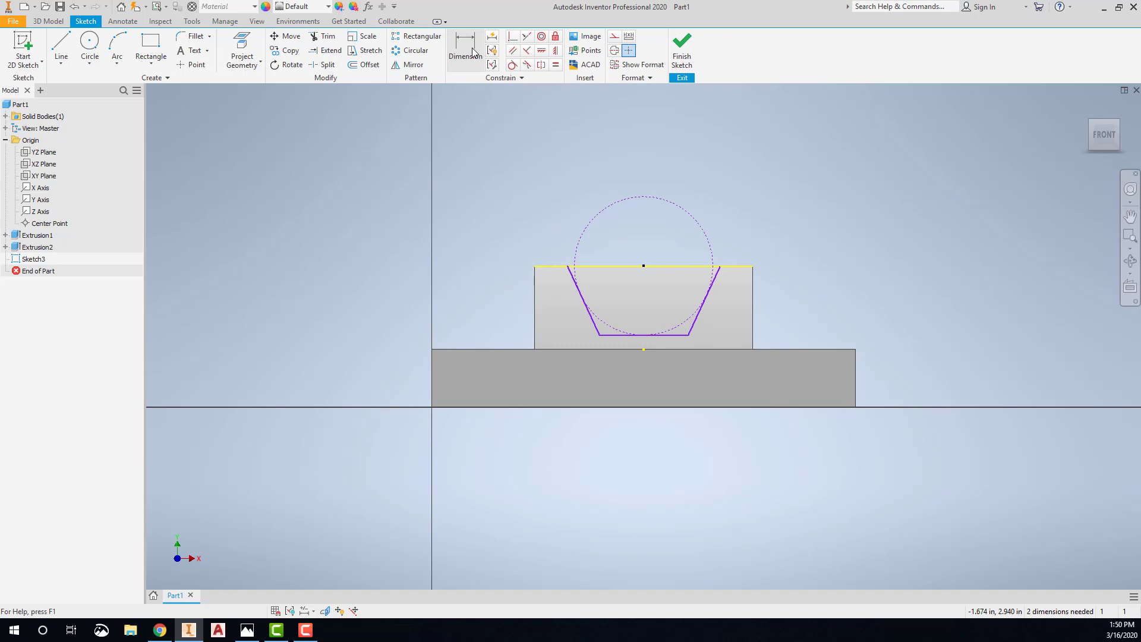
Step: Dimension the notch side at 30° from a vertical reference line and finish the sketch
click(465, 51)
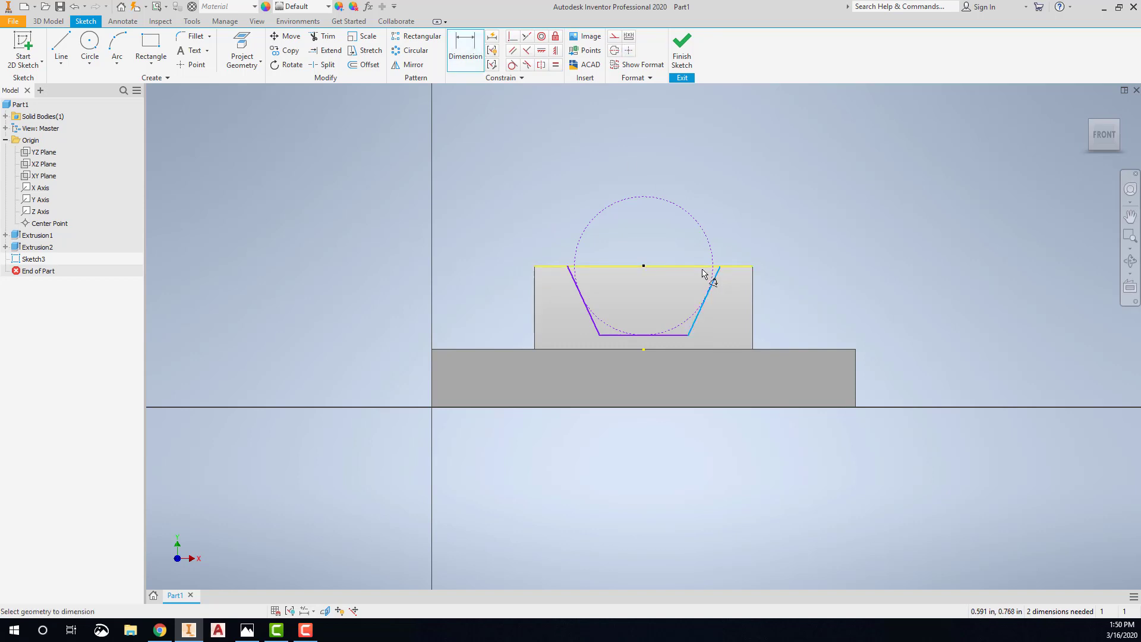
click(698, 280)
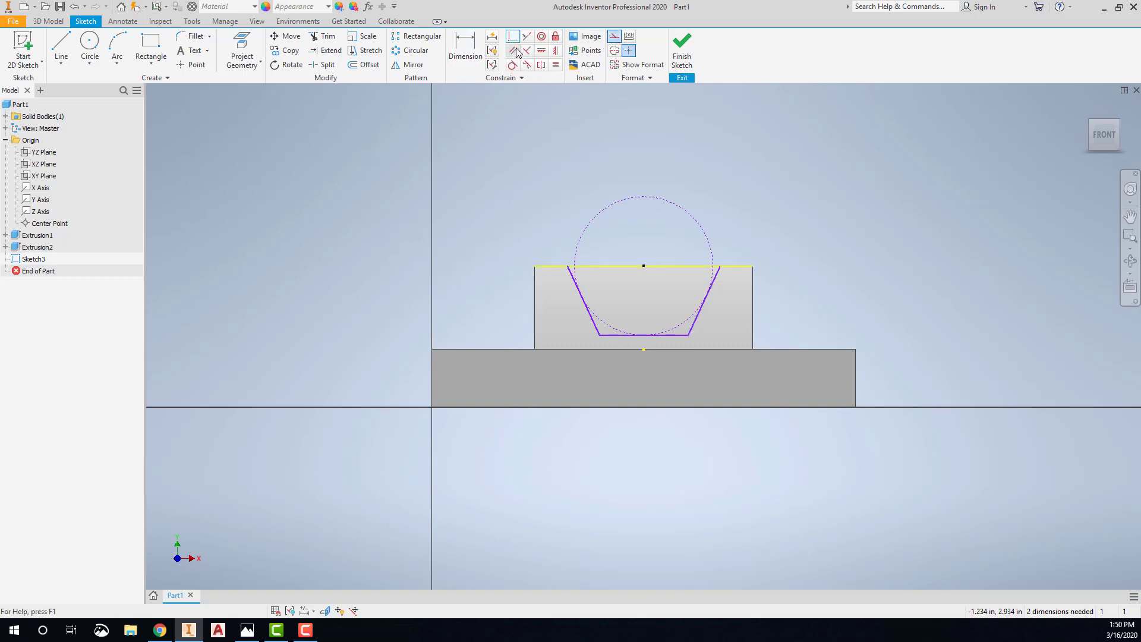
click(61, 48)
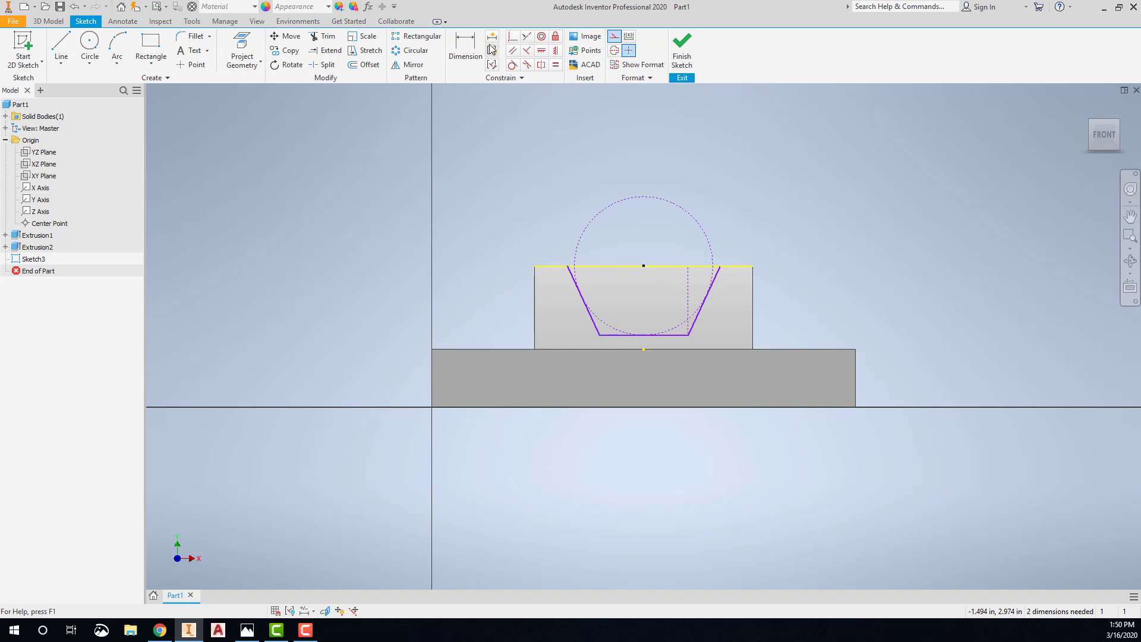
click(465, 48)
text(30)
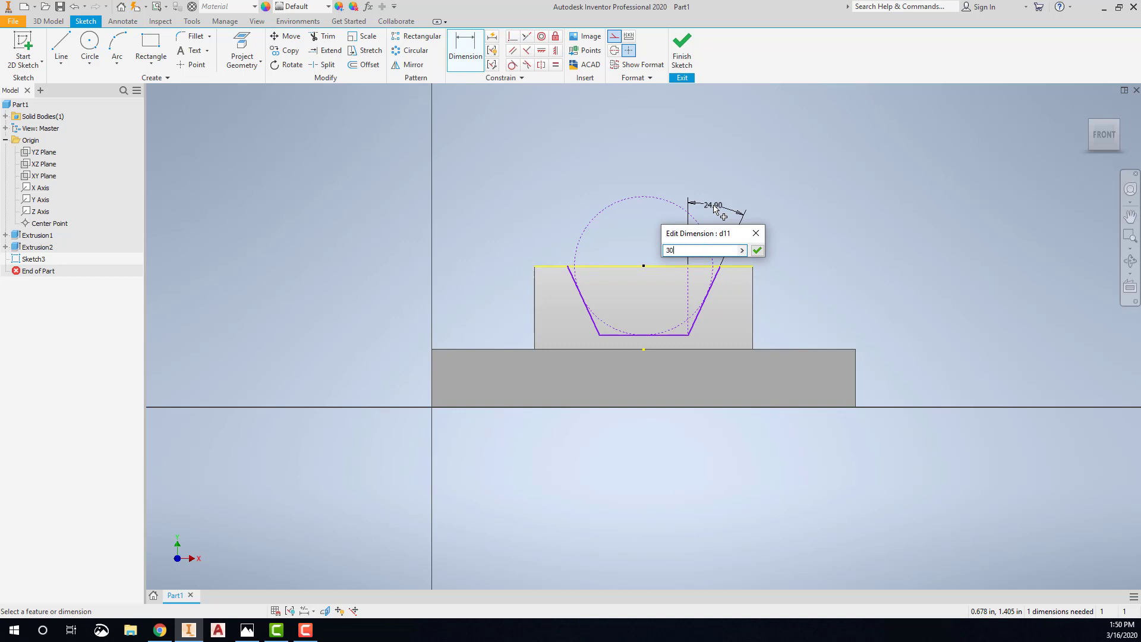
click(756, 249)
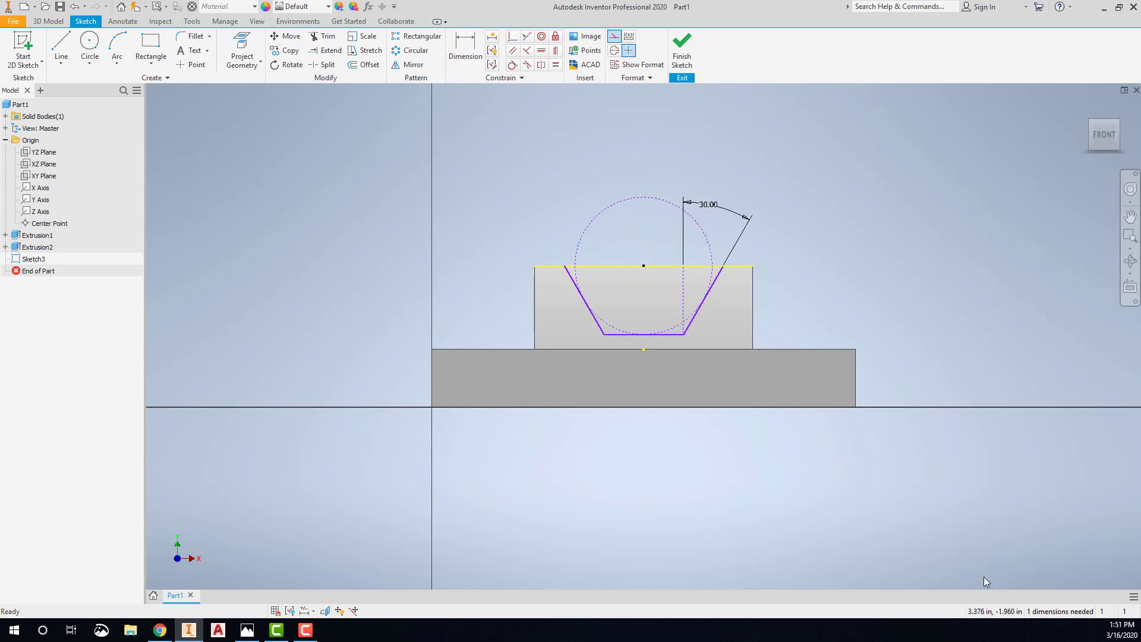
click(465, 42)
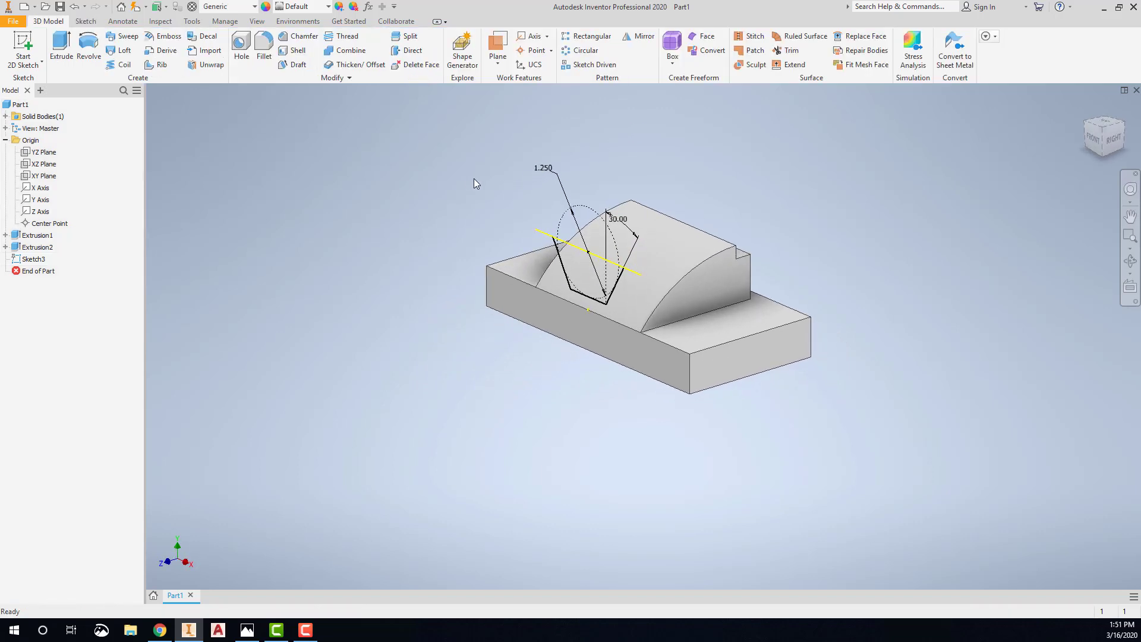
Step: Extrude-cut the notch profile Through All across the raised block
right_click(473, 186)
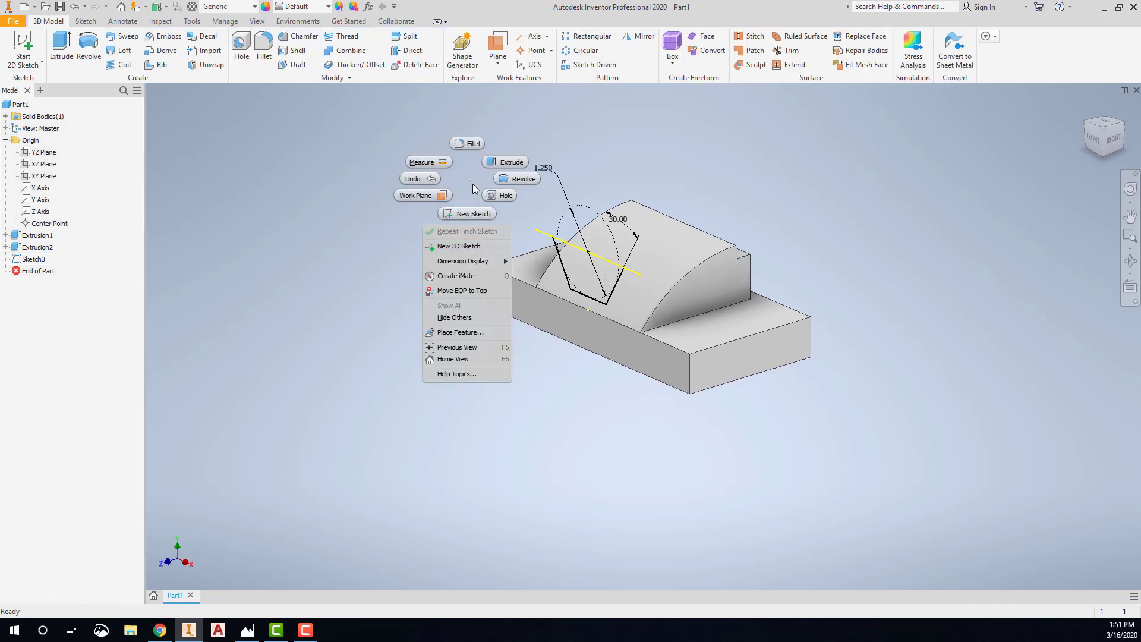
click(504, 162)
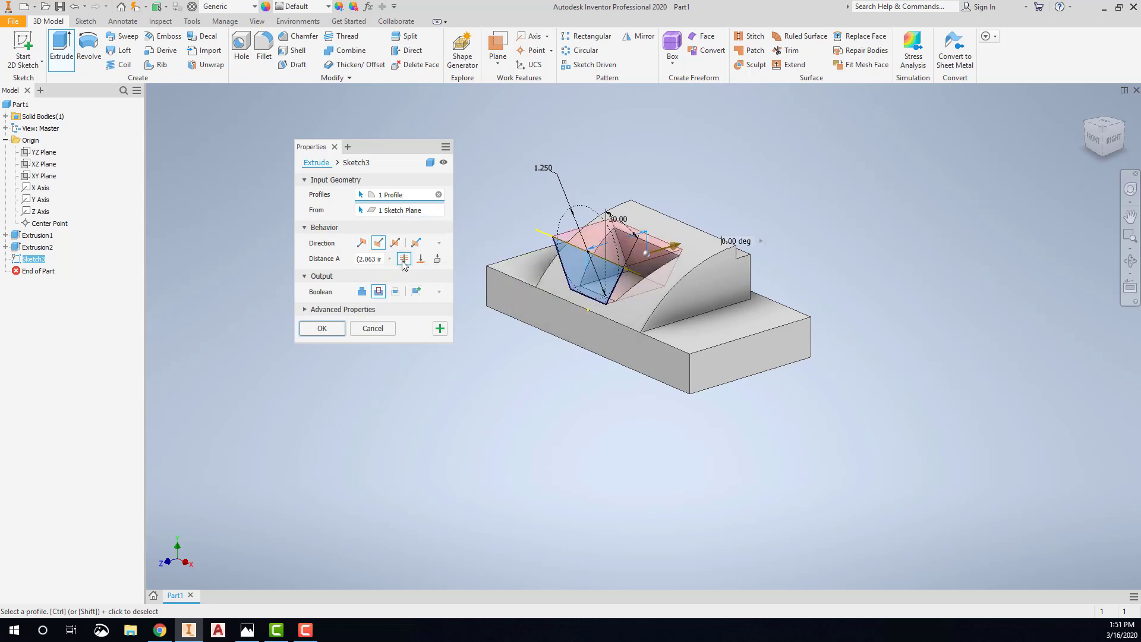
click(322, 328)
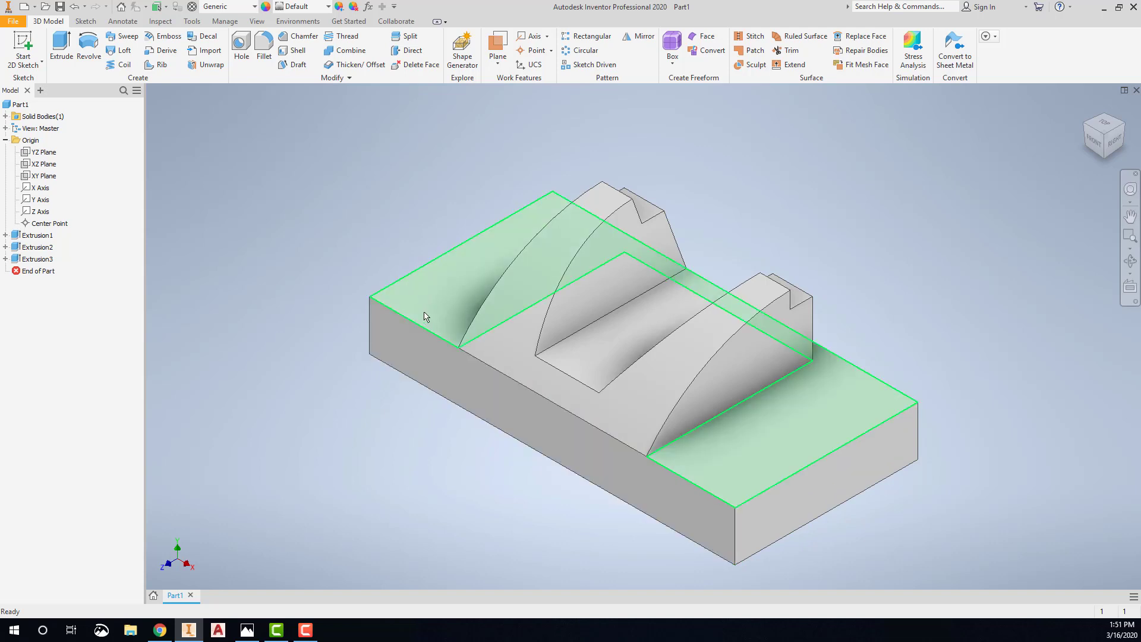
Step: Start a sketch on the block's top face and draw a rectangle within it
right_click(426, 315)
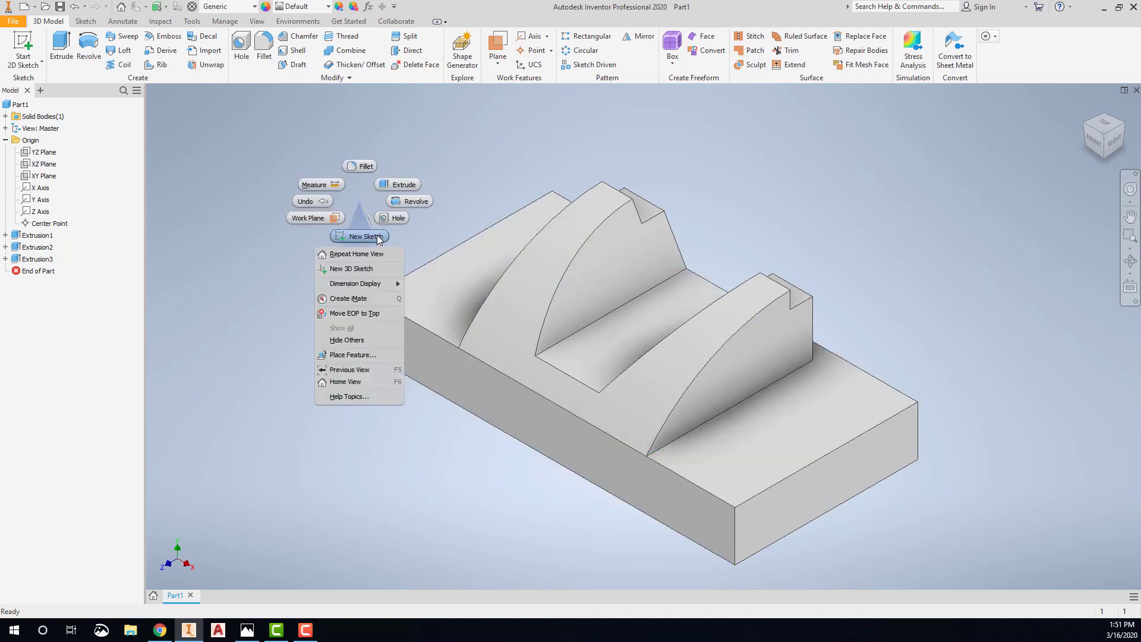
click(357, 236)
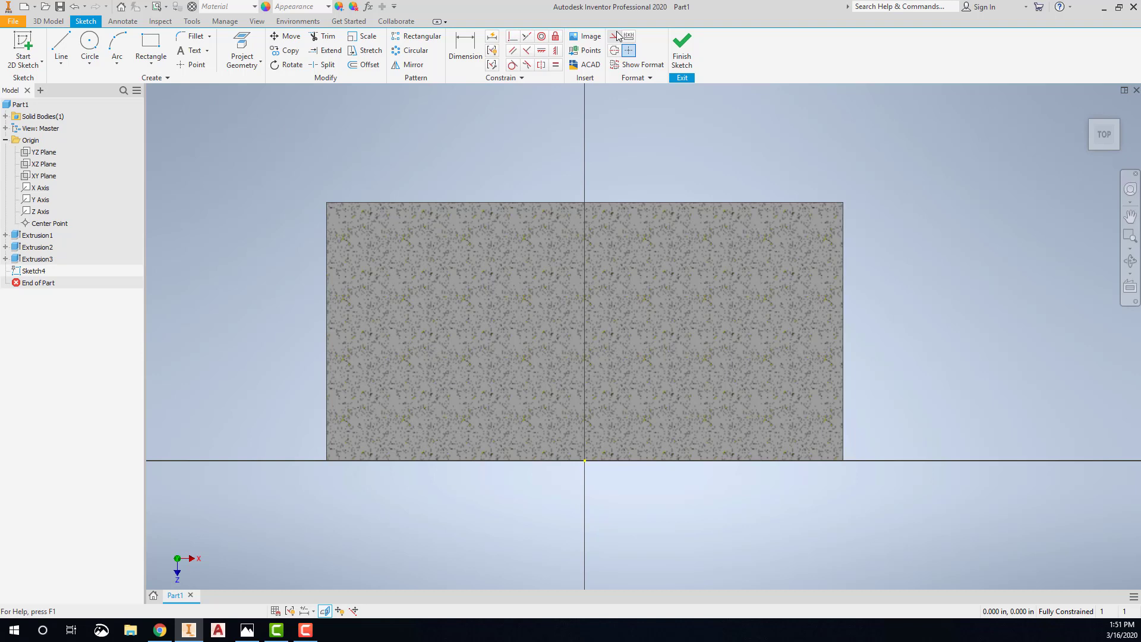
click(151, 50)
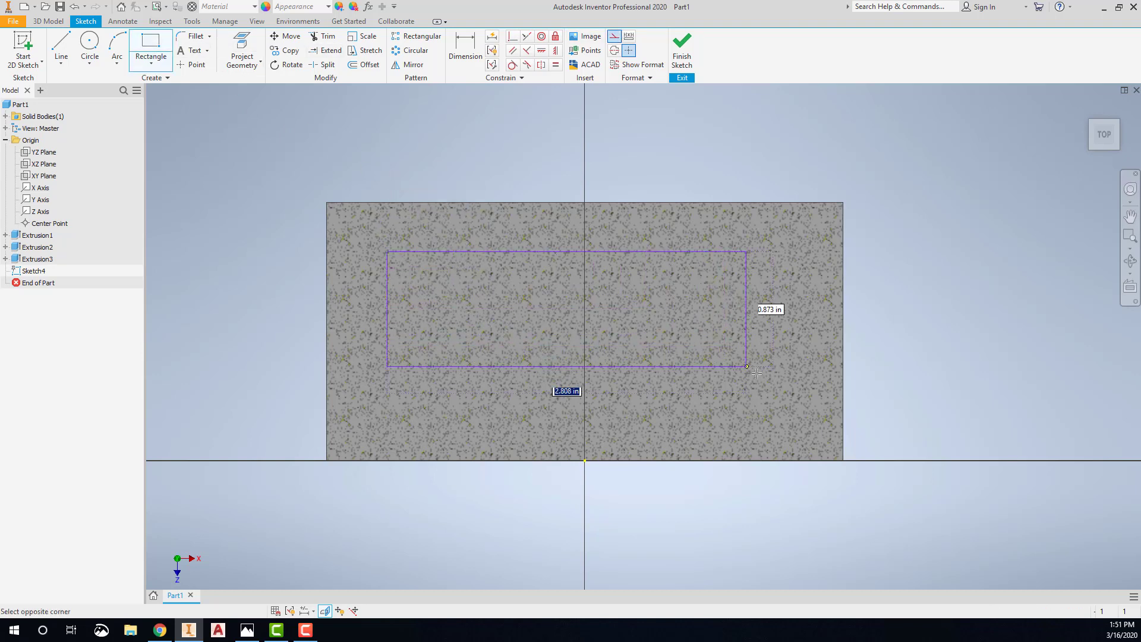
click(746, 367)
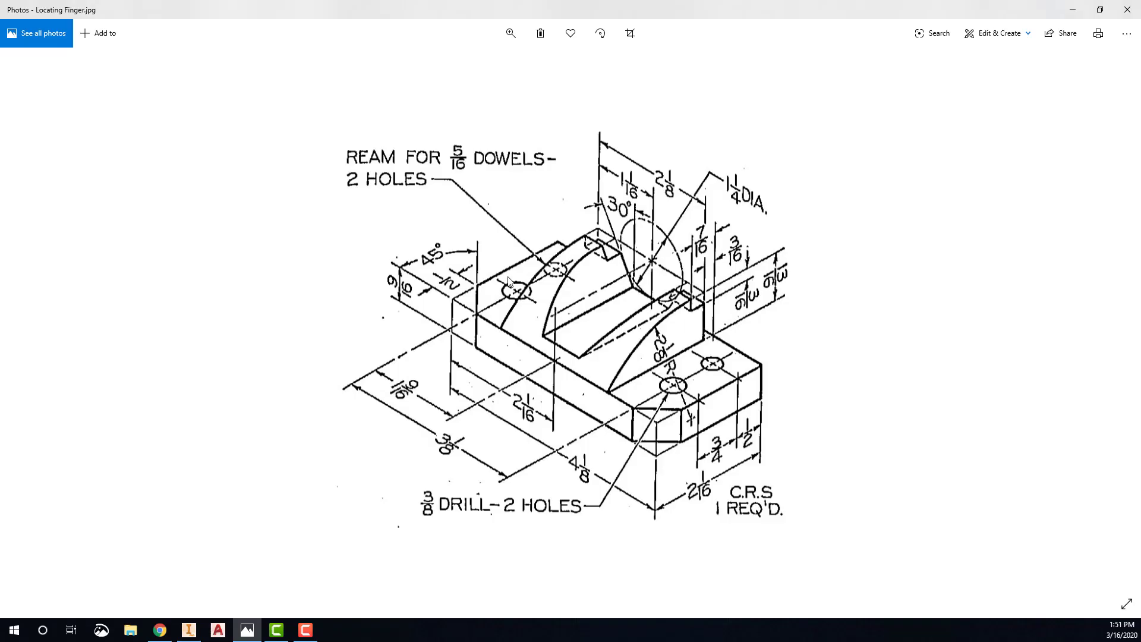
mouse_move(594, 334)
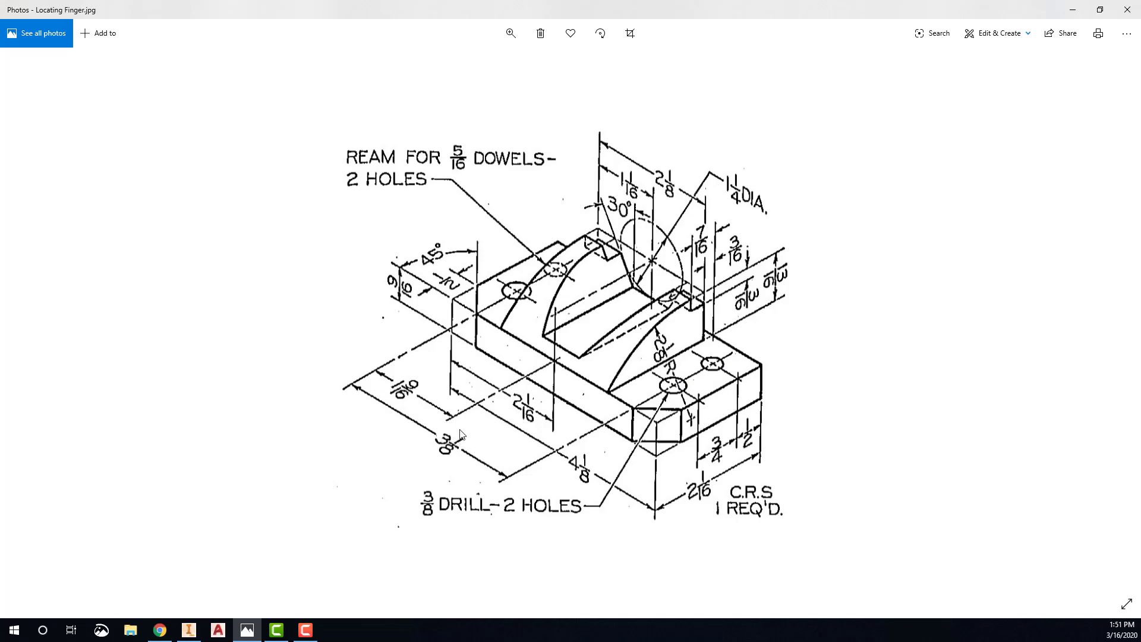
mouse_move(420, 408)
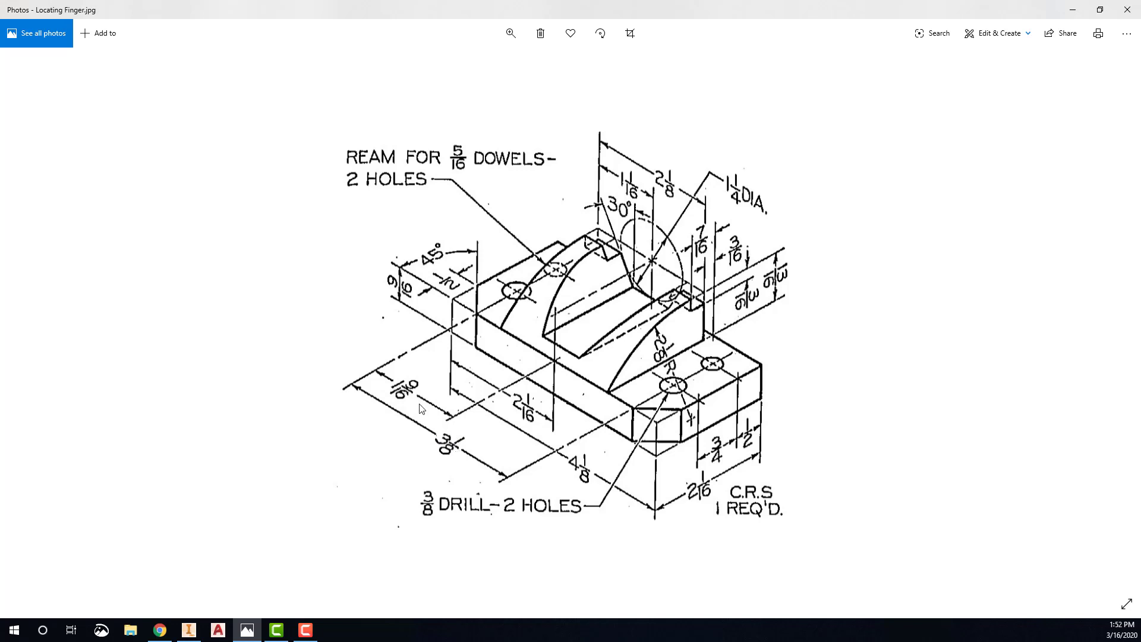
mouse_move(434, 425)
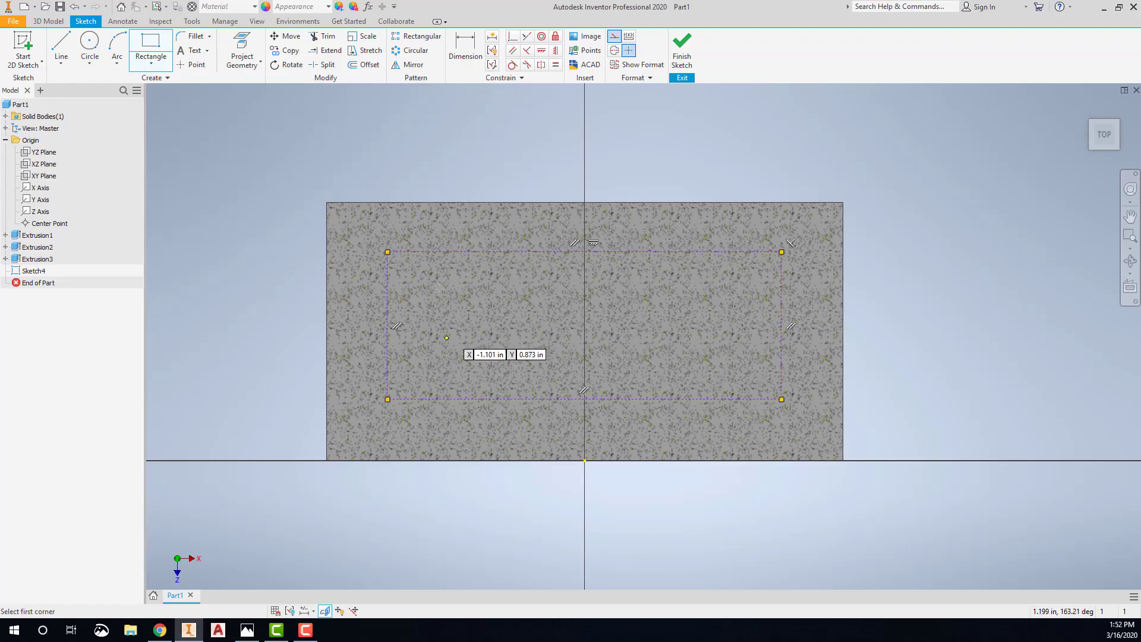
Step: Dimension the rectangle 0.500 below the top edge and 0.750 tall
click(465, 42)
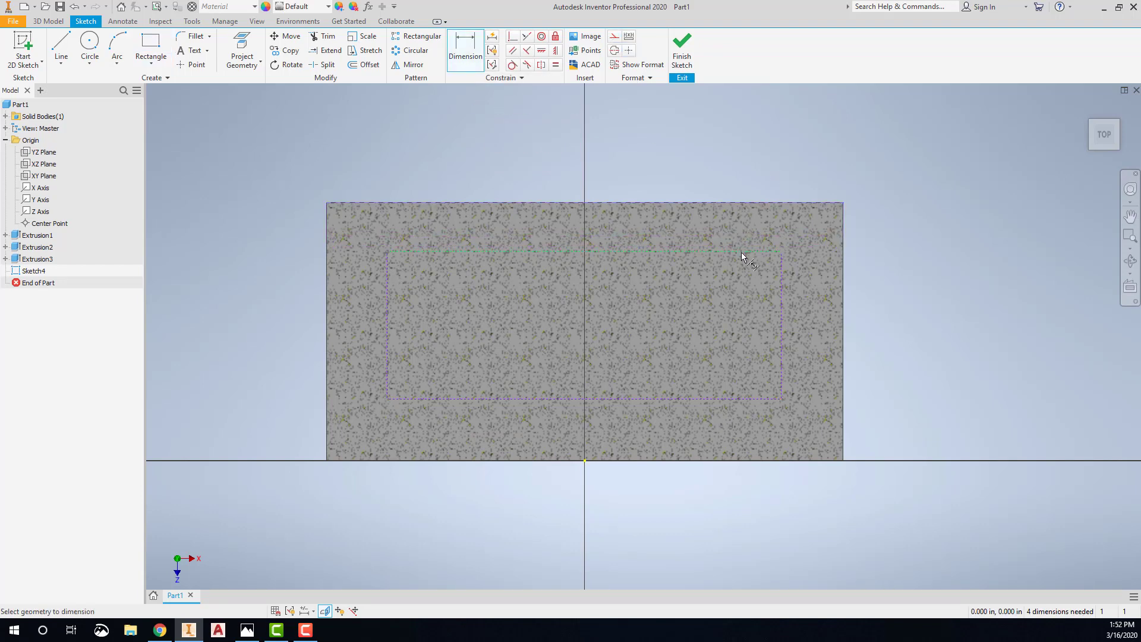
click(882, 218)
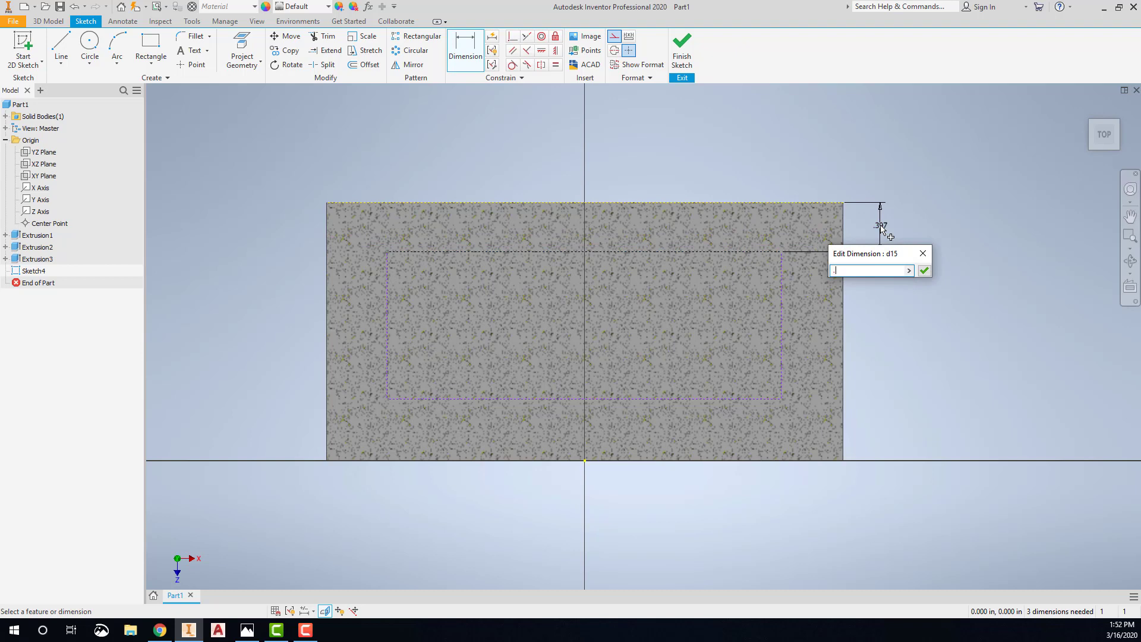
click(923, 270)
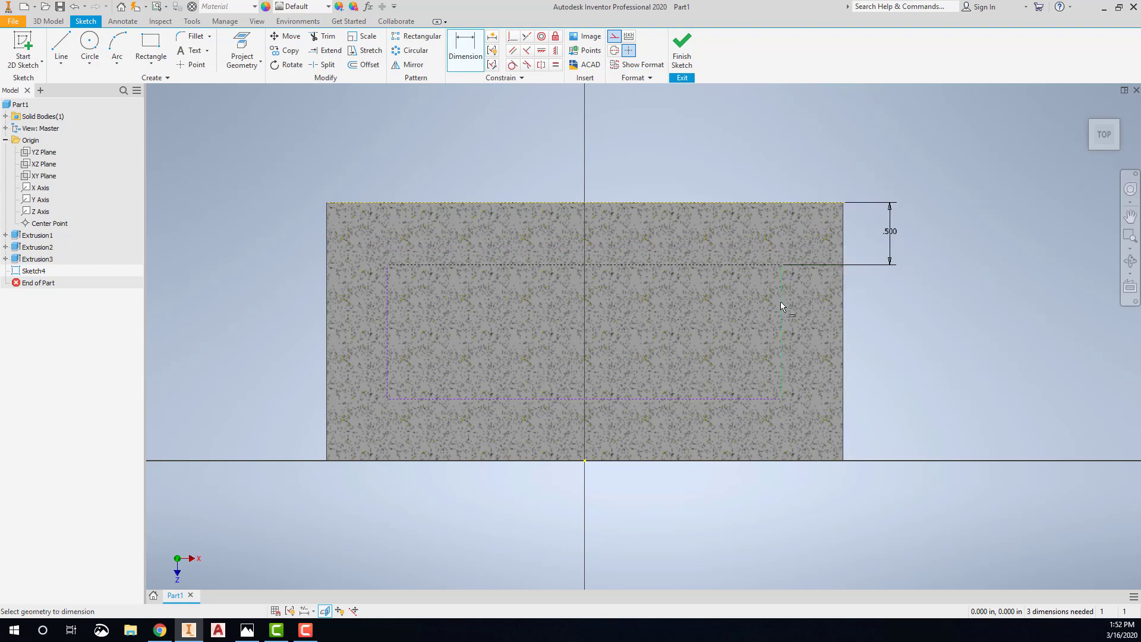
click(888, 308)
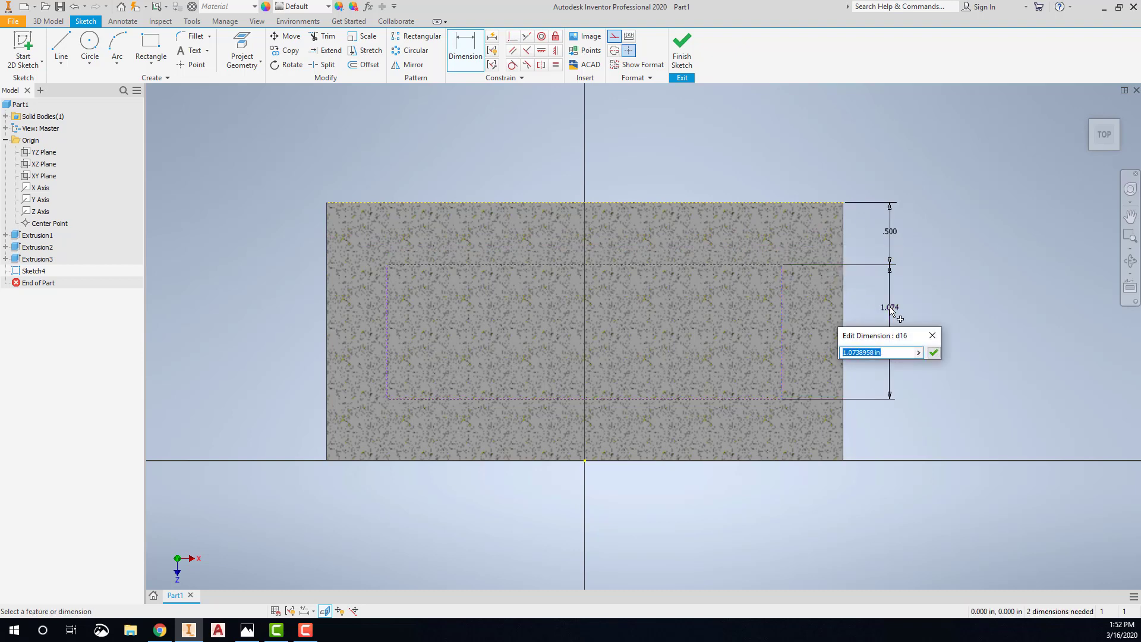
click(933, 352)
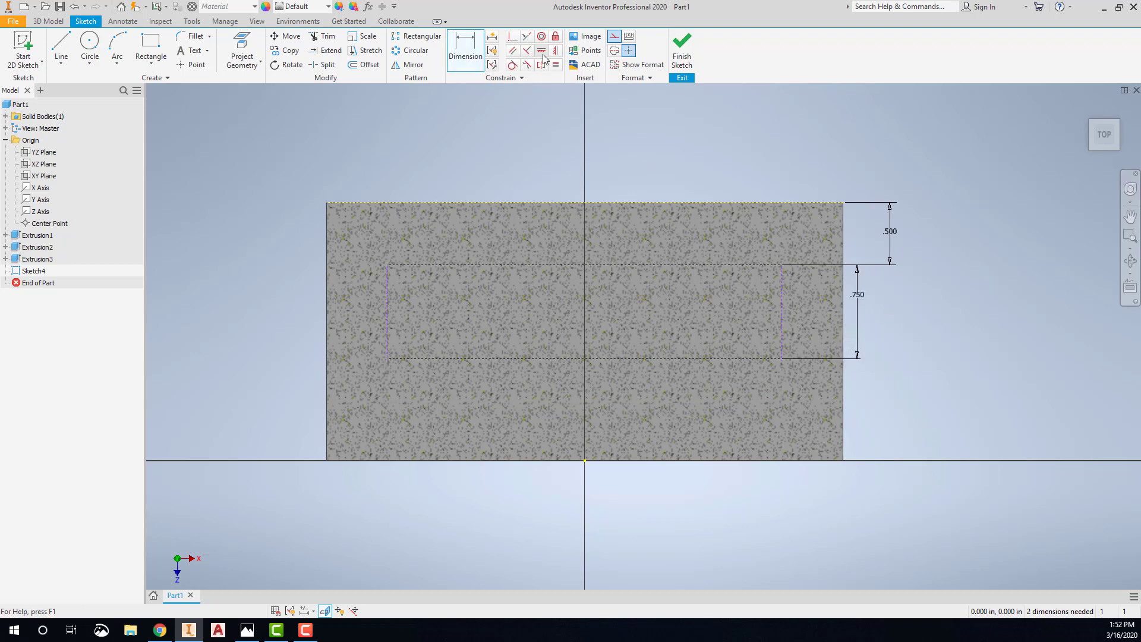
Step: Make the rectangle's top midpoint coincident with the vertical axis
click(464, 56)
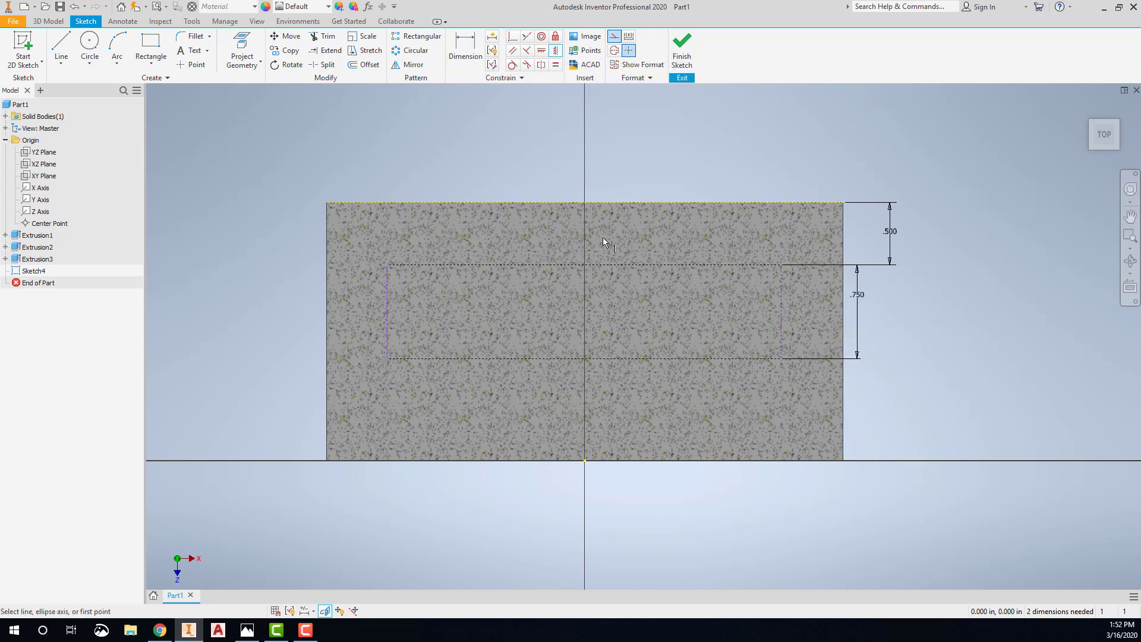
click(584, 264)
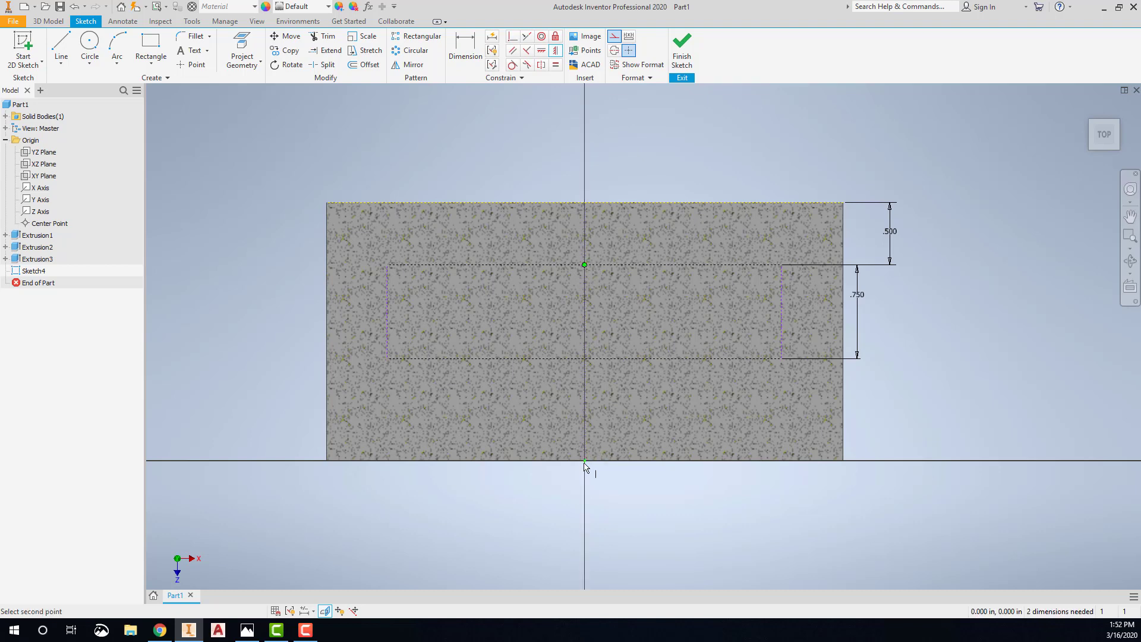
click(464, 50)
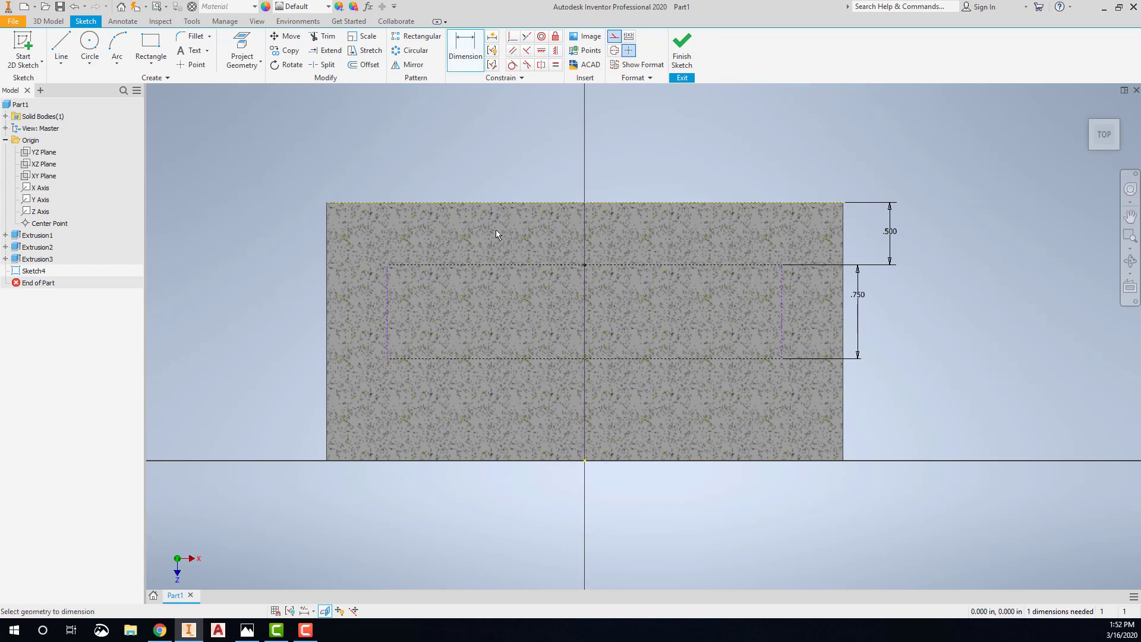
Step: Dimension the rectangle width, correcting it from 3.25 to 3.125
click(566, 531)
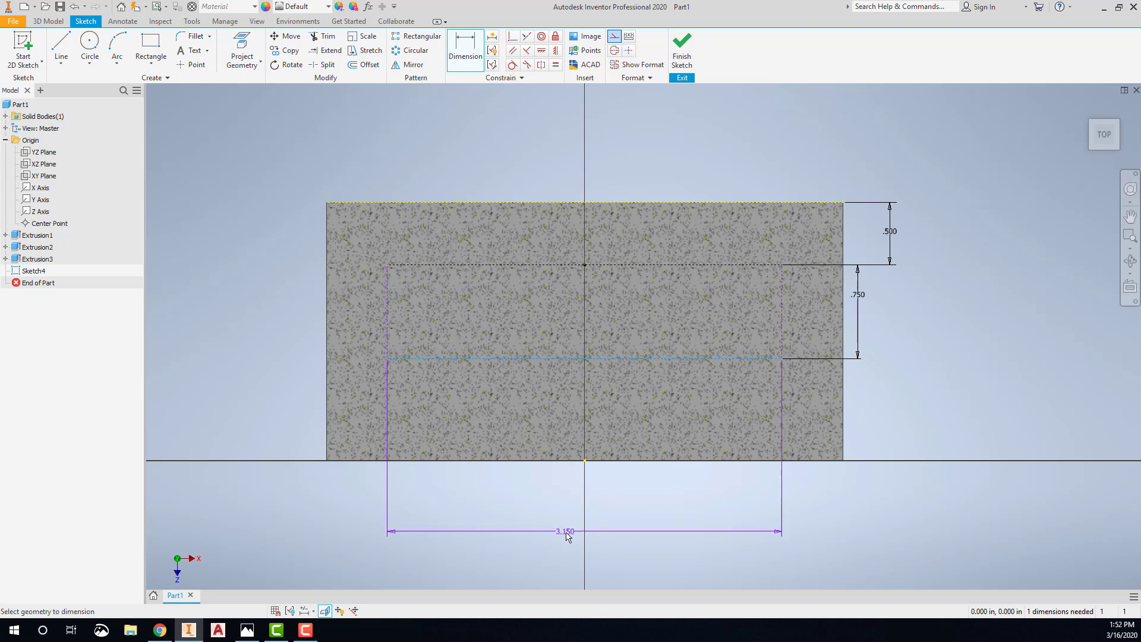
click(566, 531)
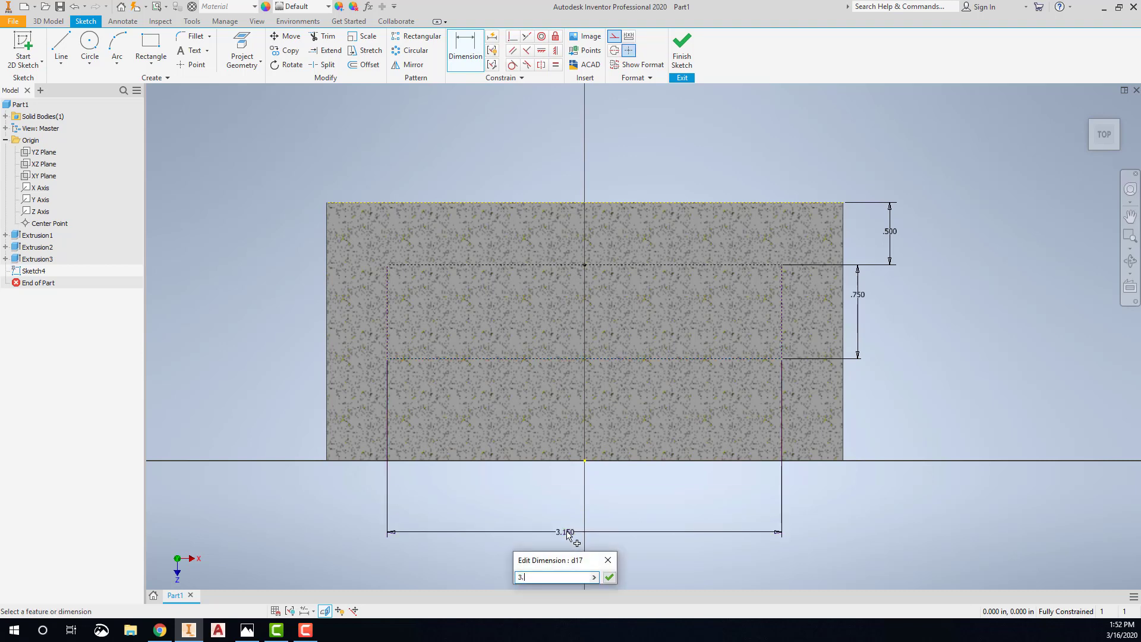
click(608, 577)
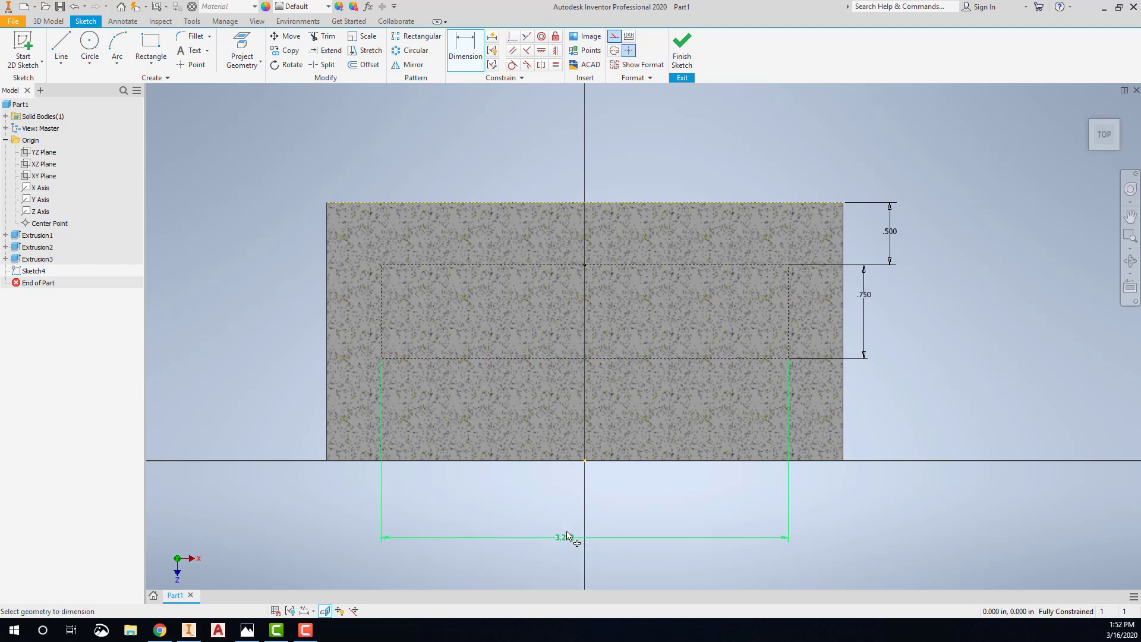
click(246, 630)
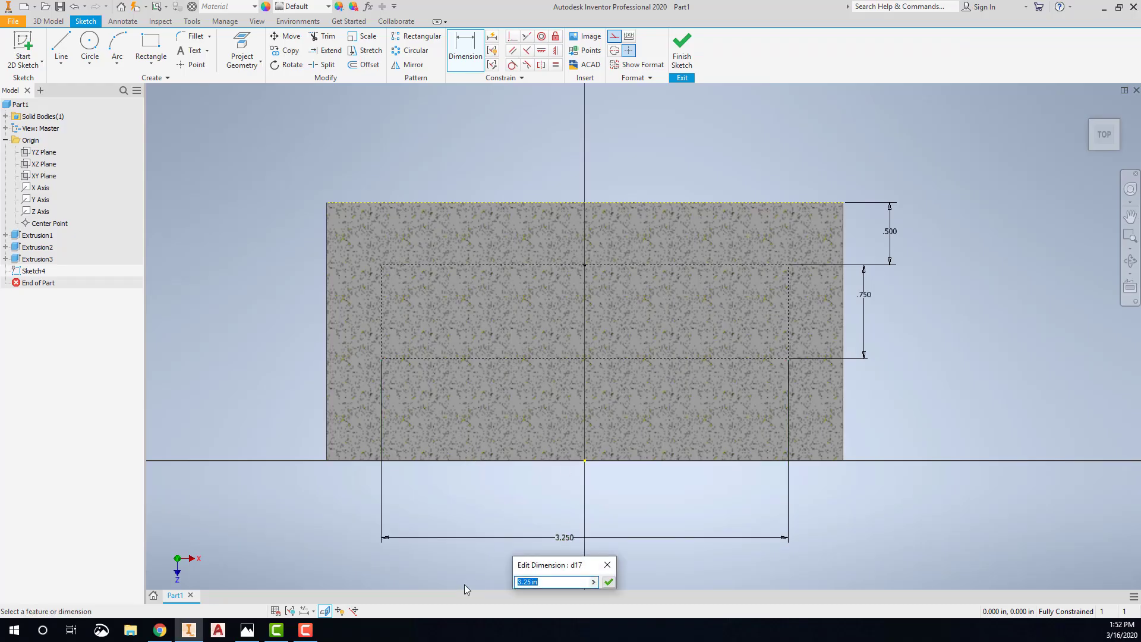
click(608, 581)
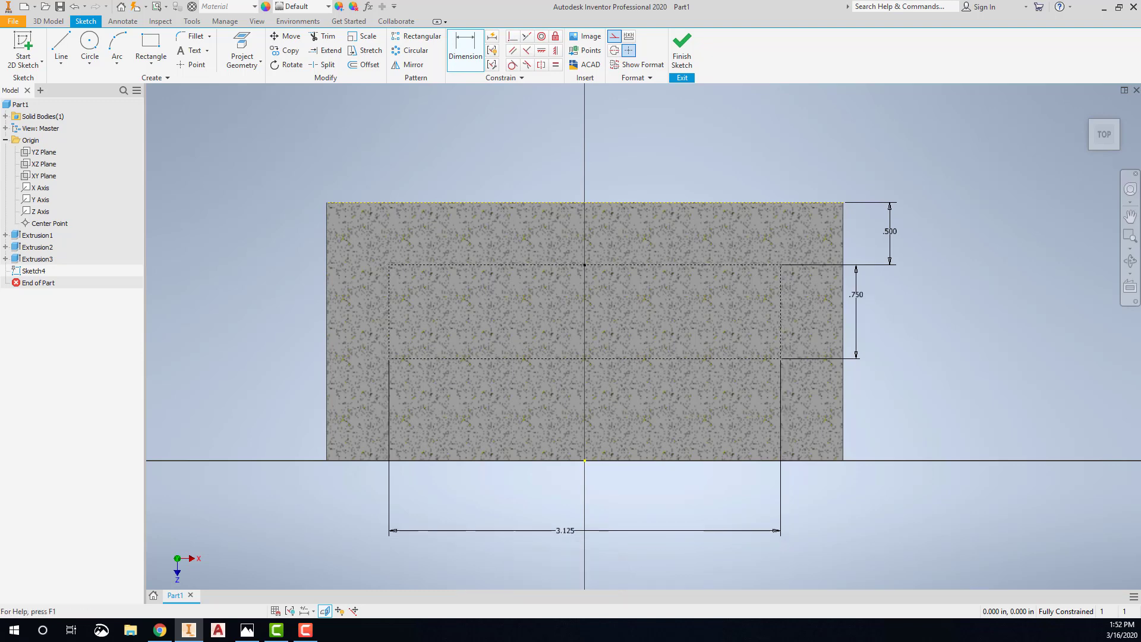
mouse_move(195, 59)
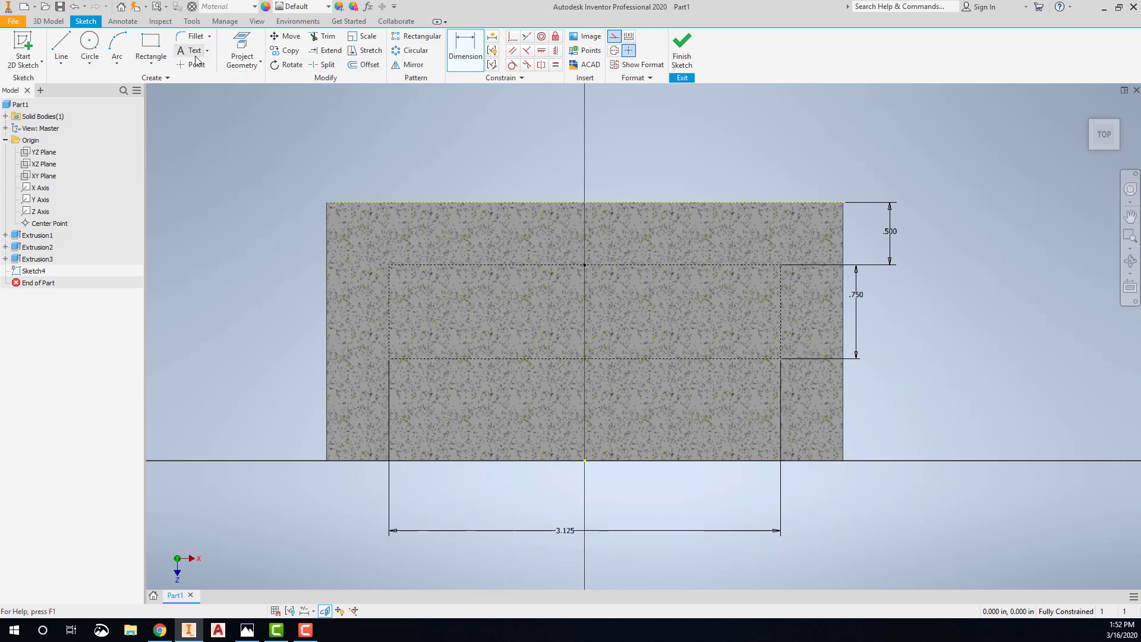
Step: Place the hole center points and exit Sketch4
click(191, 65)
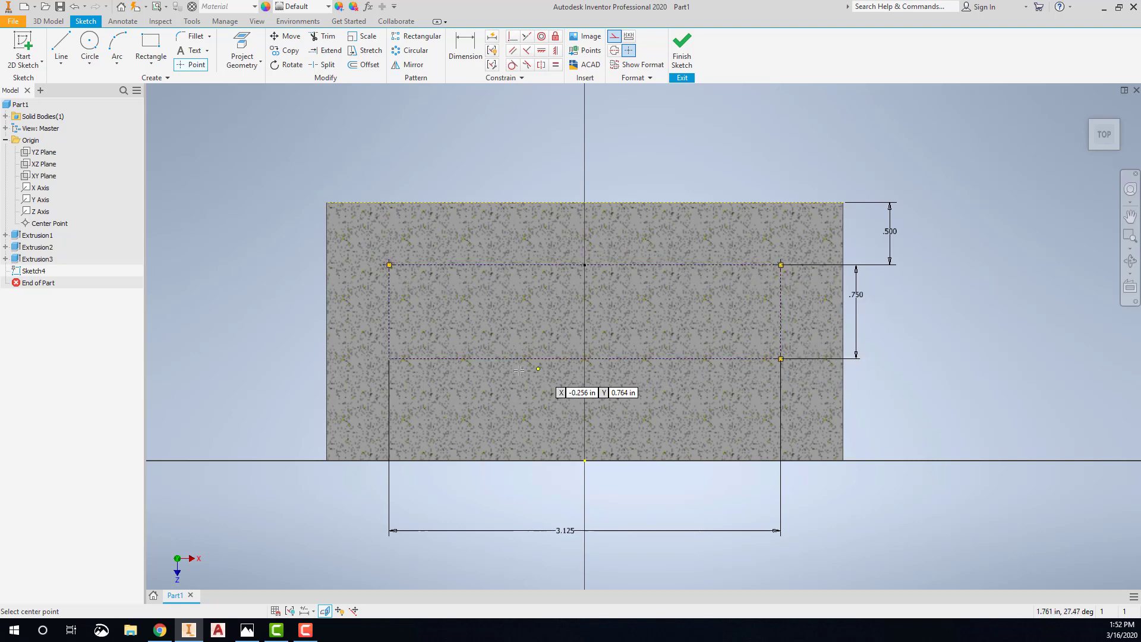
mouse_move(490, 146)
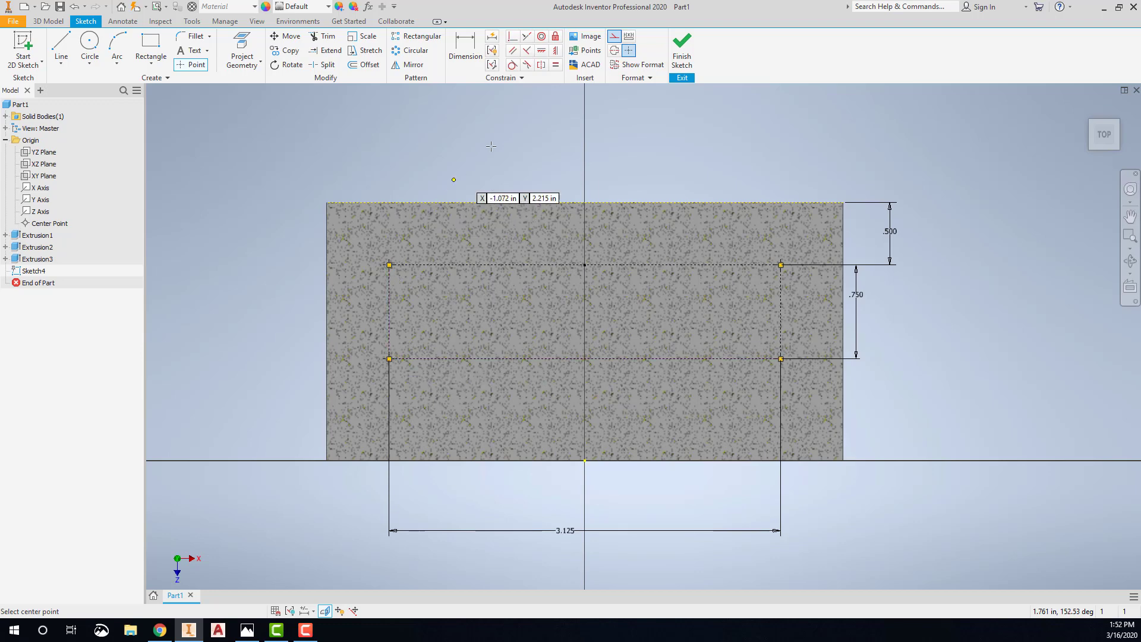
click(680, 49)
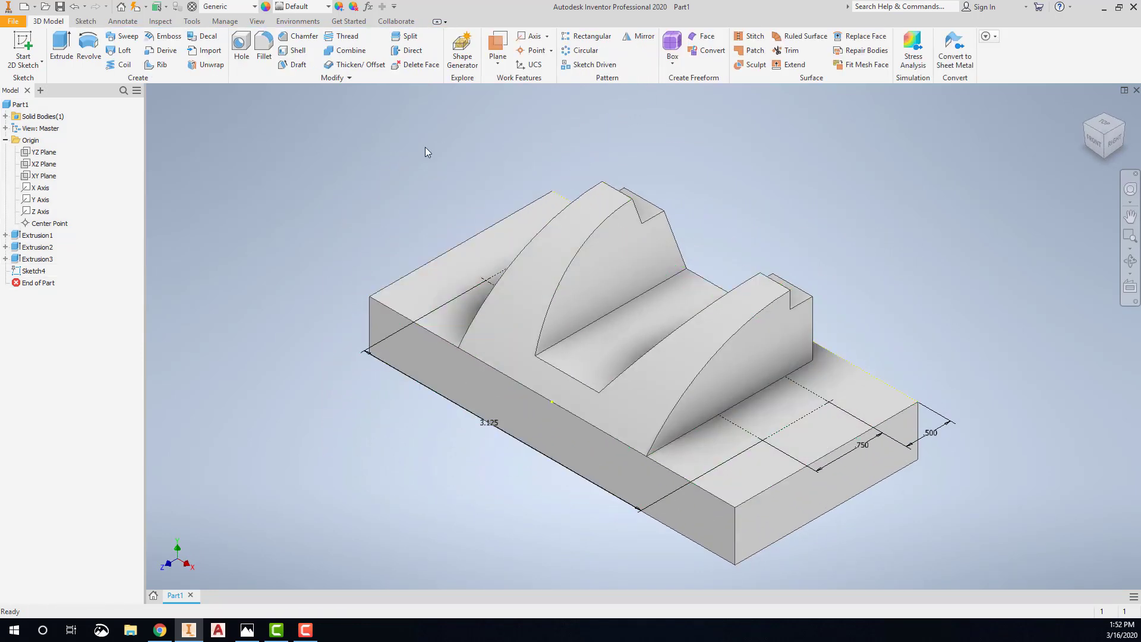
mouse_move(509, 232)
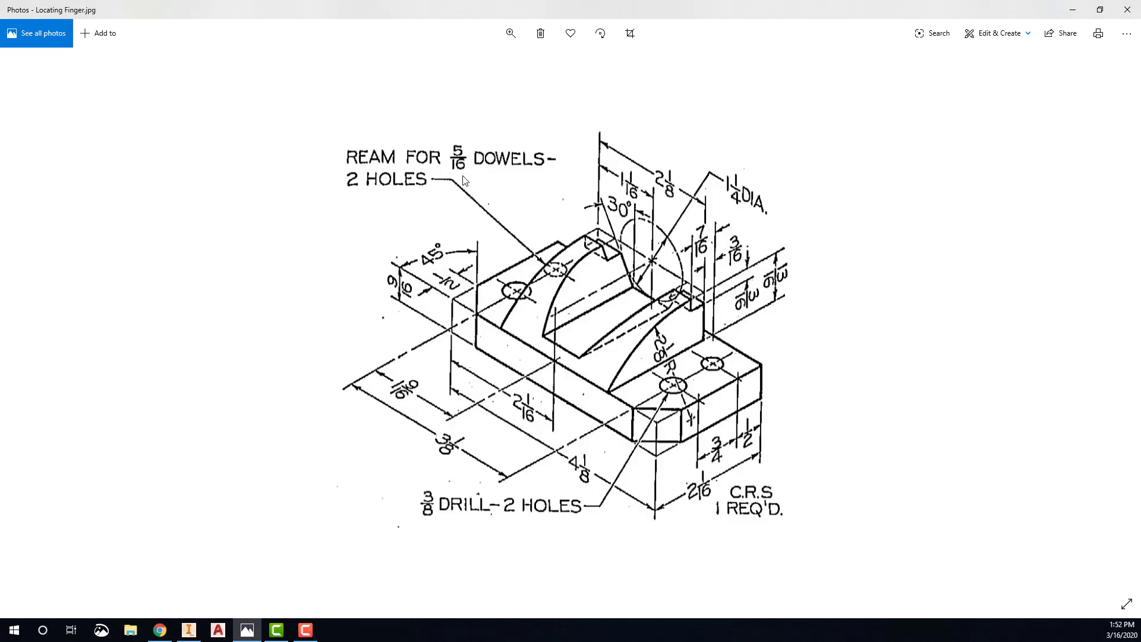
mouse_move(464, 161)
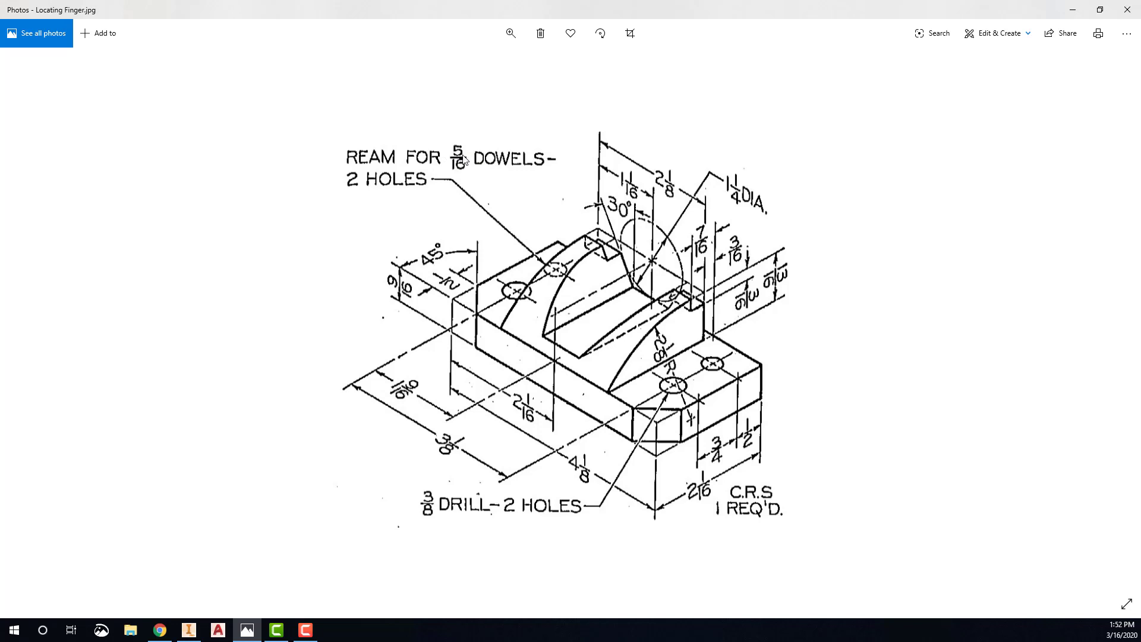
mouse_move(638, 460)
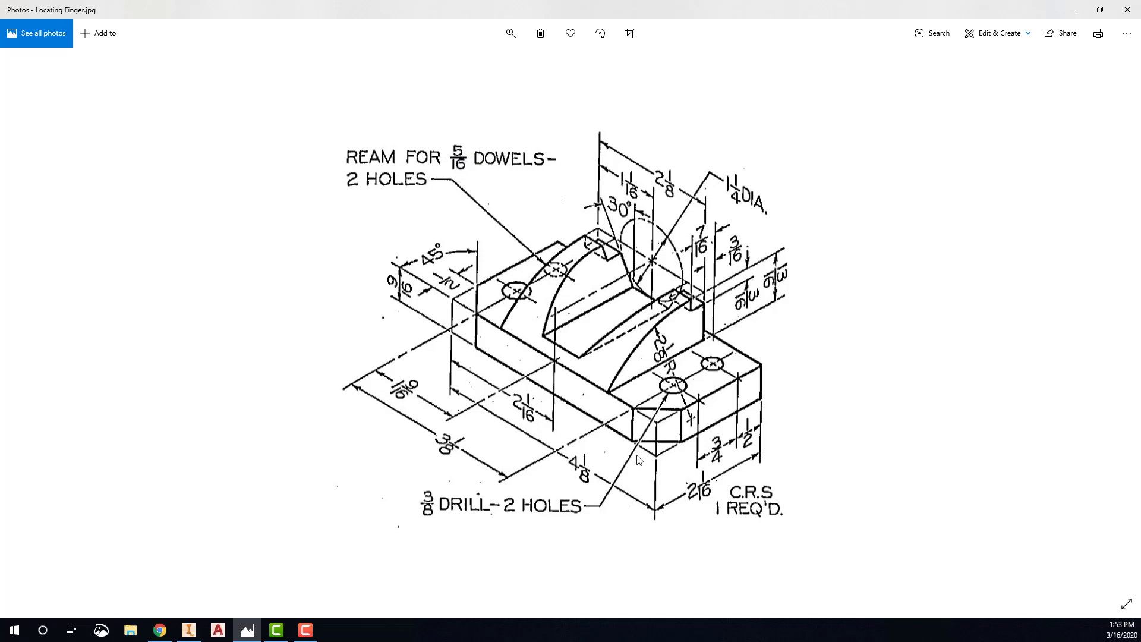
mouse_move(451, 505)
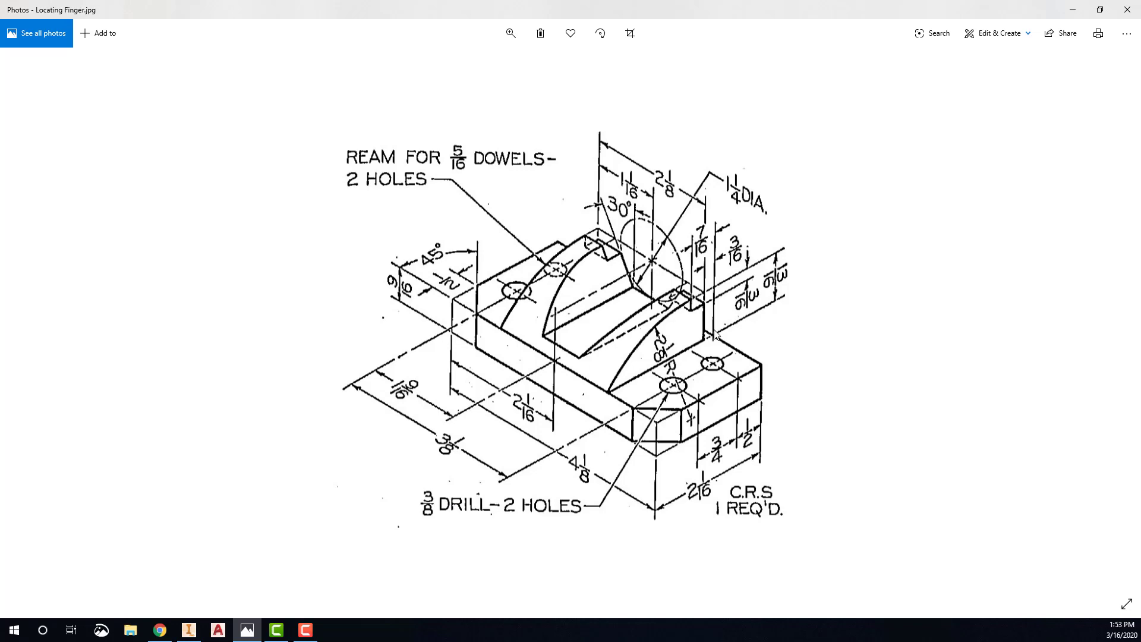
Step: Return to the Inventor model after reviewing the 5/16 dowel and 3/8 drill hole notes
click(188, 629)
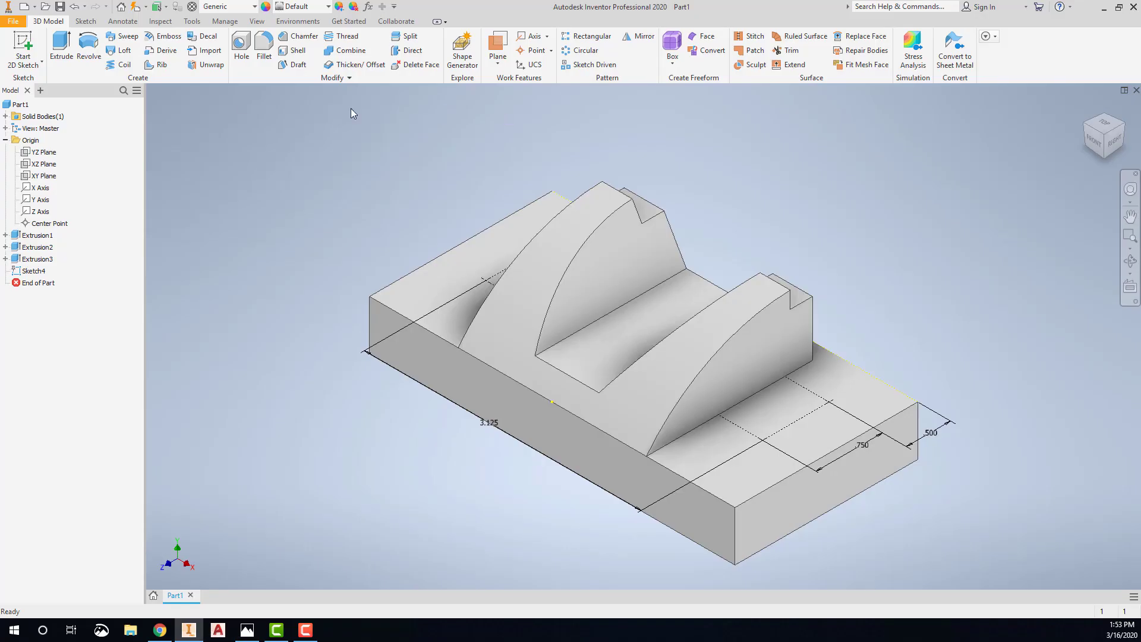
Step: Cut Hole1 as 0.3125 in through-all dowel holes, excluding an unwanted sketch point
click(241, 43)
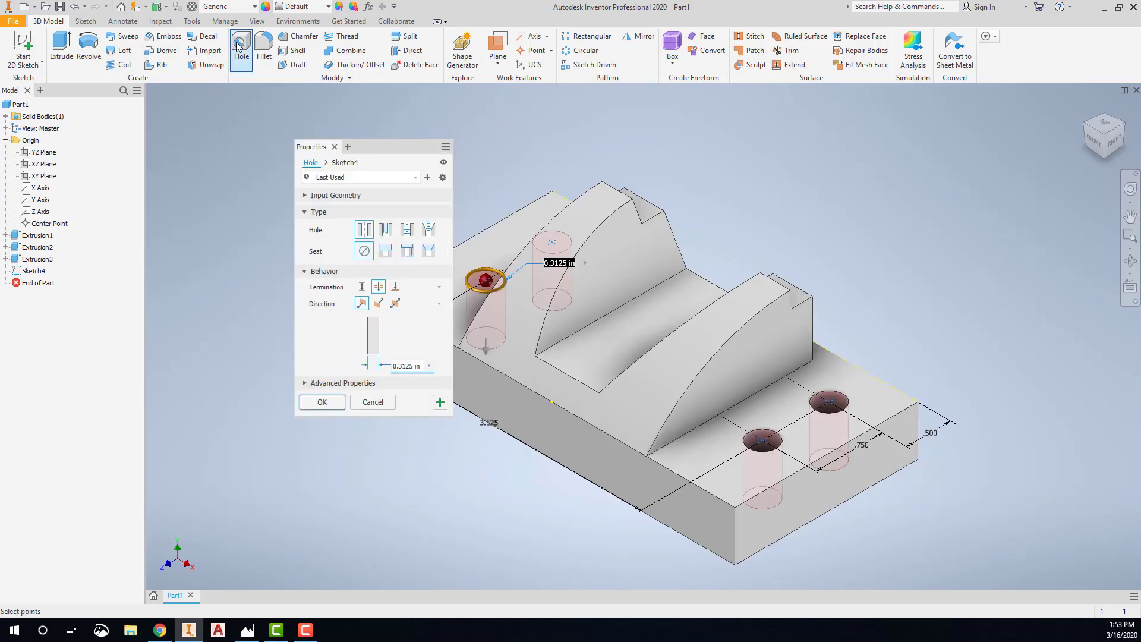
mouse_move(412, 365)
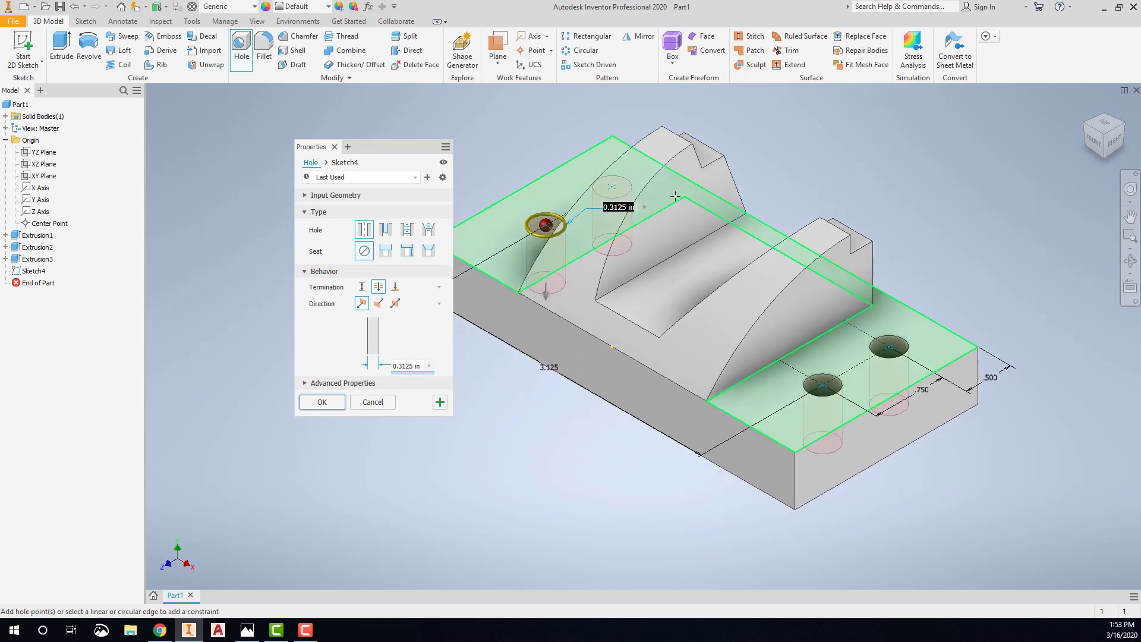
click(820, 384)
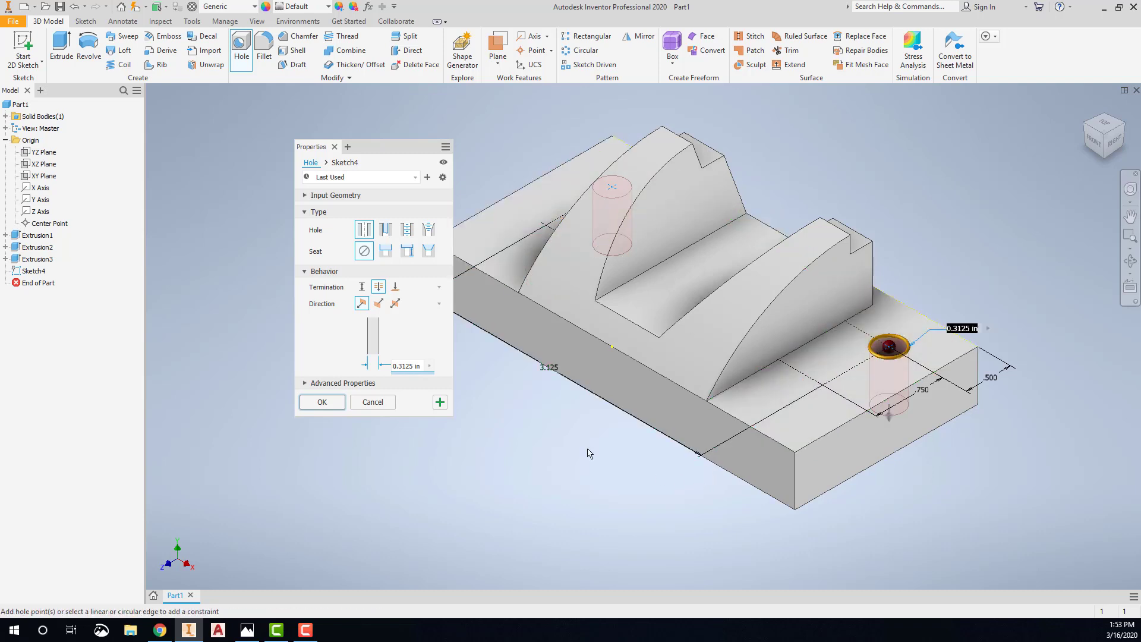
mouse_move(408, 365)
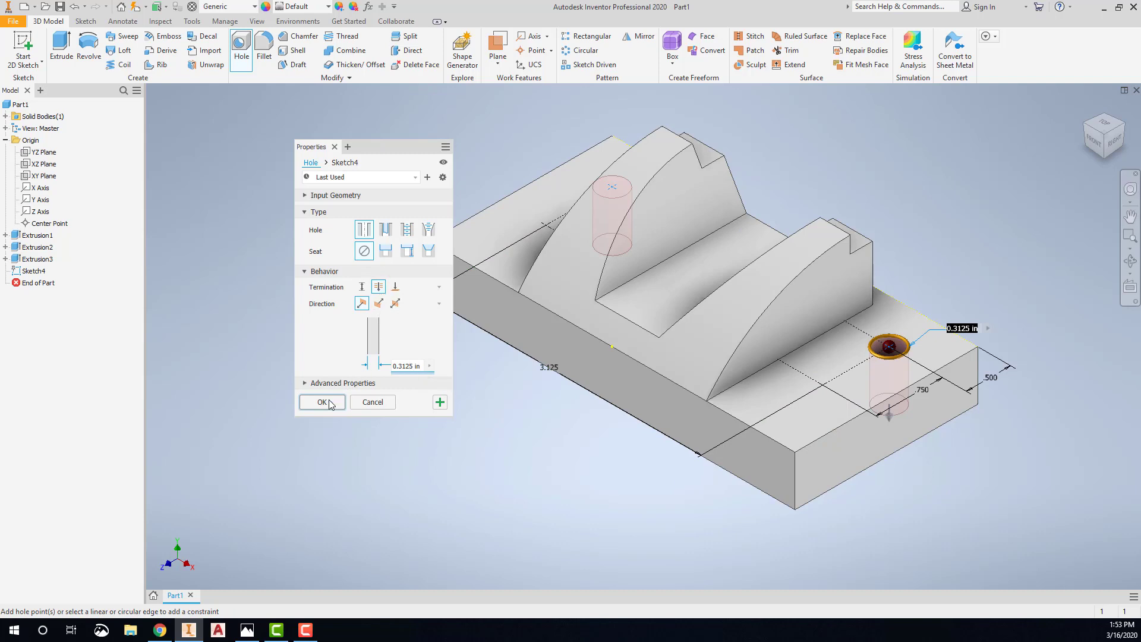
click(321, 402)
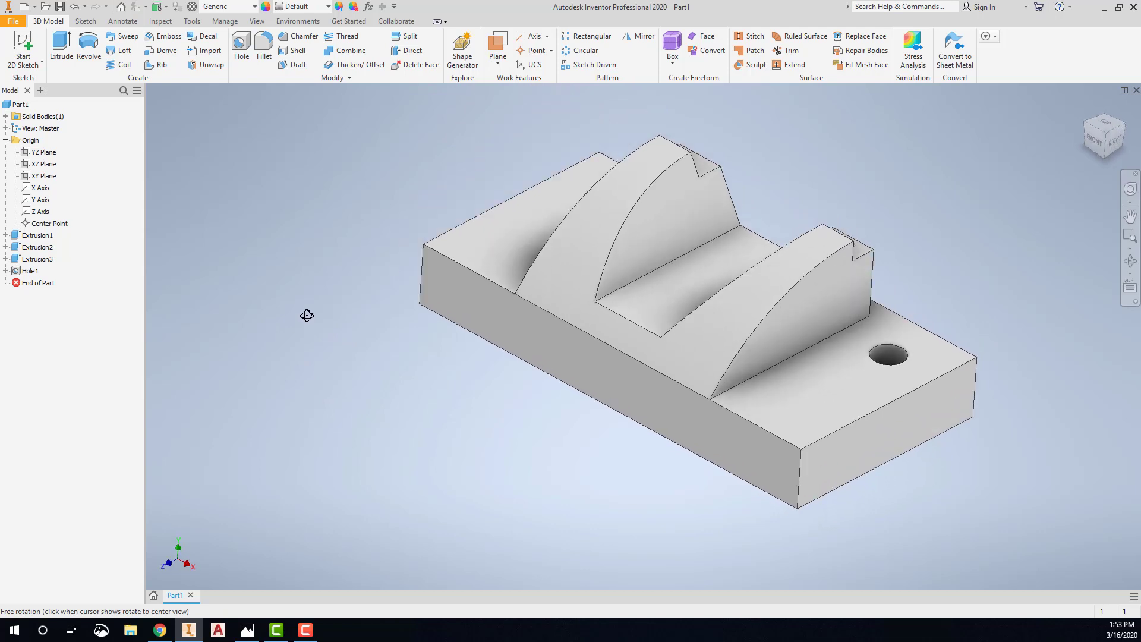
Step: Make Hole1's Sketch4 visible again, showing its 3.125, .750 and .500 dimensions
click(31, 270)
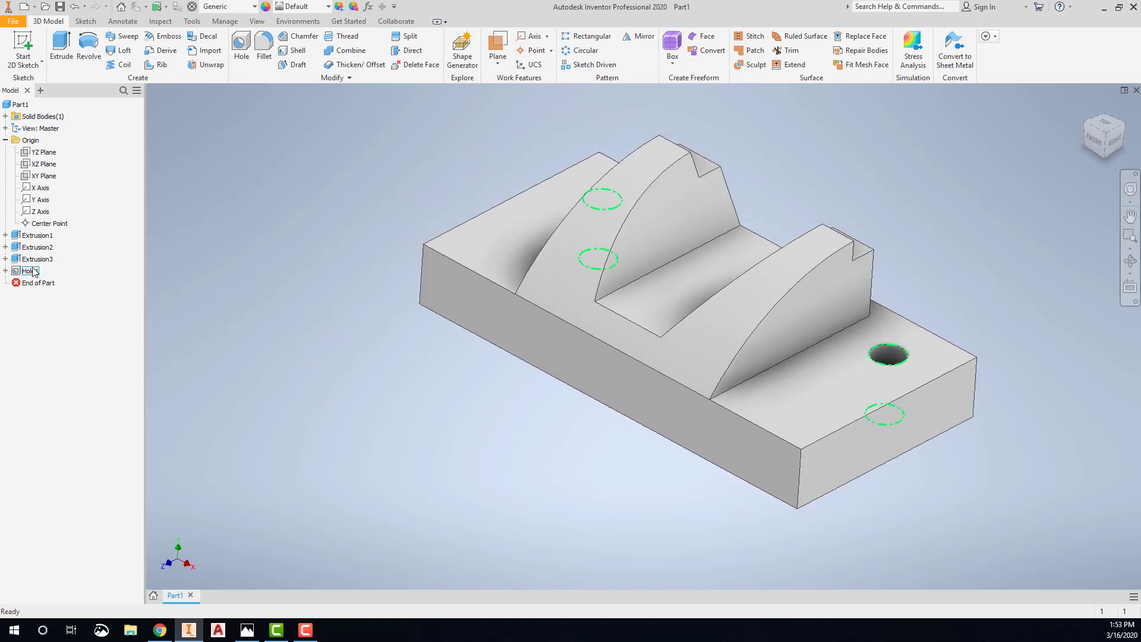
right_click(37, 280)
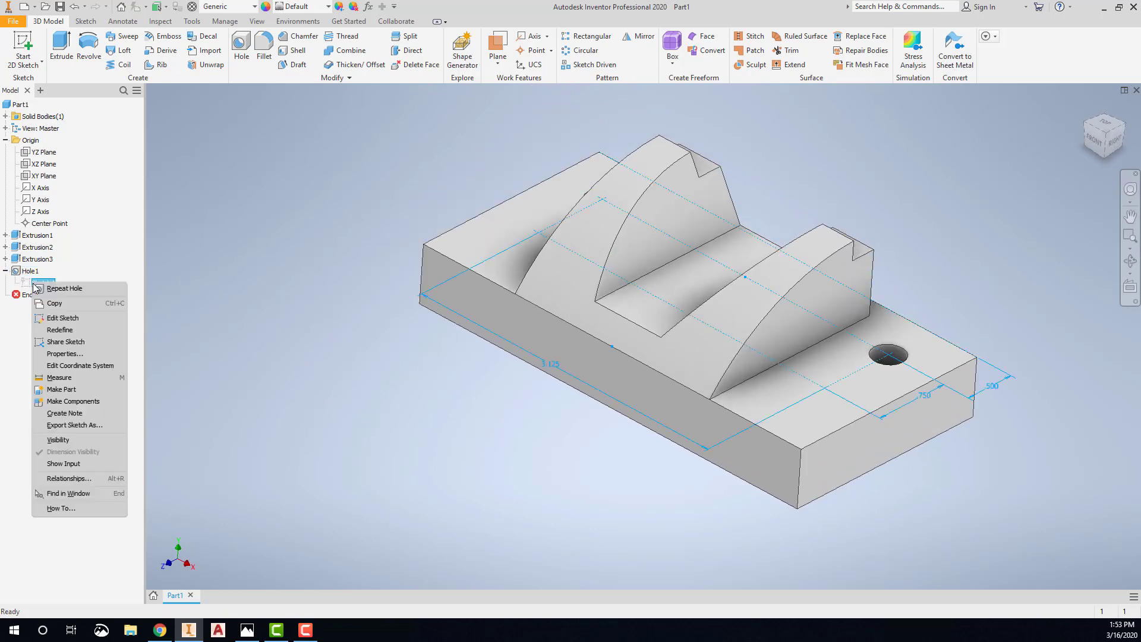
mouse_move(57, 439)
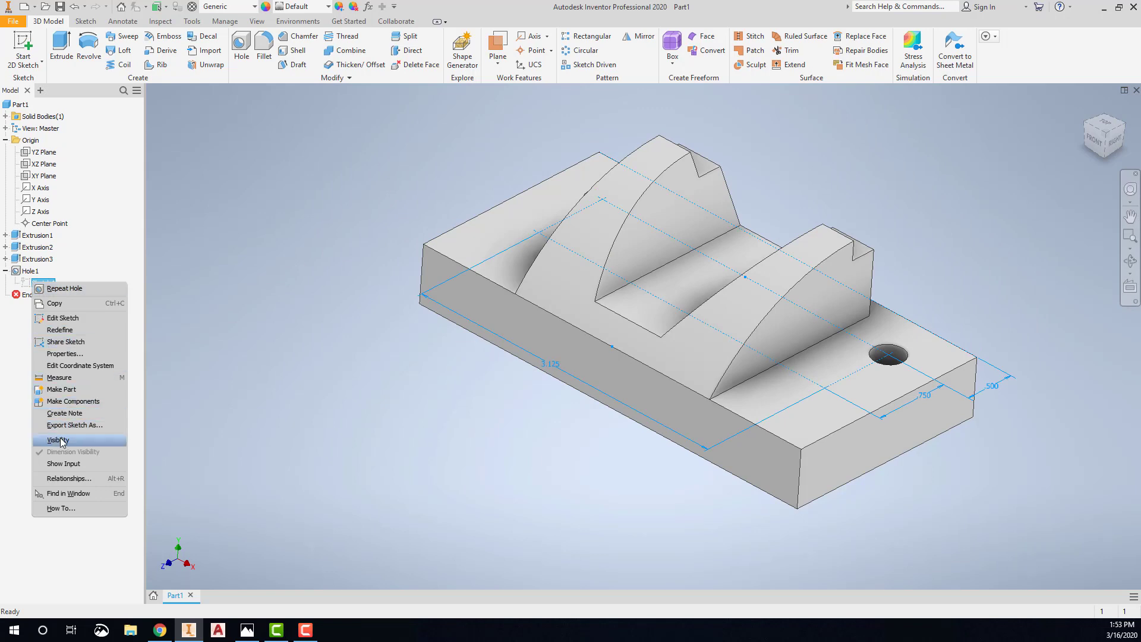
click(55, 439)
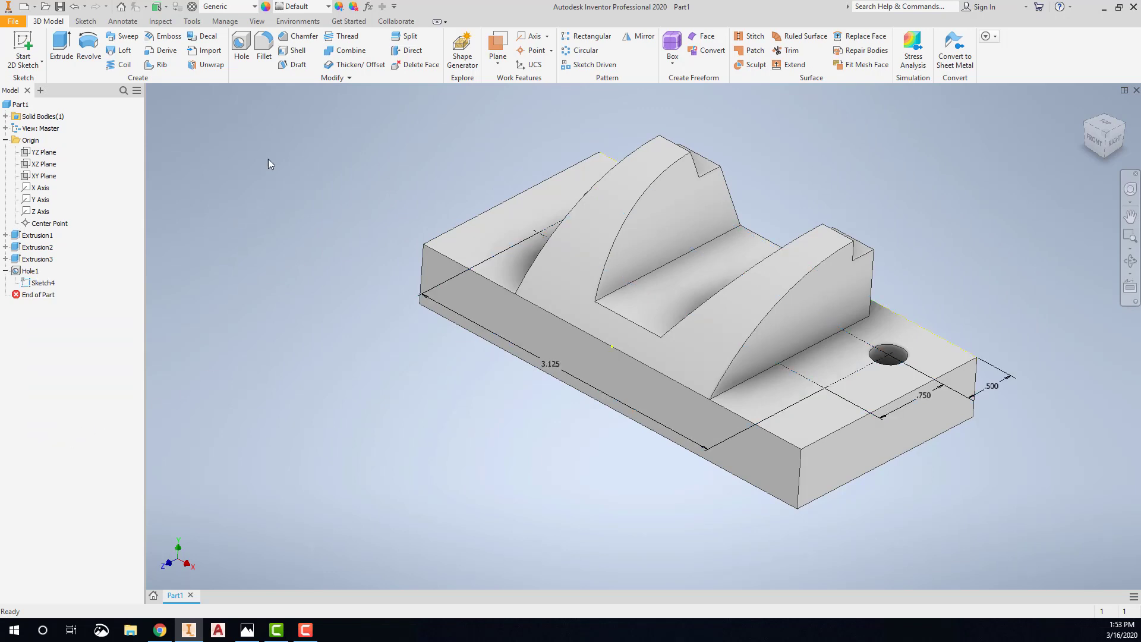
Step: Add Hole2 as two 0.375 in drill holes at the remaining Sketch4 points
click(241, 44)
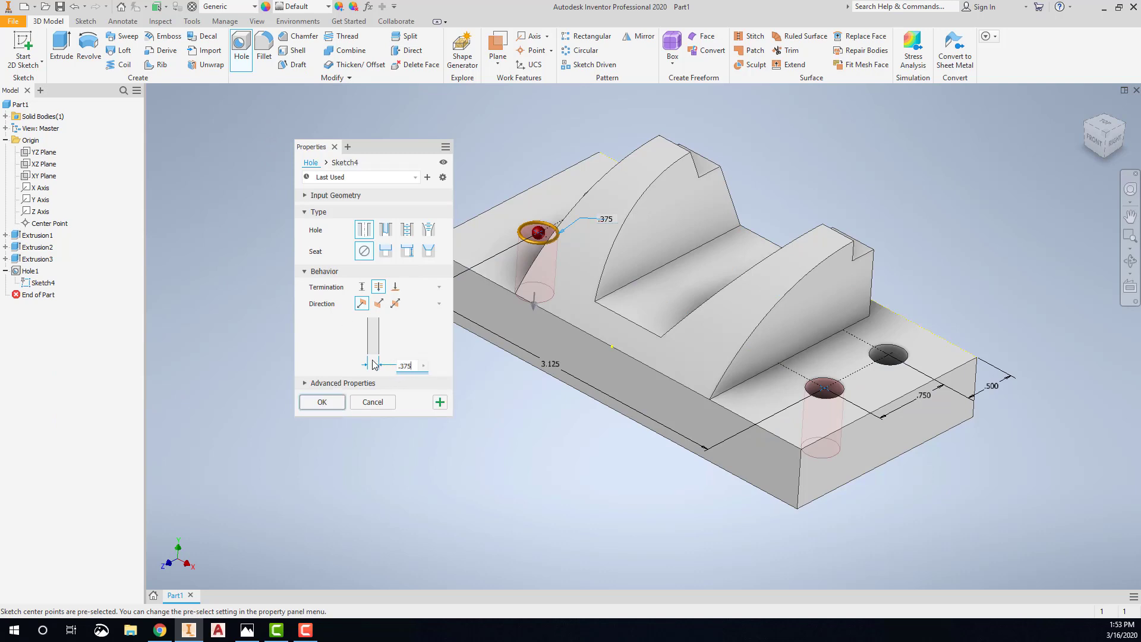
click(321, 401)
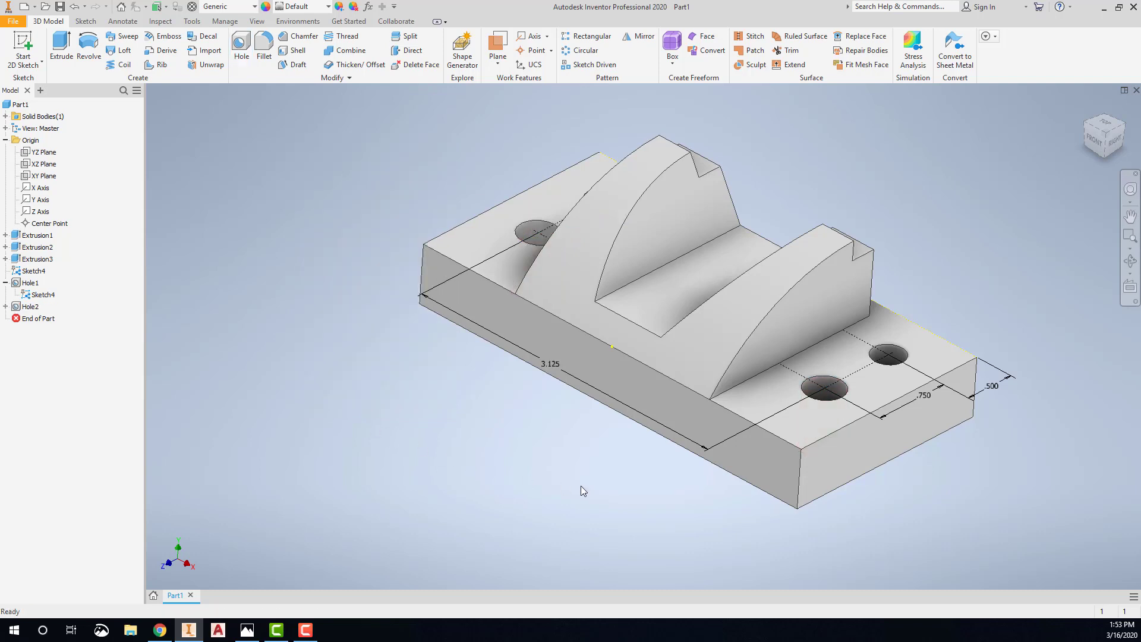
mouse_move(287, 200)
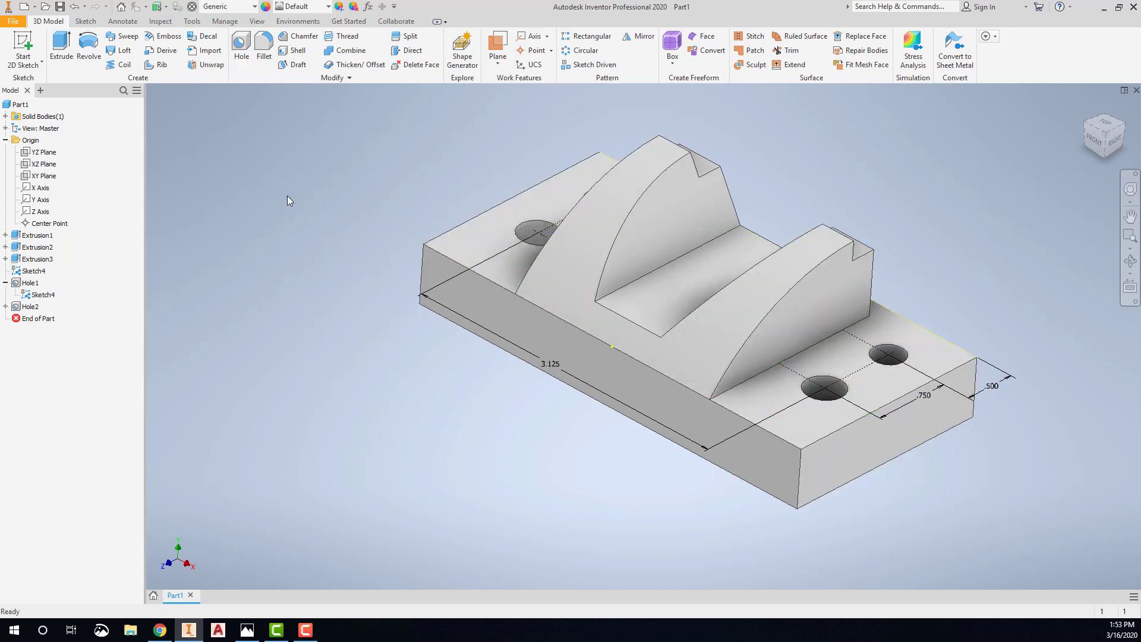
Step: Hide the shared Sketch4's points and dimensions again
click(33, 271)
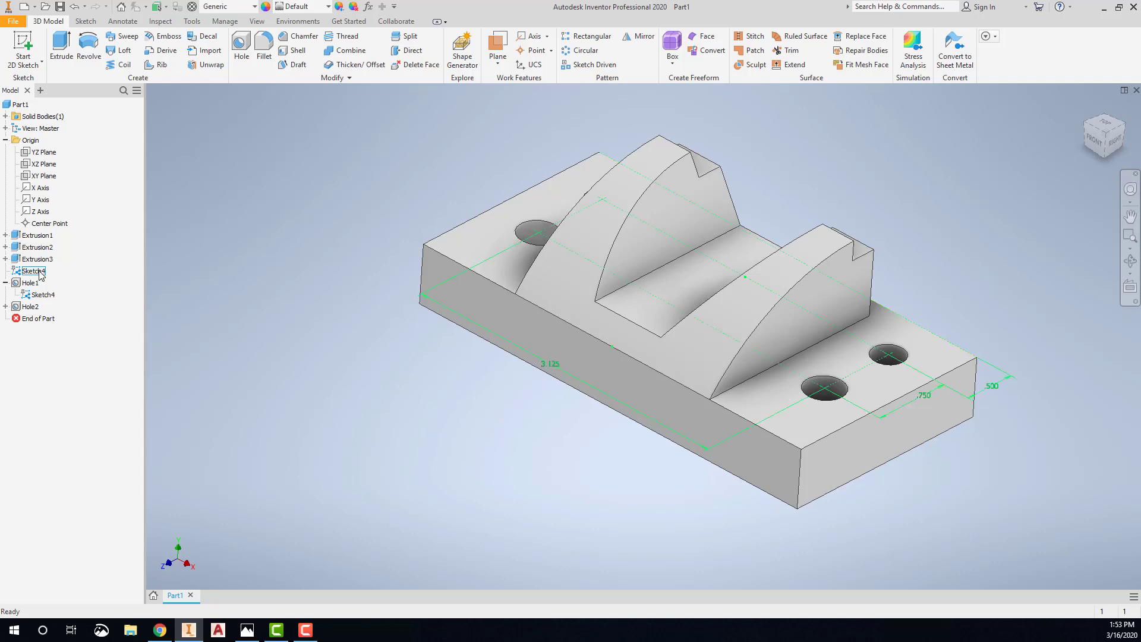
right_click(32, 271)
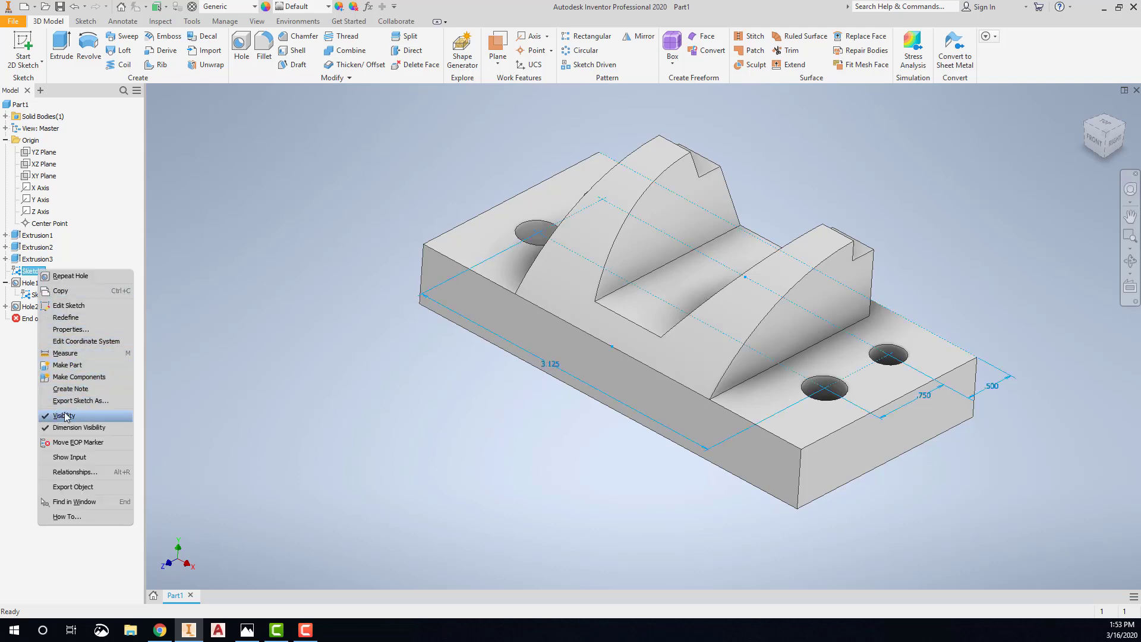
click(64, 415)
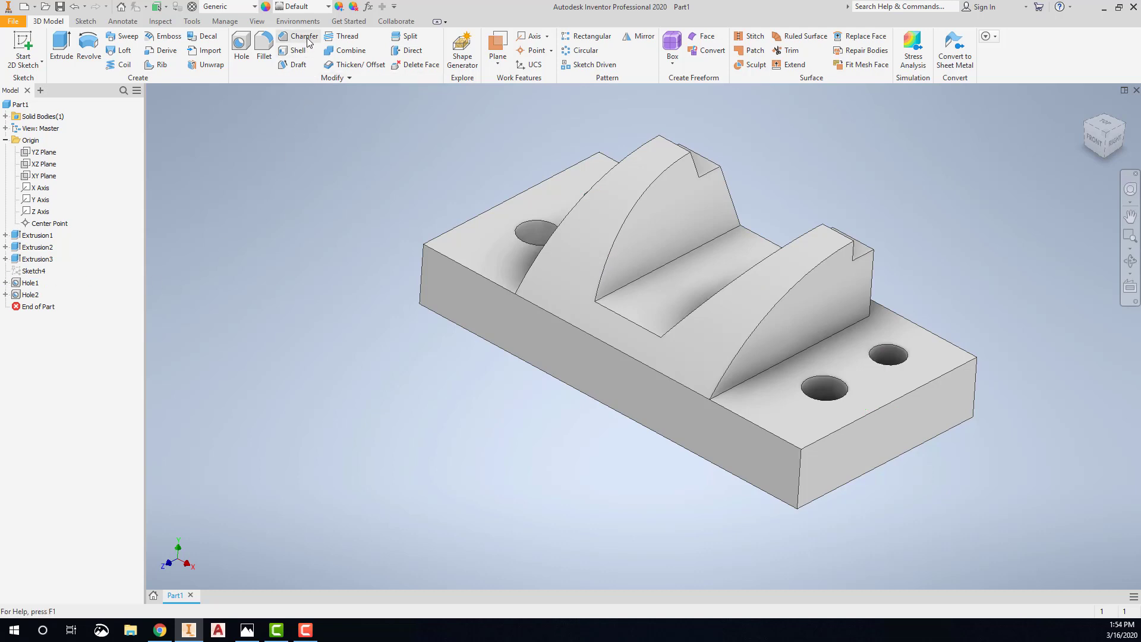
Step: Start a chamfer and check the drawing's chamfer size in Photos before returning
click(303, 35)
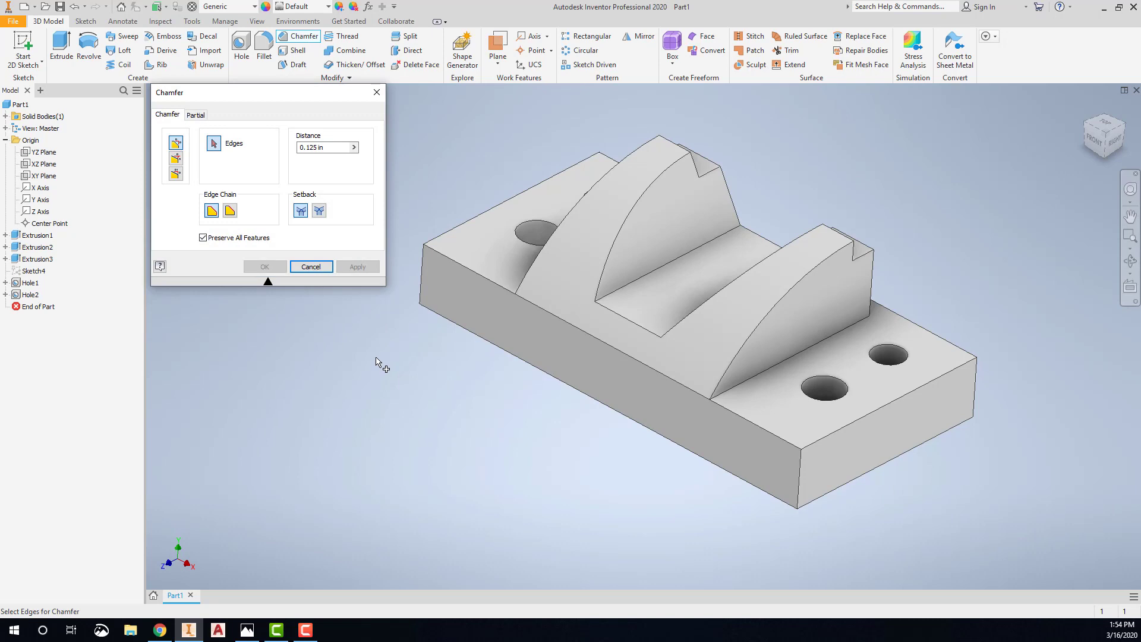
click(246, 630)
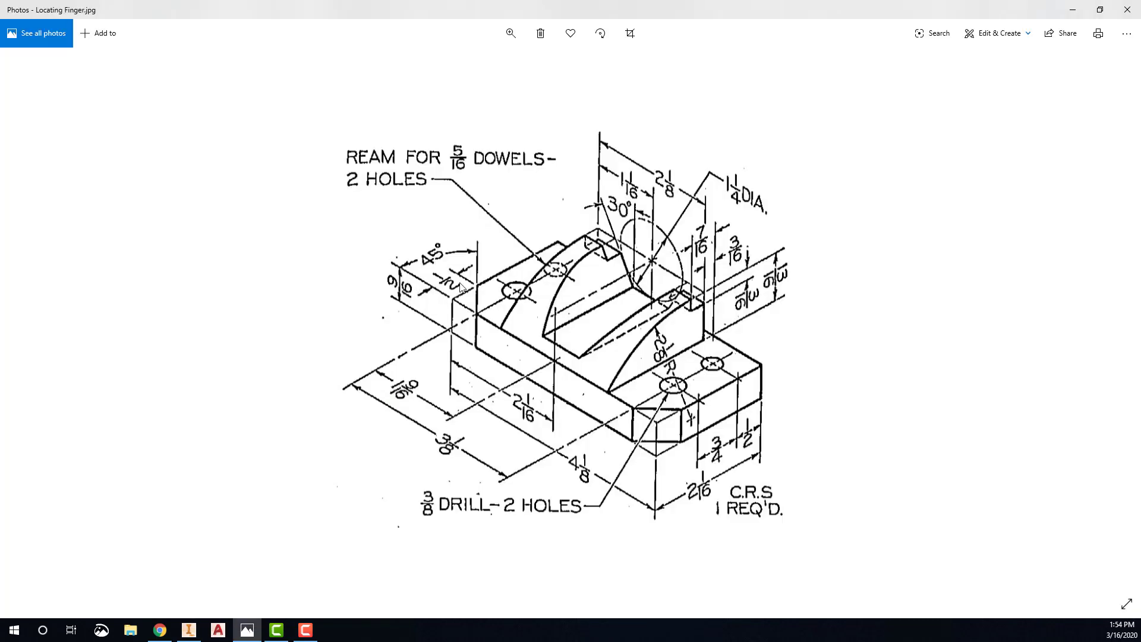
mouse_move(437, 262)
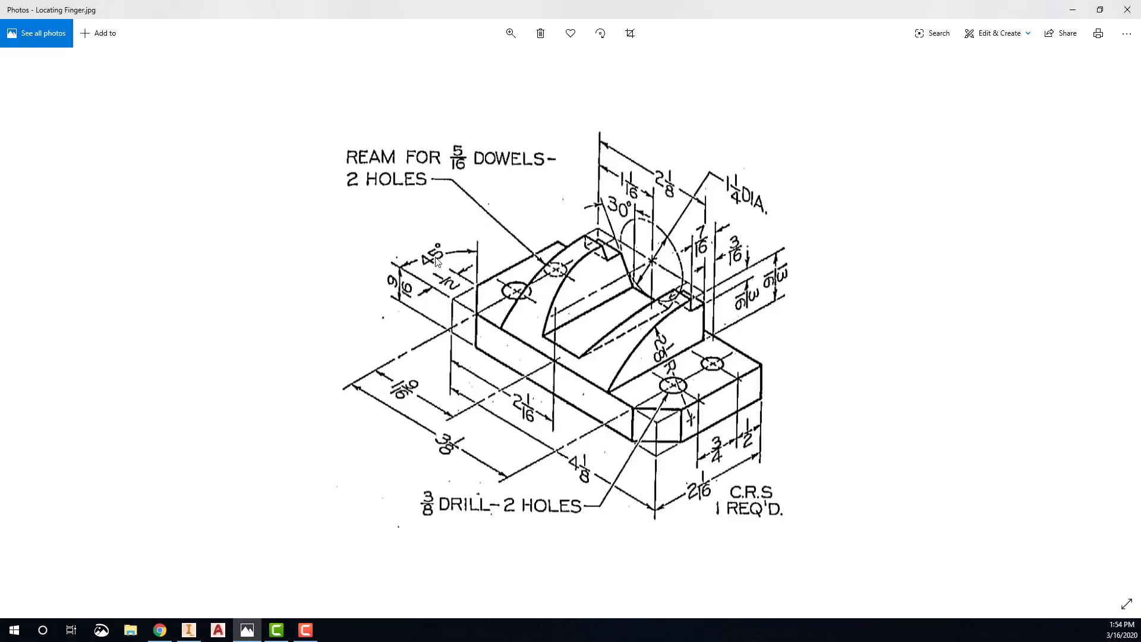
mouse_move(498, 368)
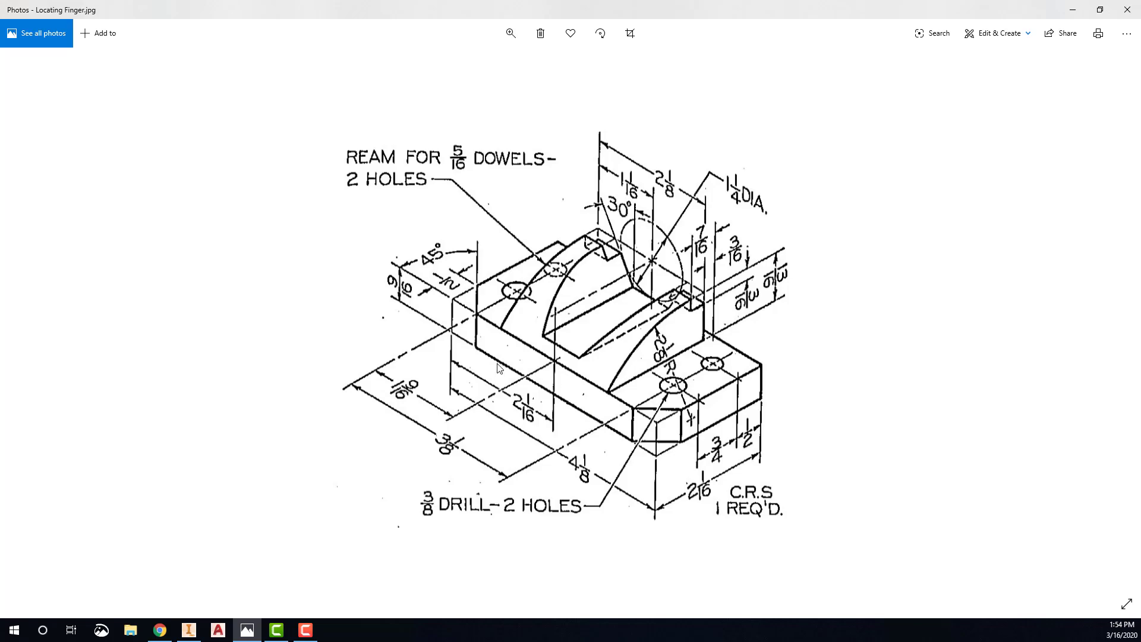
click(188, 629)
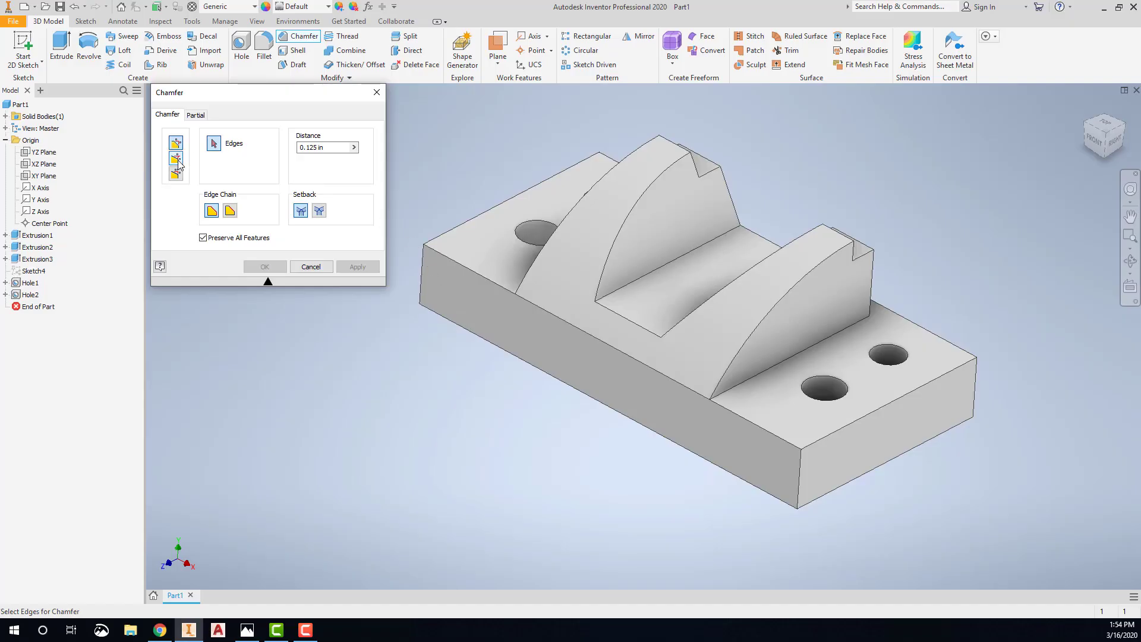
Step: Chamfer both block end edges .5 at 45°, measured from the long front face
click(175, 163)
text(.5)
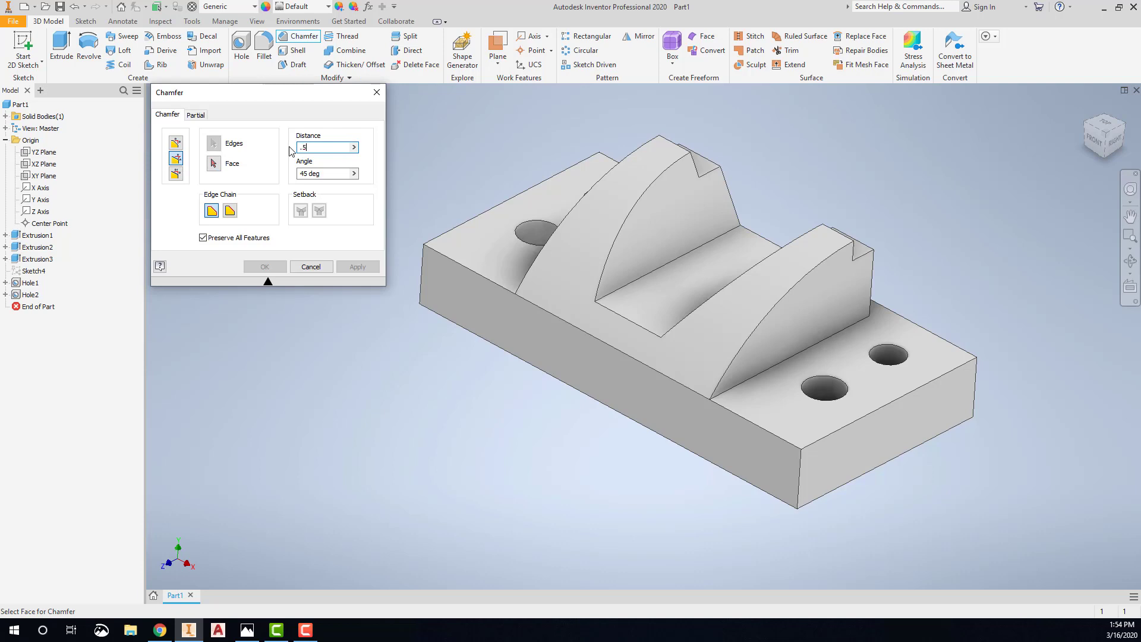
click(473, 302)
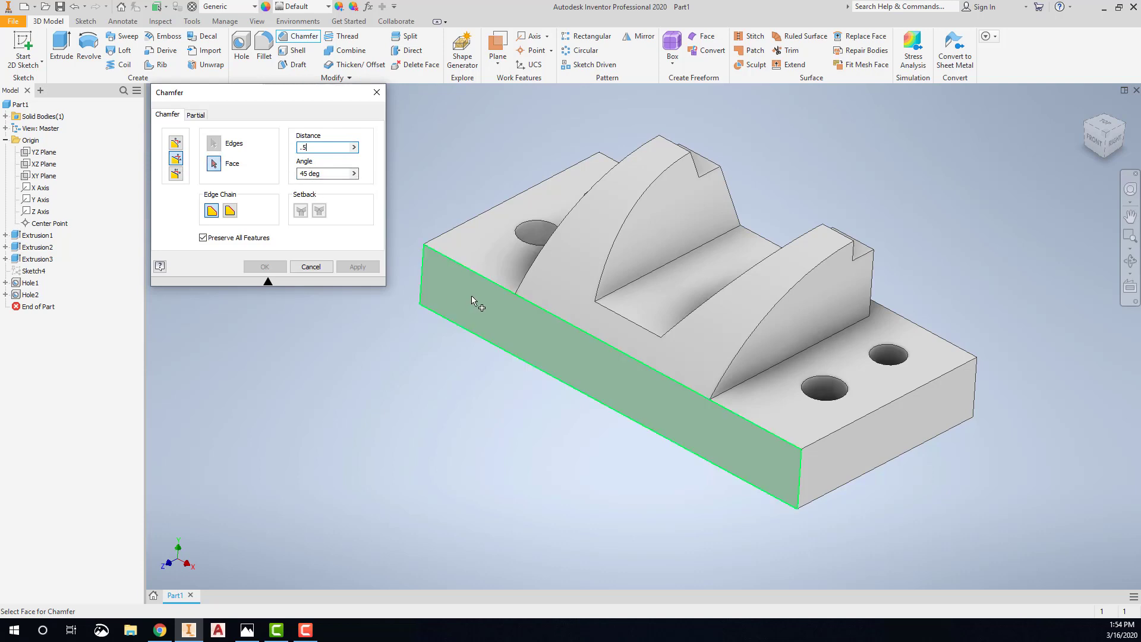
click(214, 143)
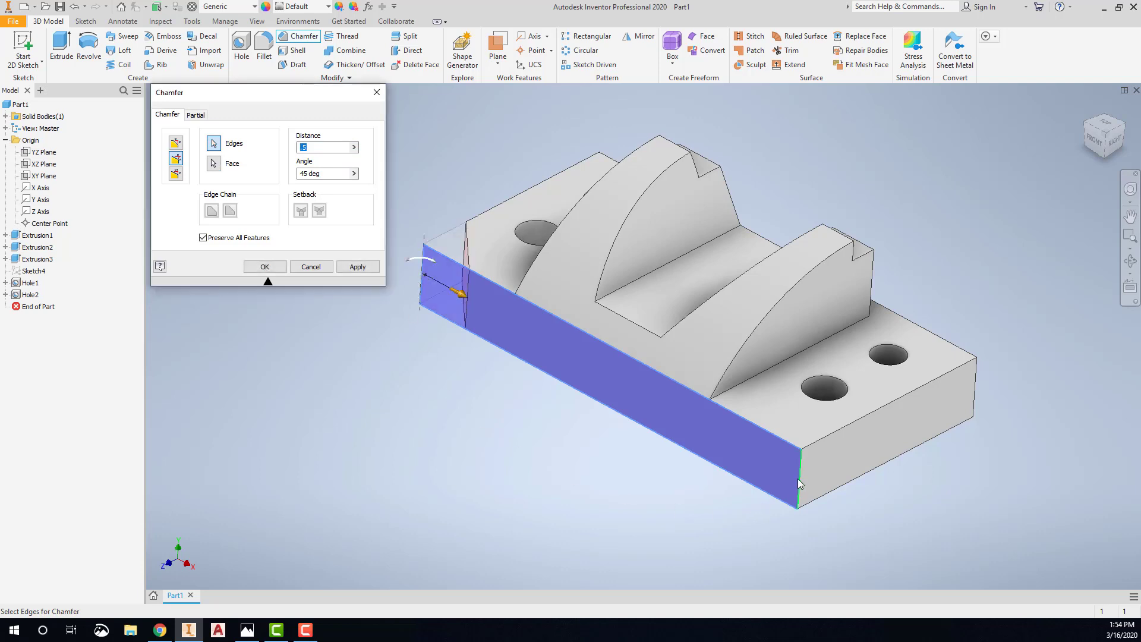
click(797, 480)
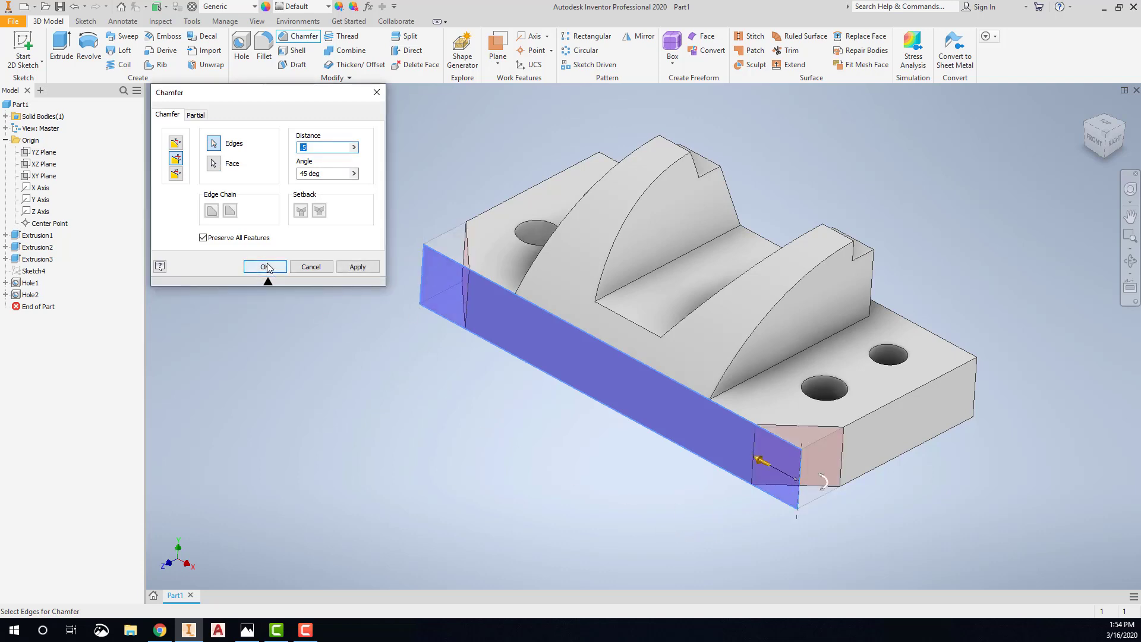
click(266, 267)
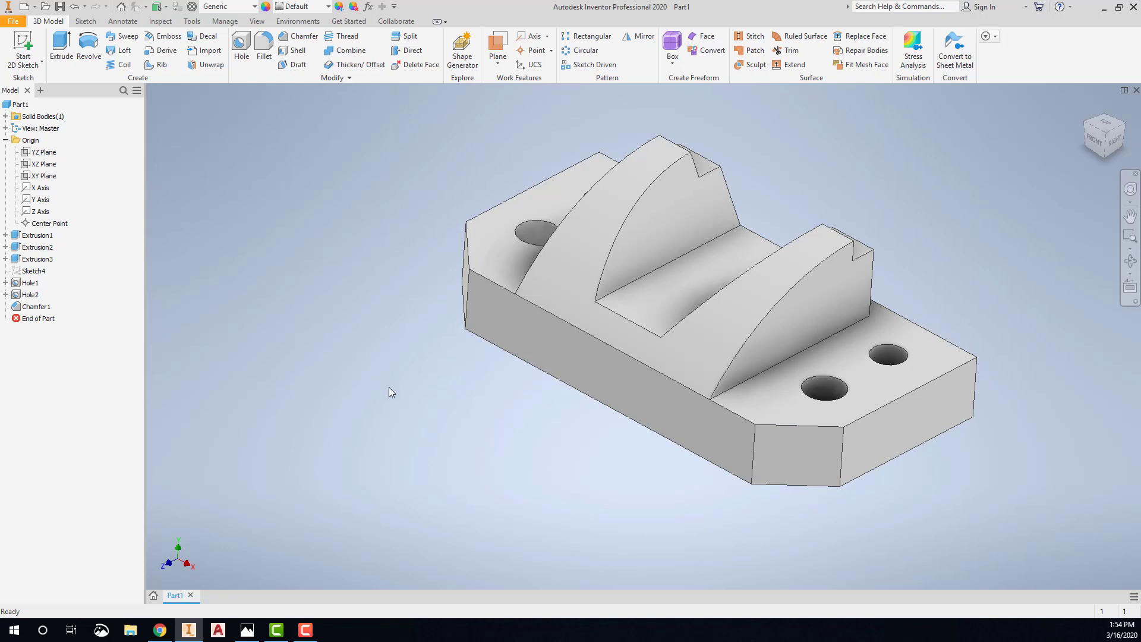